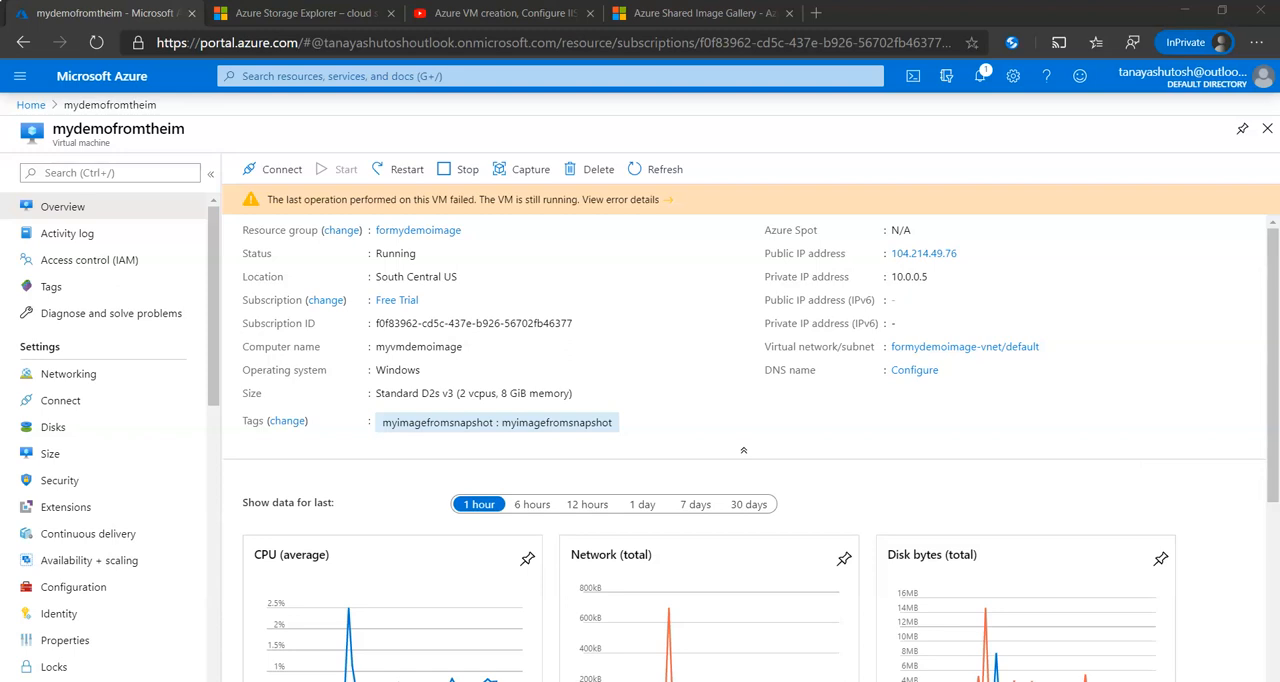
mouse_move(184, 361)
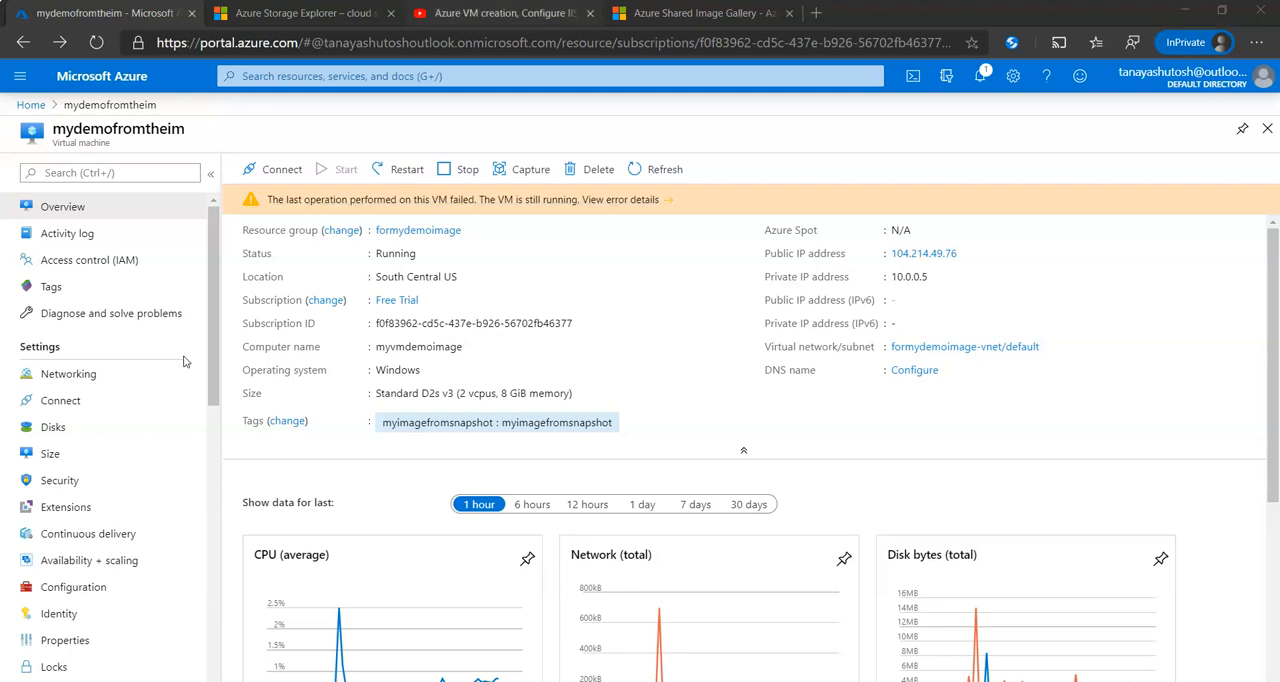
- Go to the Shared Image Gallery docs and scroll to the image definitions diagram
click(700, 12)
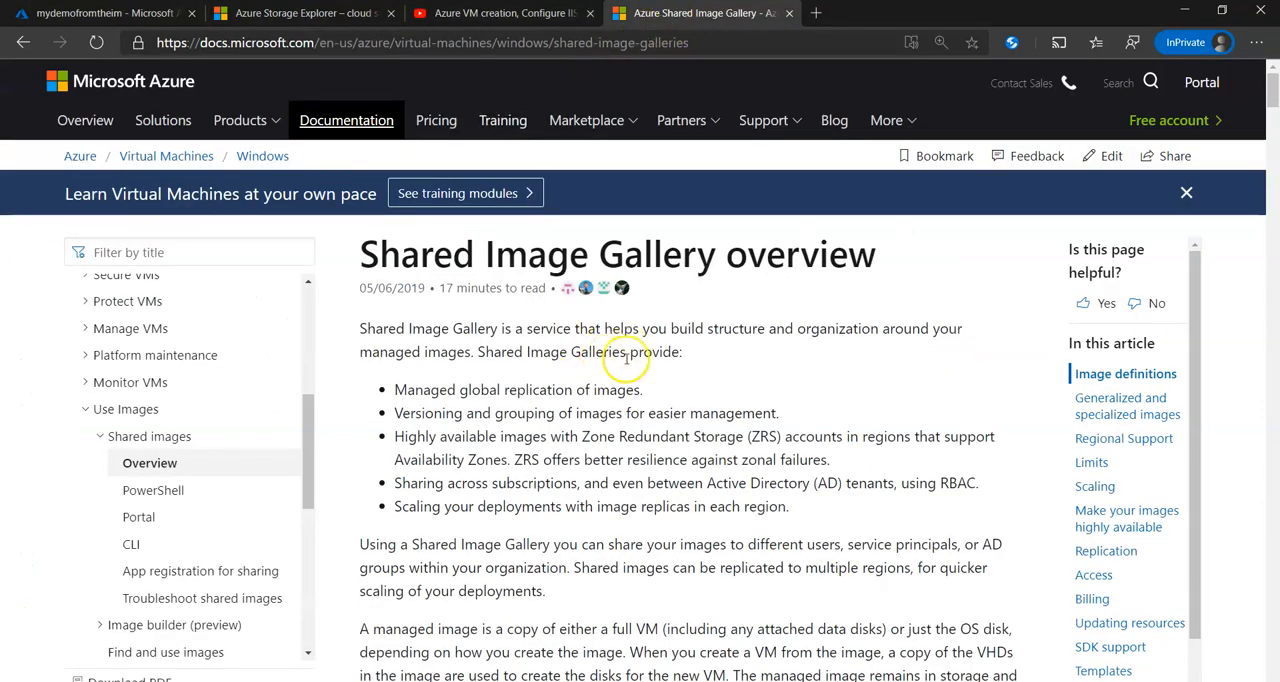
mouse_move(775, 255)
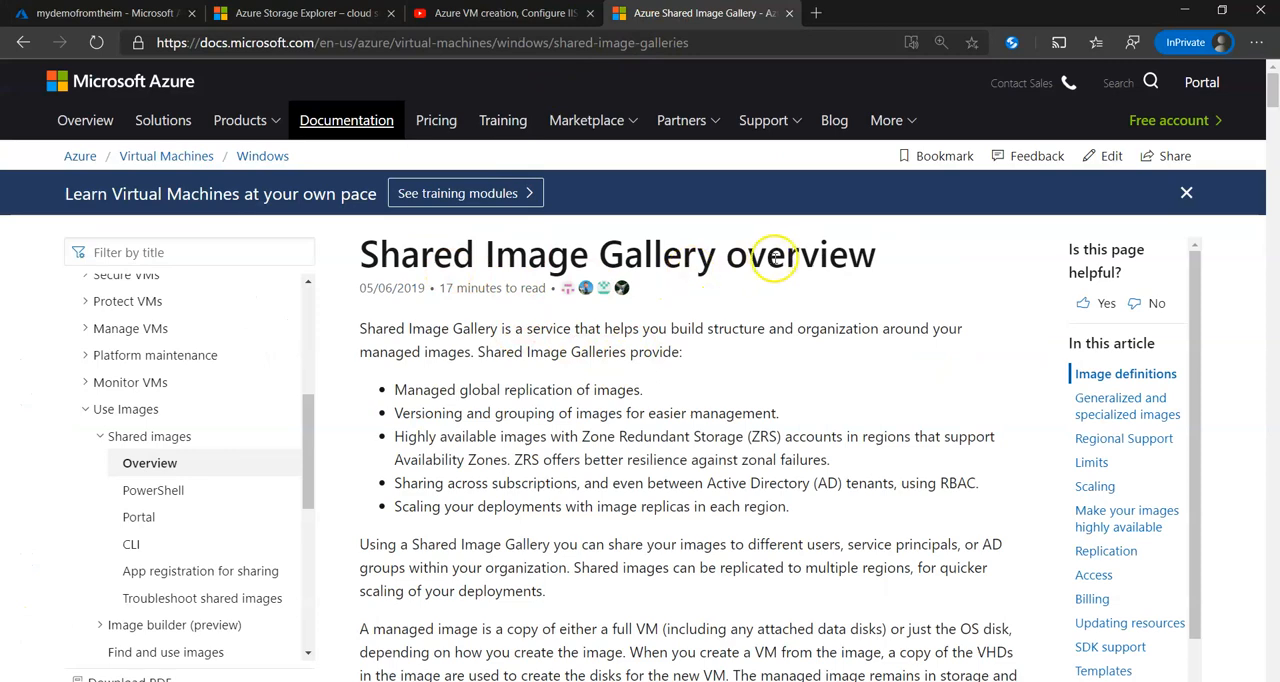
scroll(down, 3)
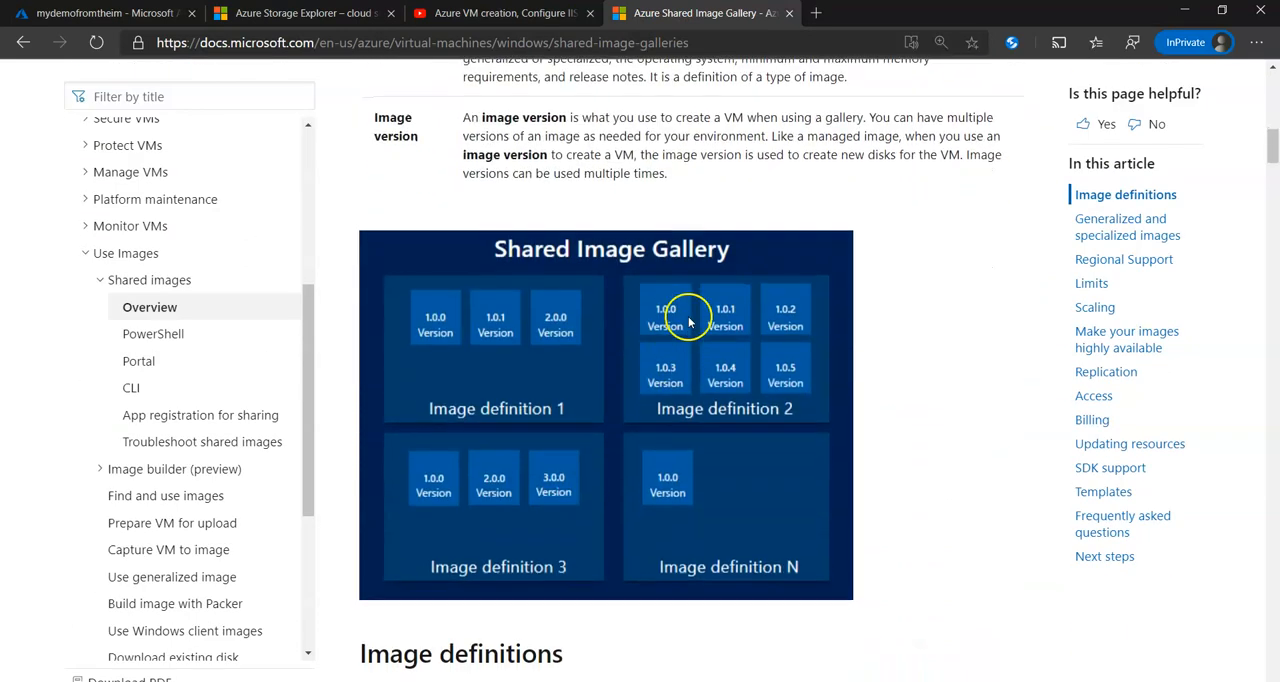
mouse_move(680, 272)
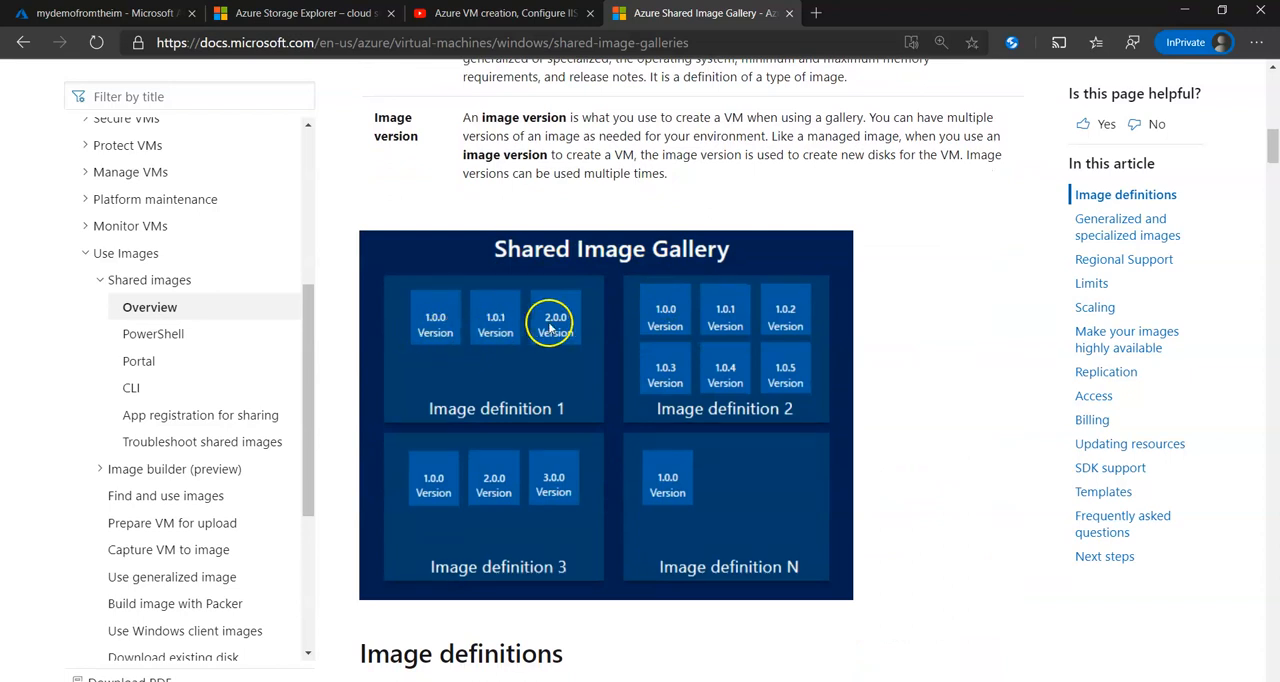
mouse_move(435, 325)
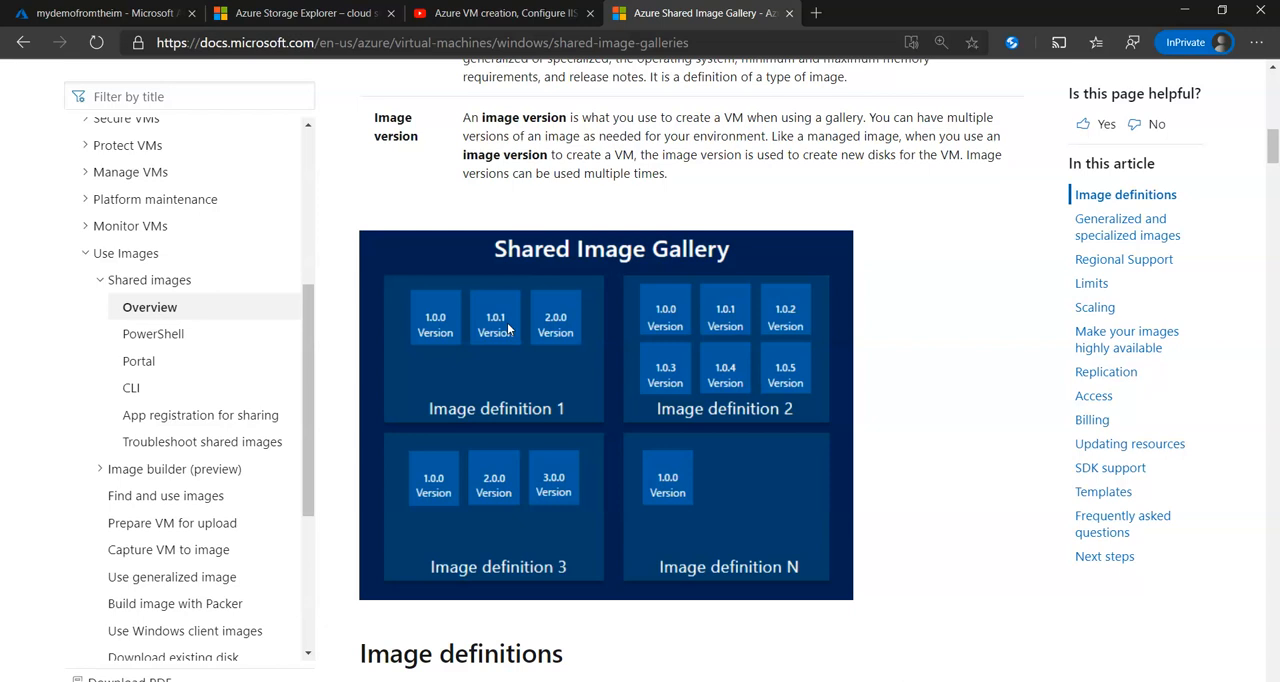
mouse_move(630, 322)
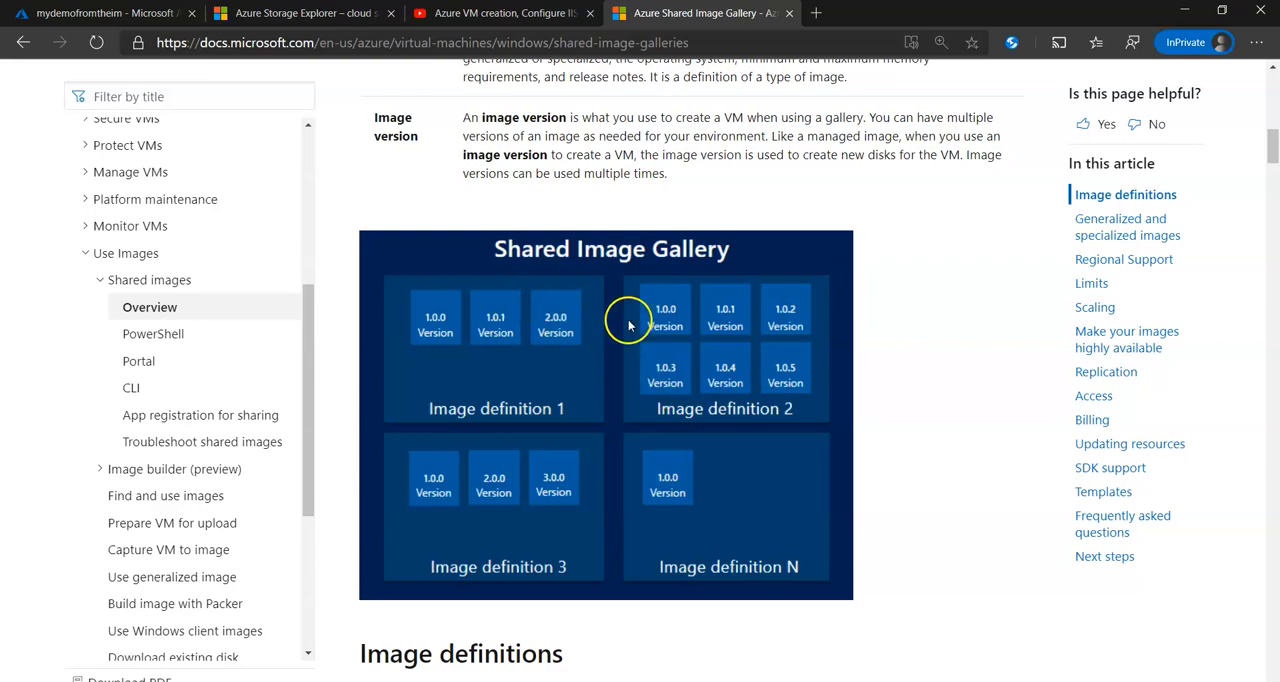
mouse_move(593, 387)
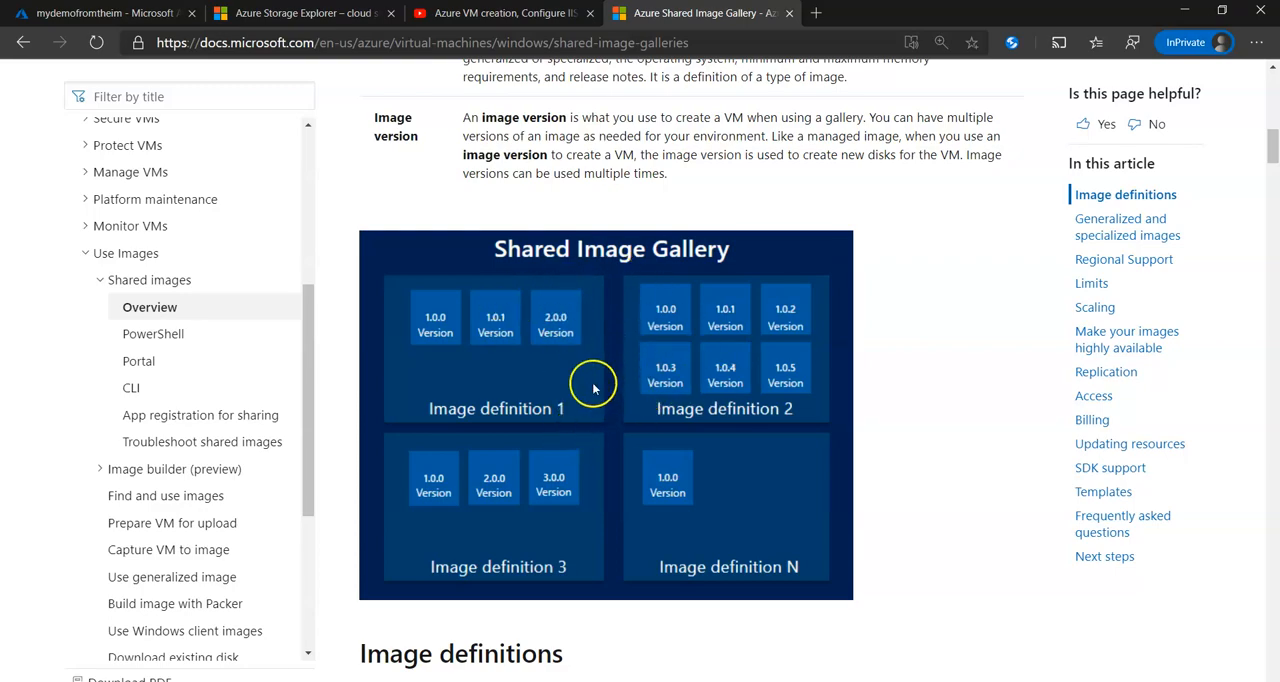
scroll(down, 3)
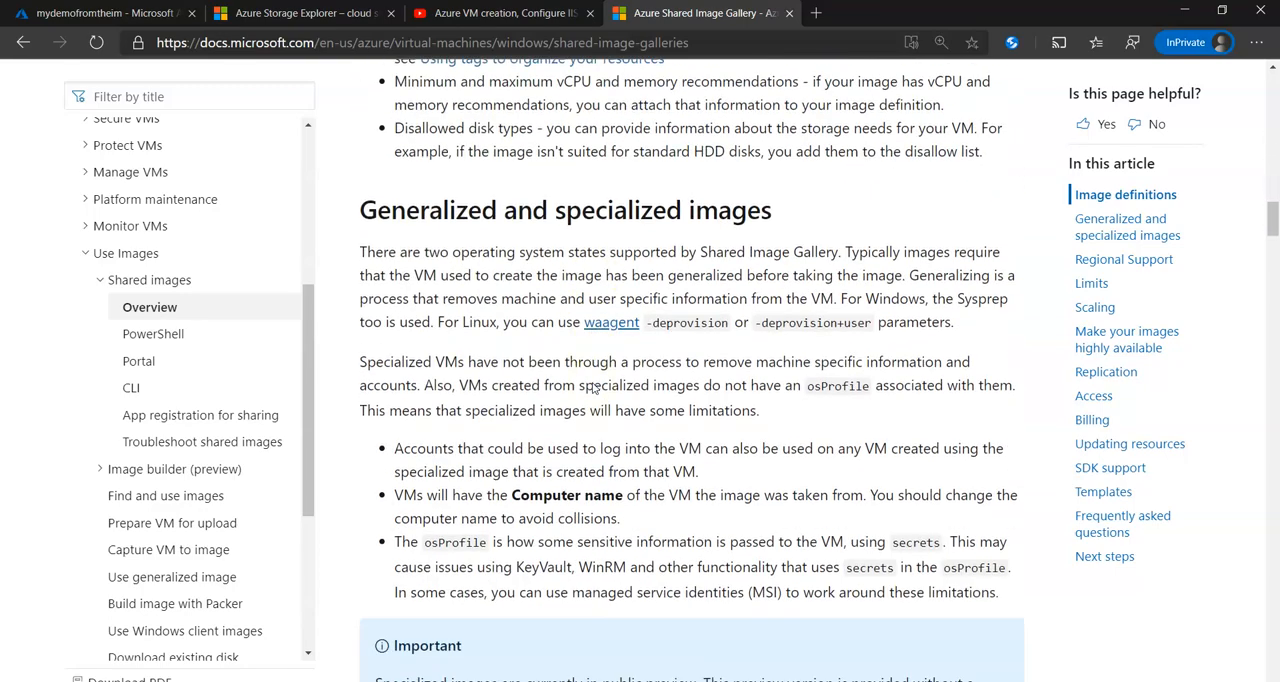
scroll(down, 3)
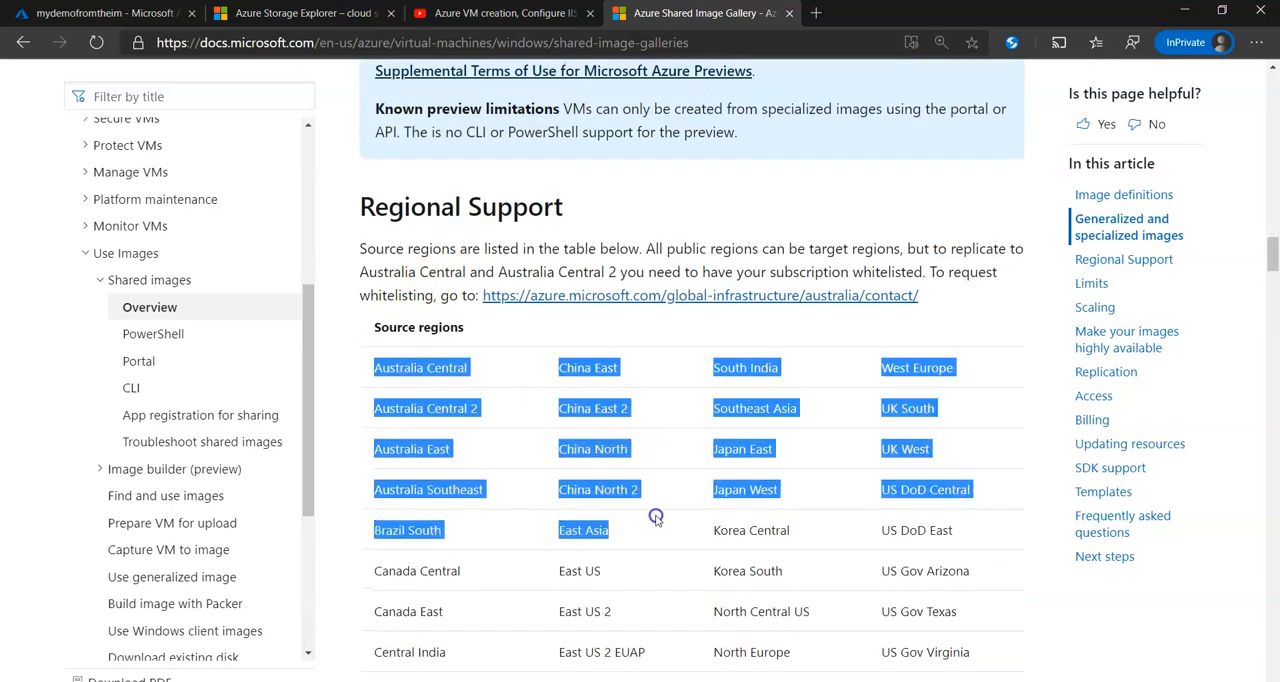
scroll(down, 3)
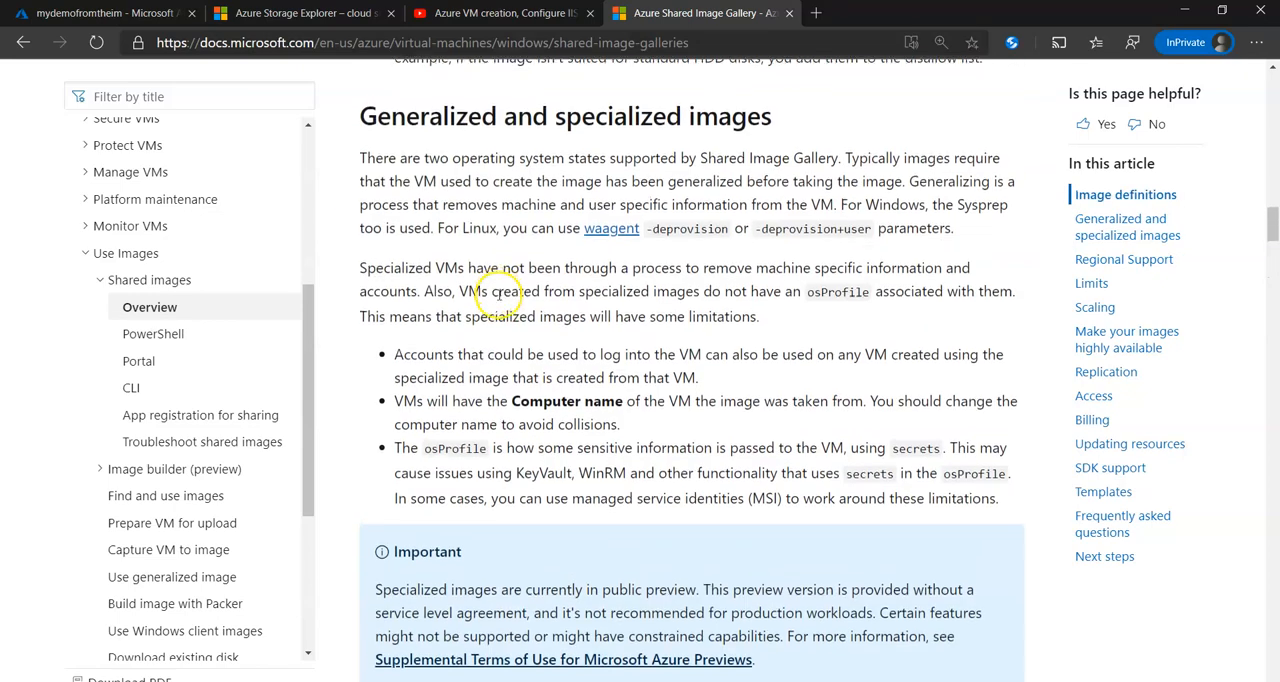
scroll(down, 3)
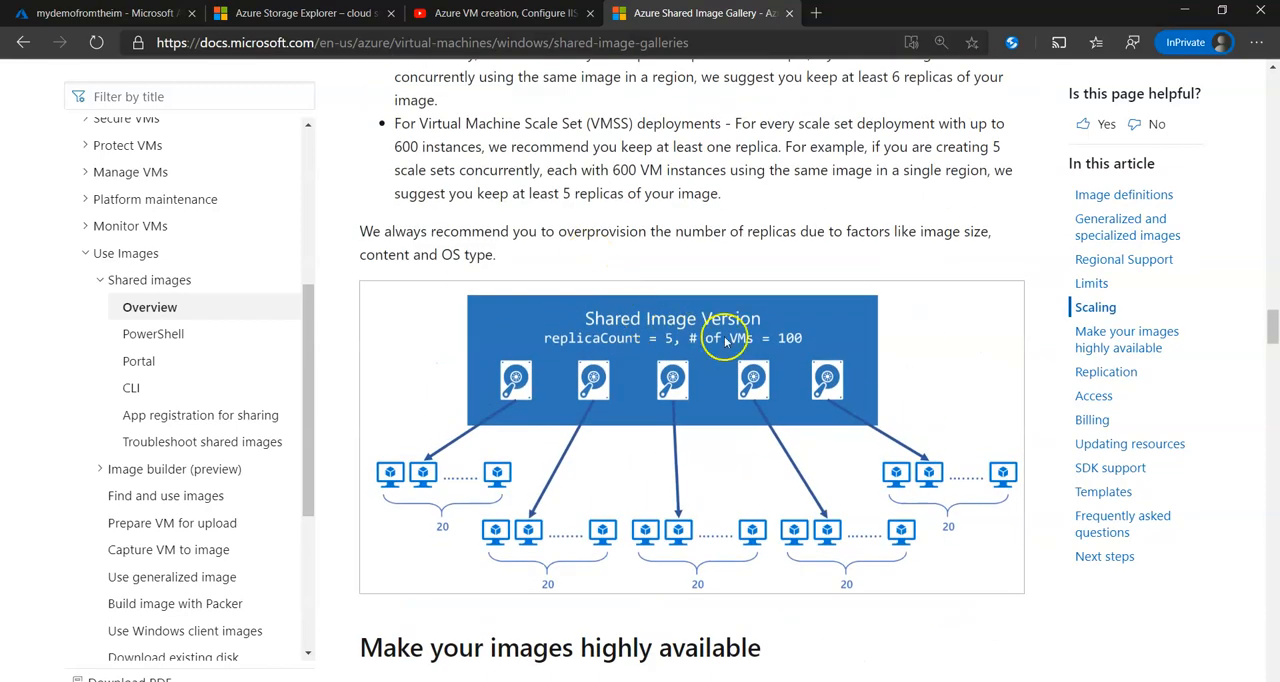
mouse_move(582, 398)
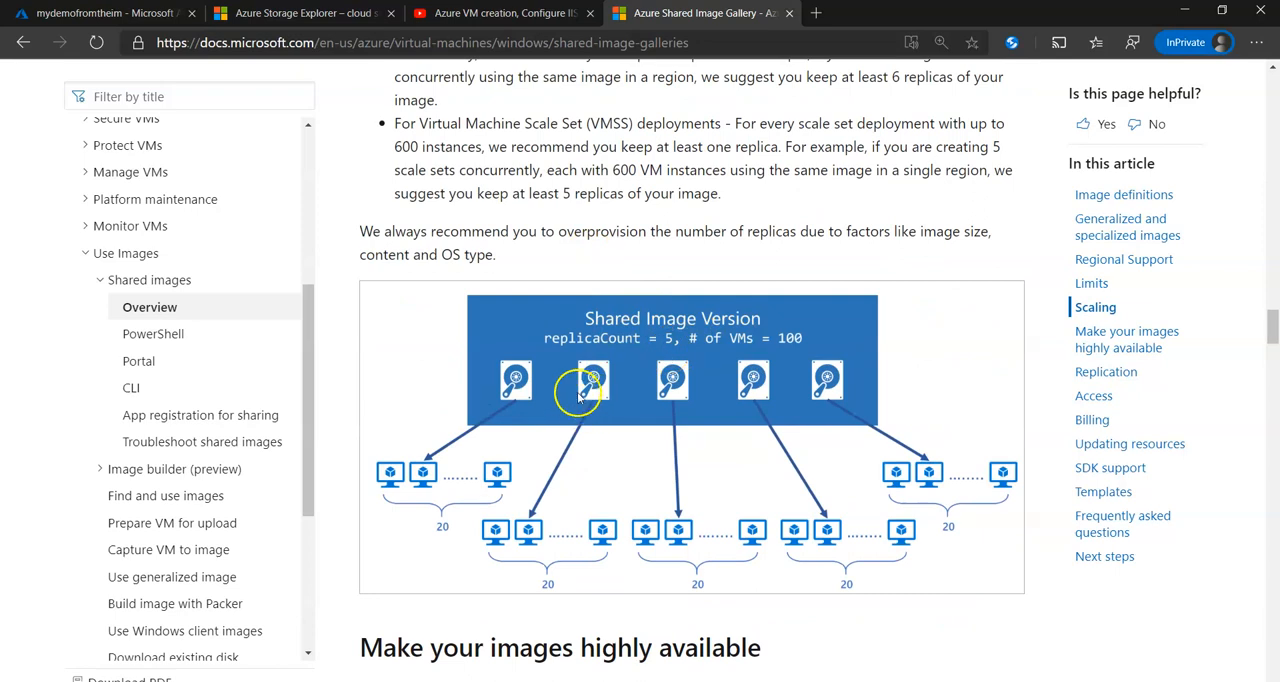
mouse_move(516, 390)
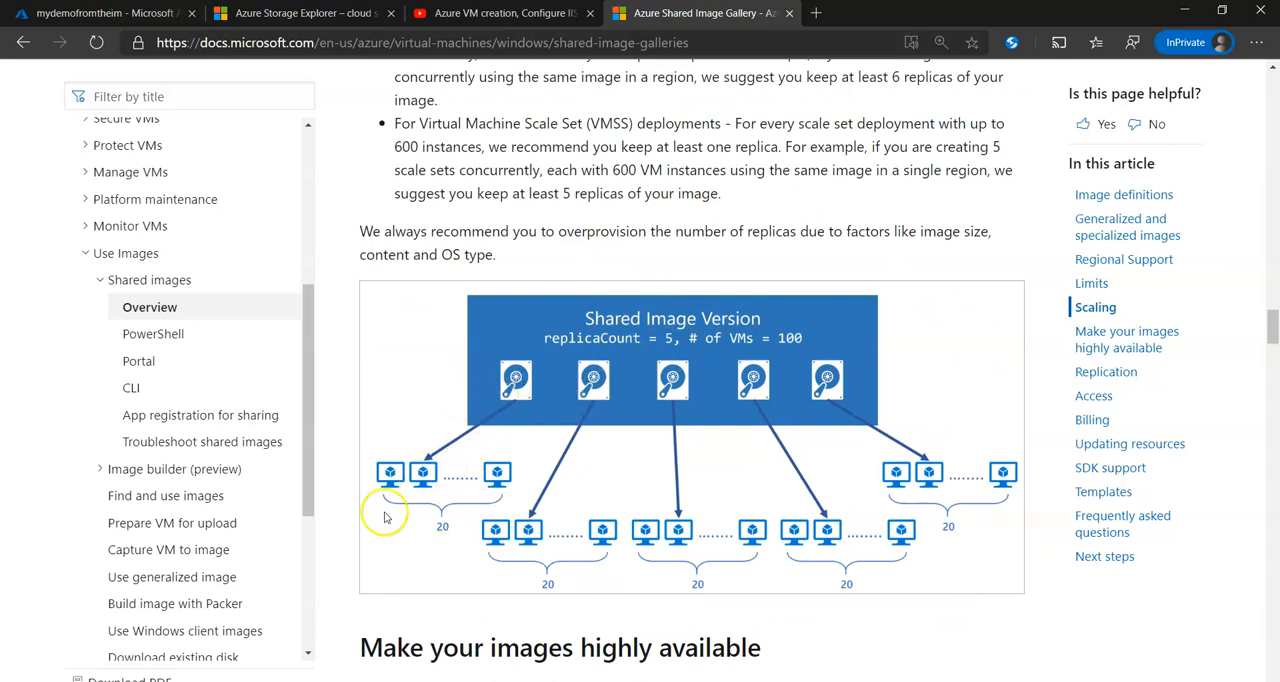
mouse_move(510, 378)
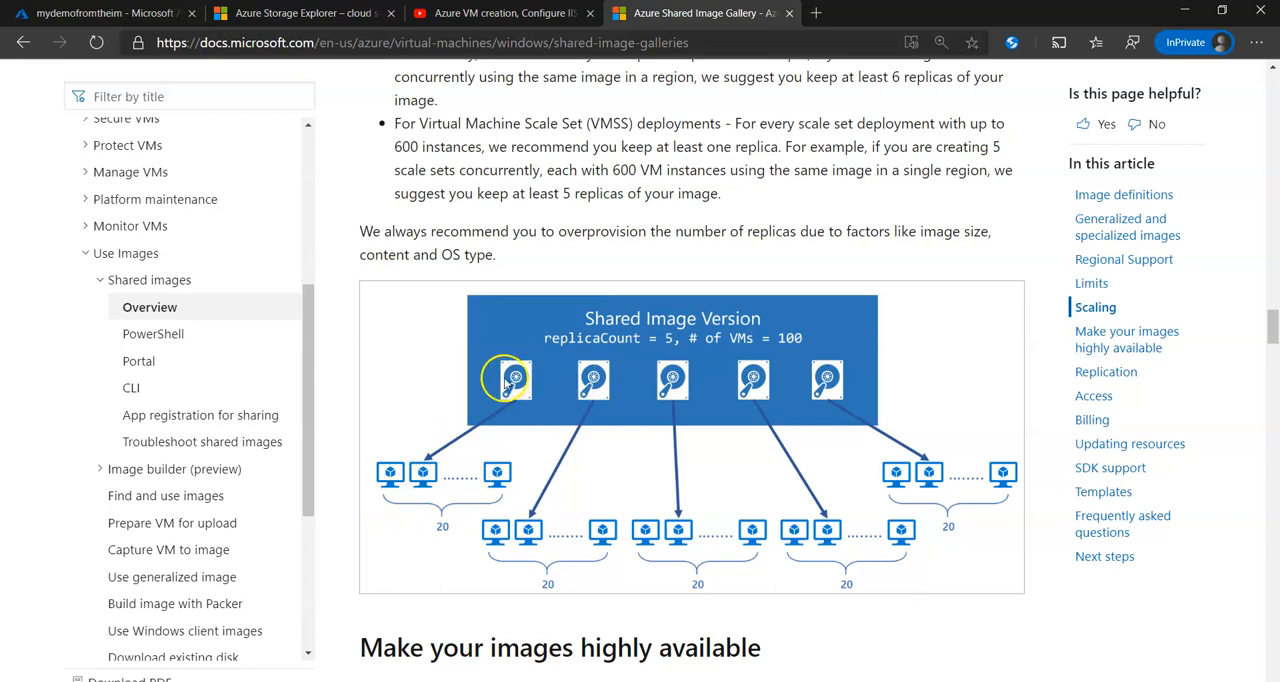
mouse_move(631, 375)
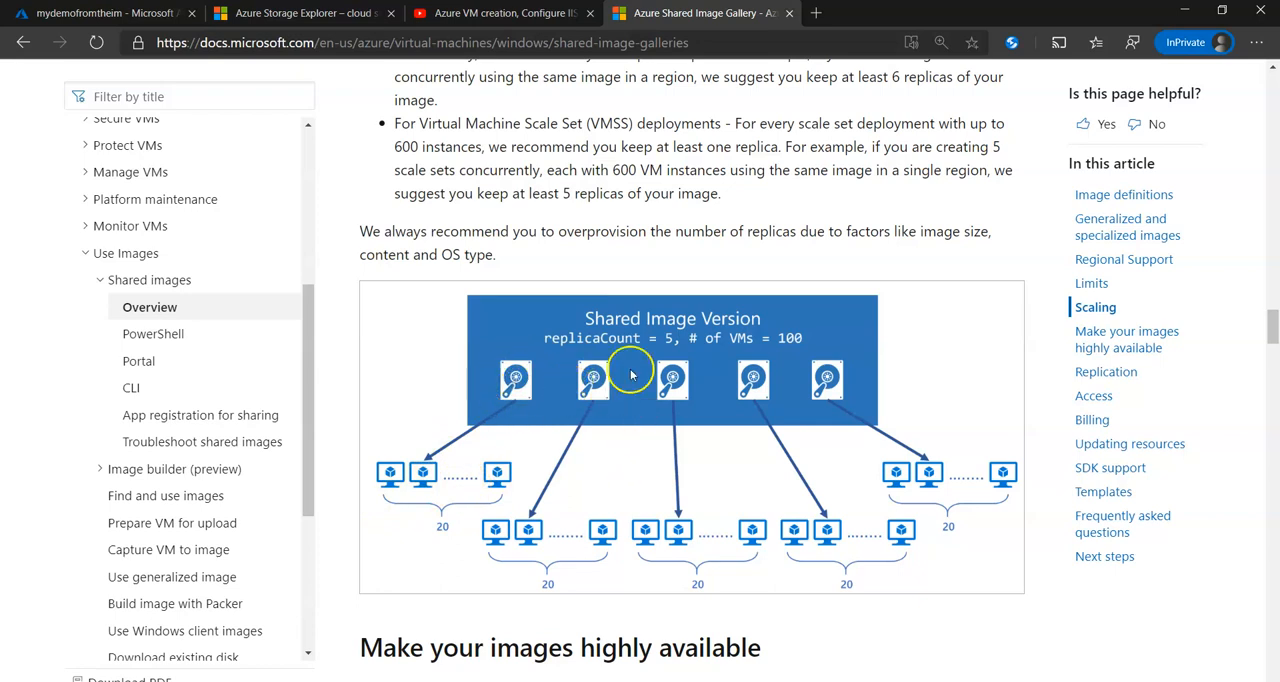
mouse_move(825, 408)
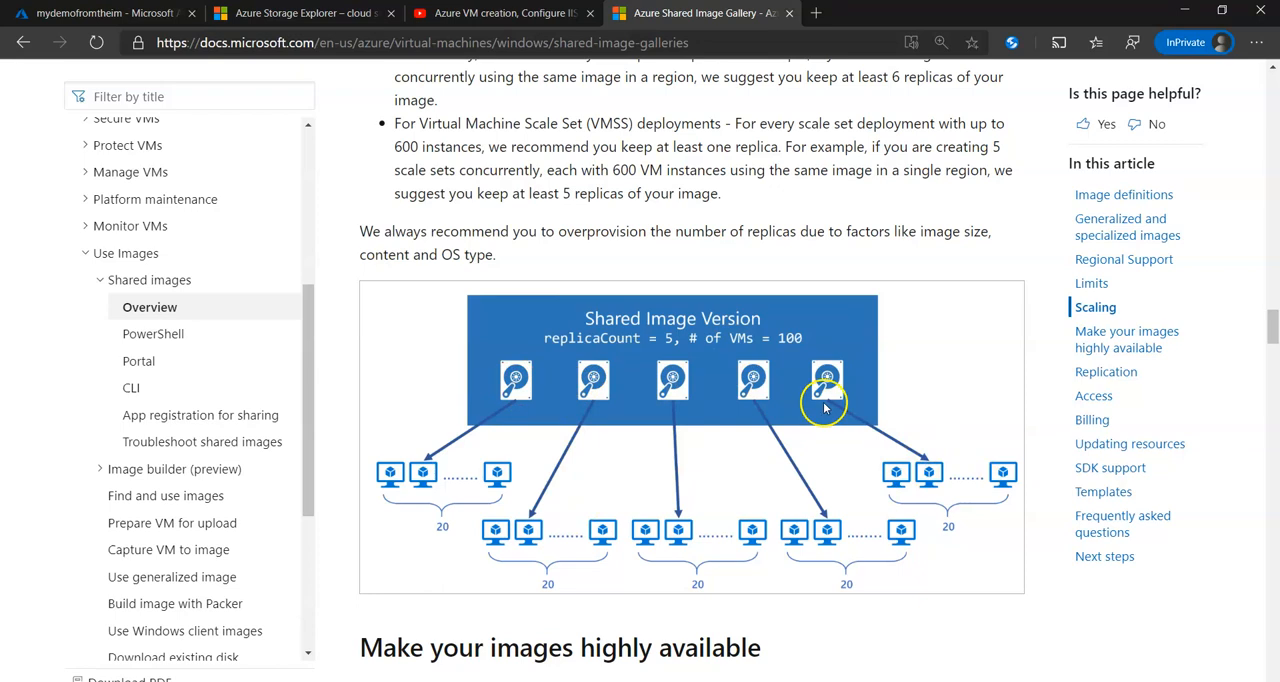
mouse_move(710, 350)
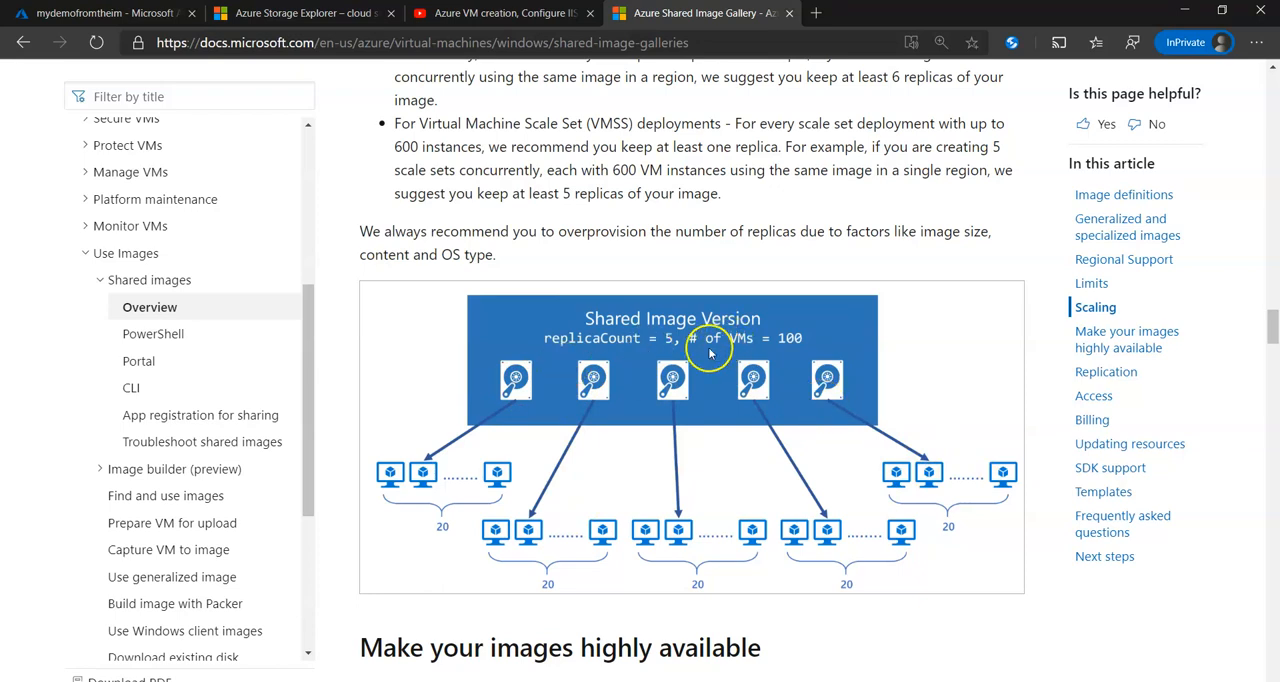
mouse_move(865, 382)
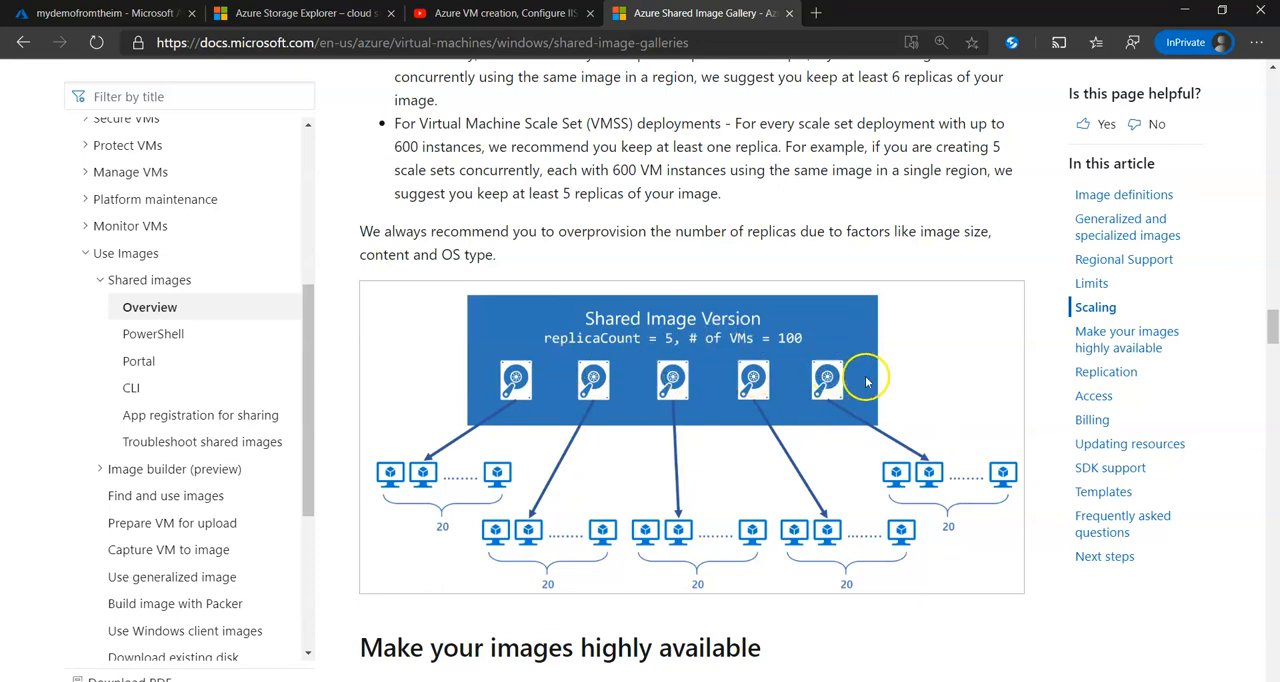
mouse_move(862, 385)
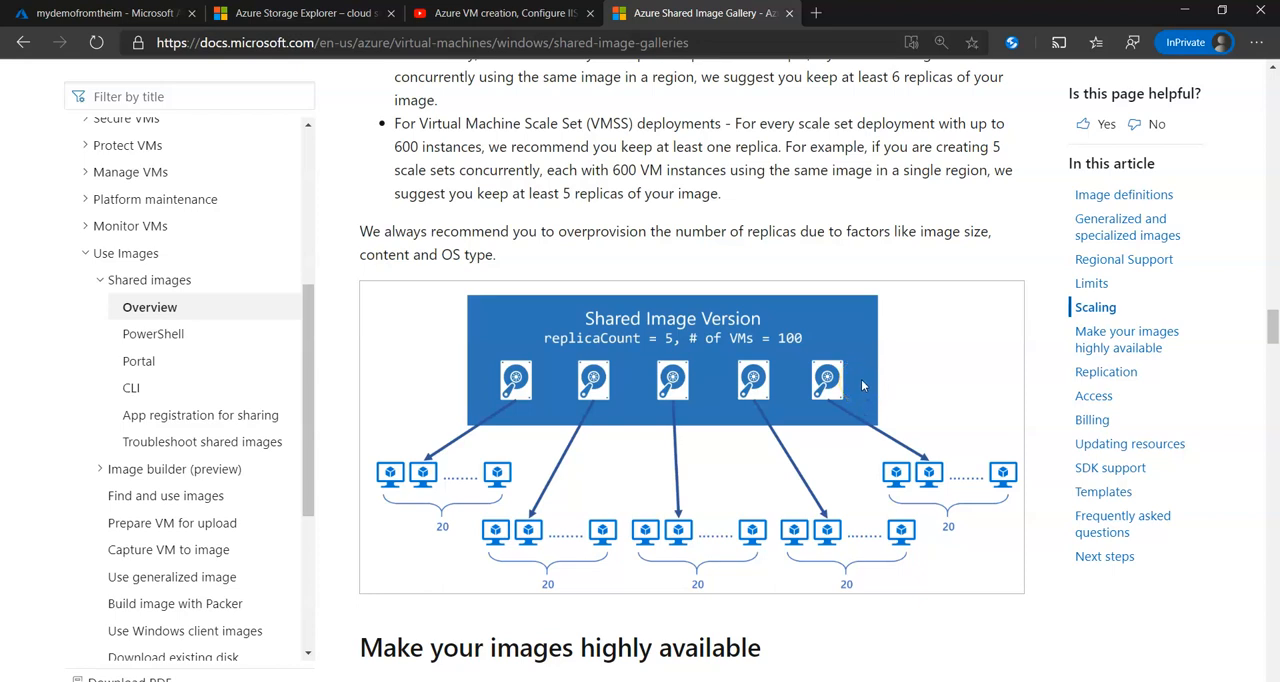
- Scroll the docs article down to 'Make your images highly available'
scroll(down, 3)
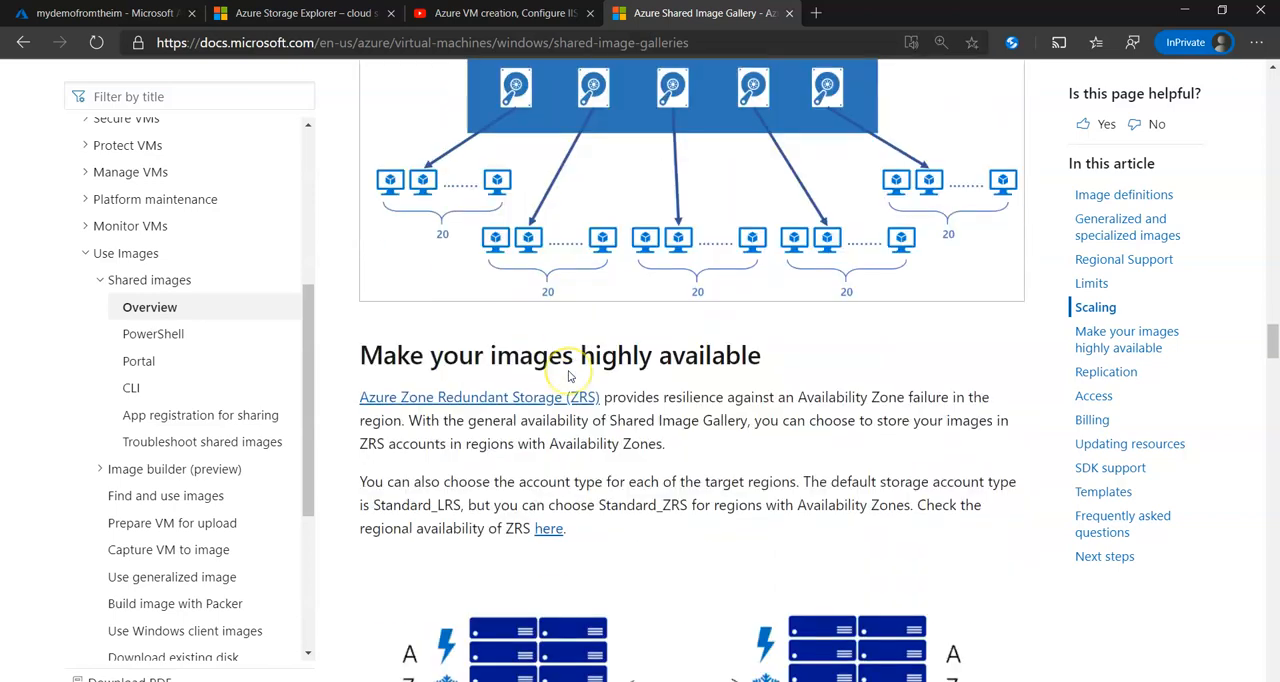
scroll(down, 3)
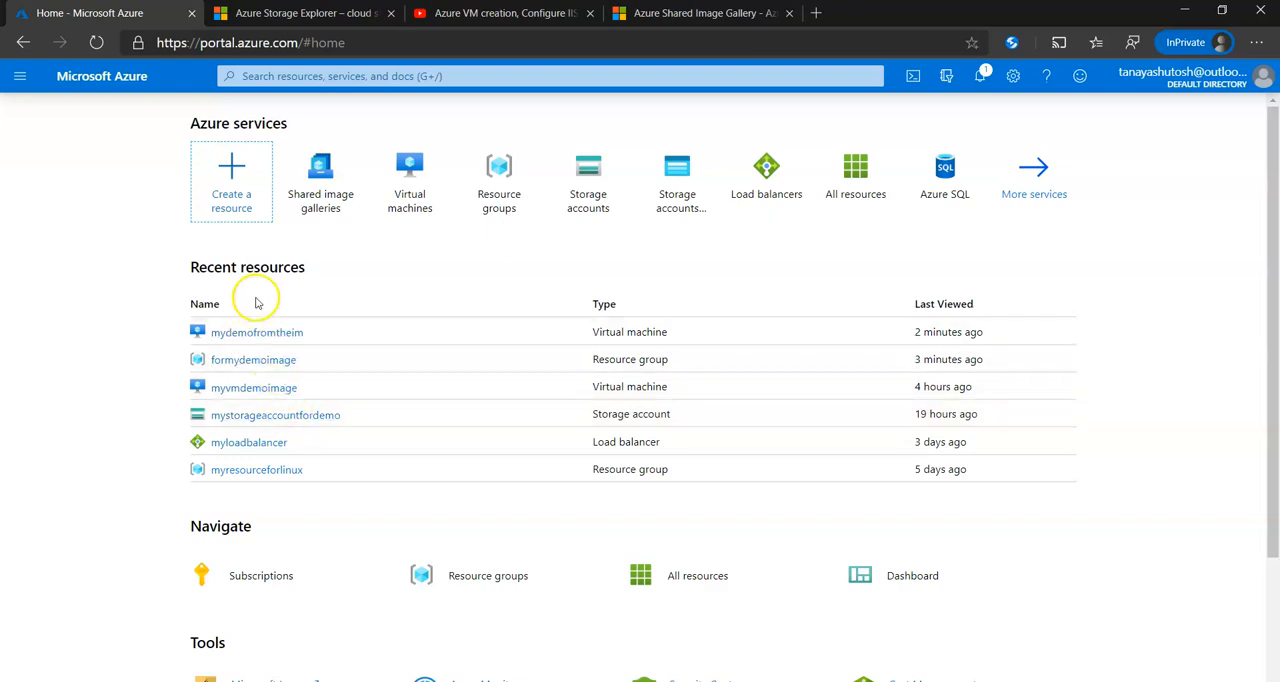
- Start a new Compute virtual machine and browse all public and private images
click(231, 180)
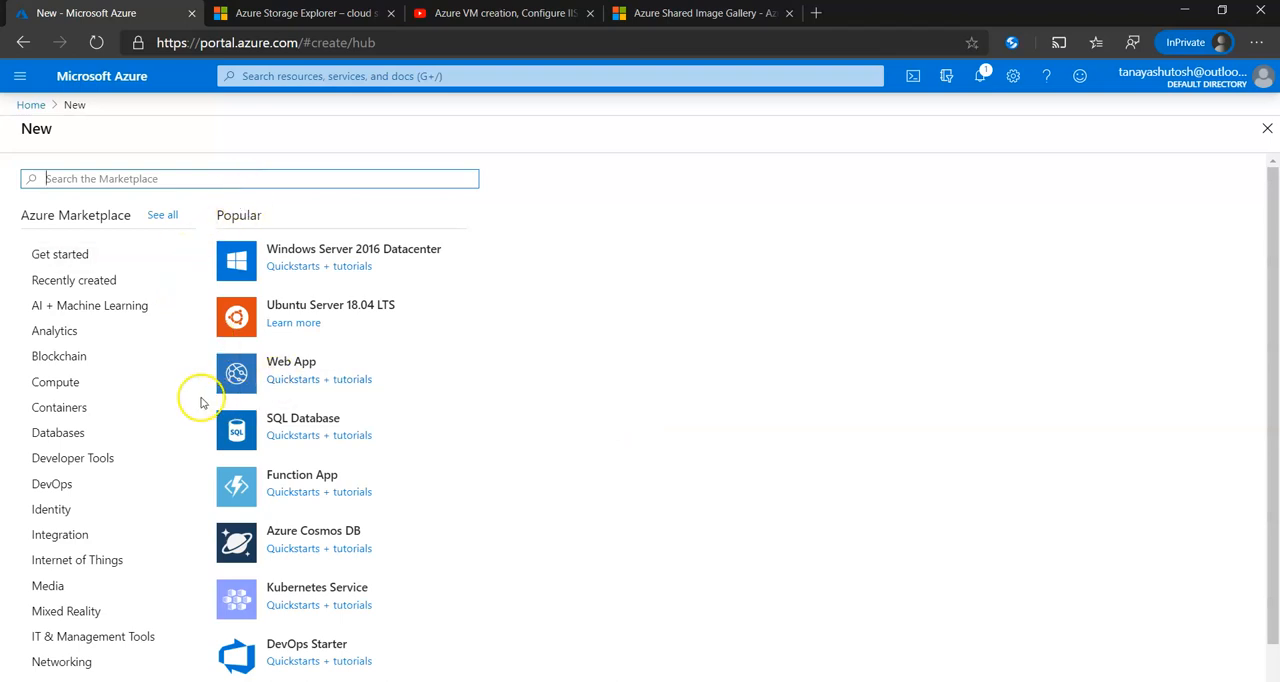
click(55, 382)
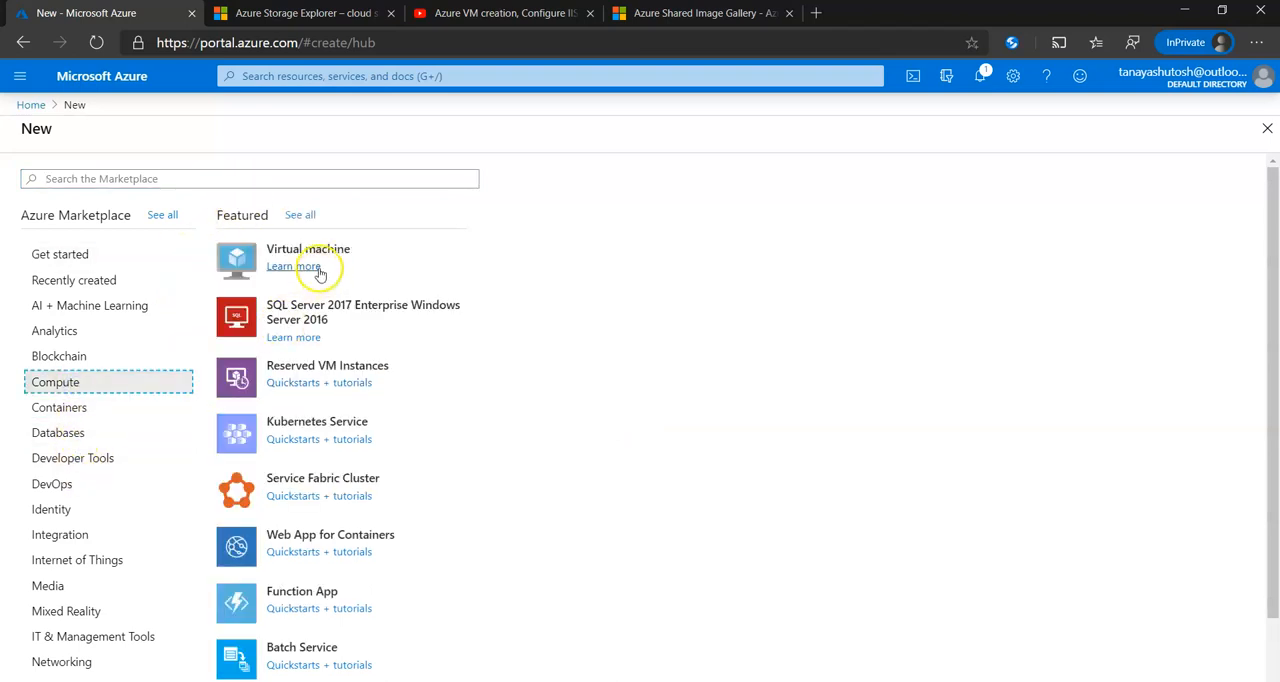
click(308, 249)
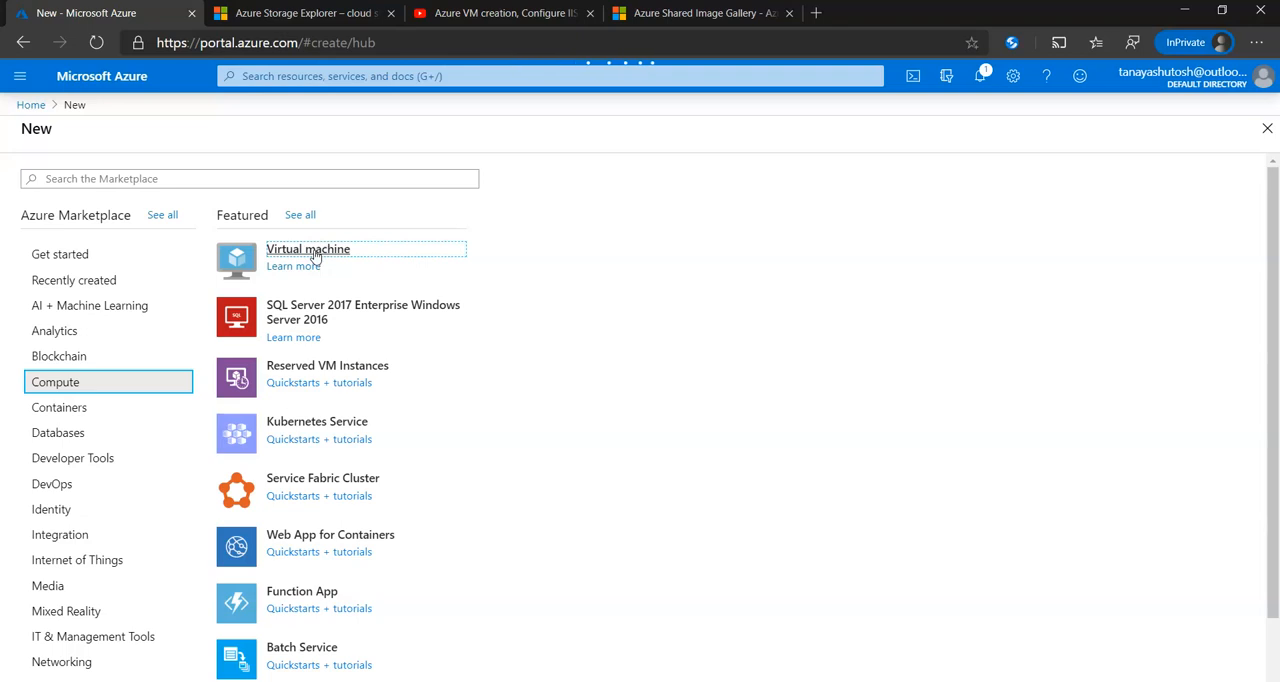
click(308, 249)
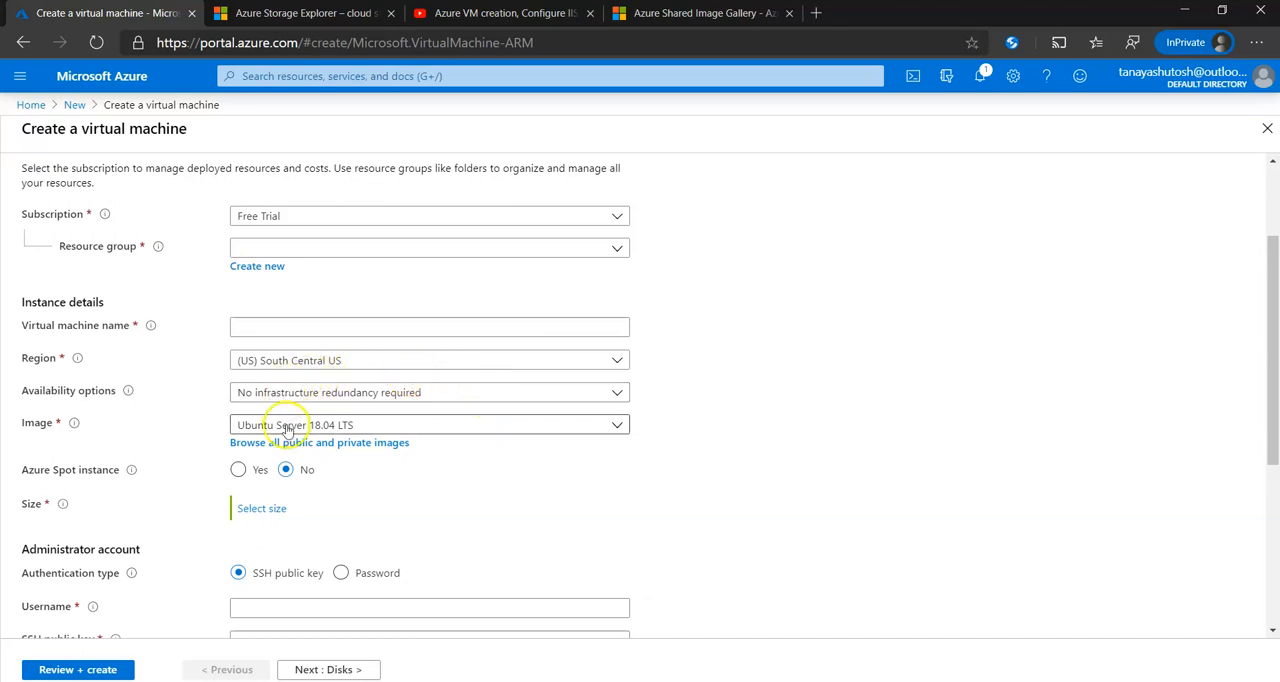
click(287, 442)
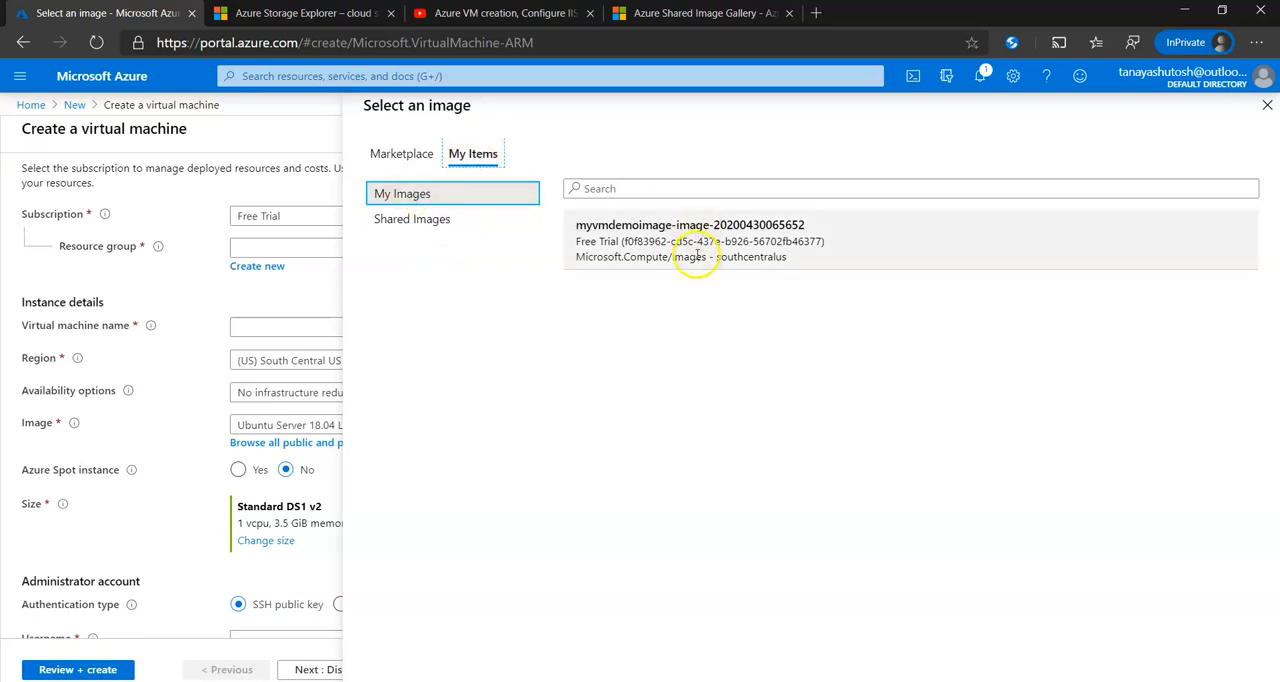
click(689, 240)
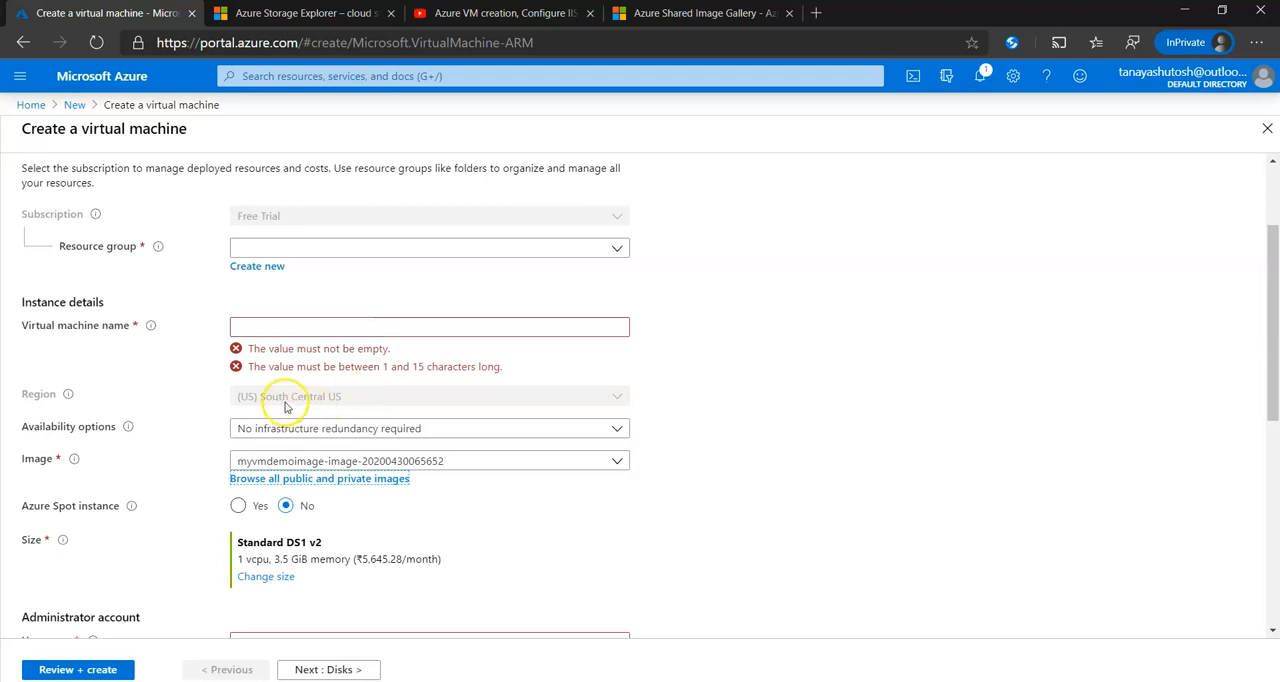
mouse_move(325, 402)
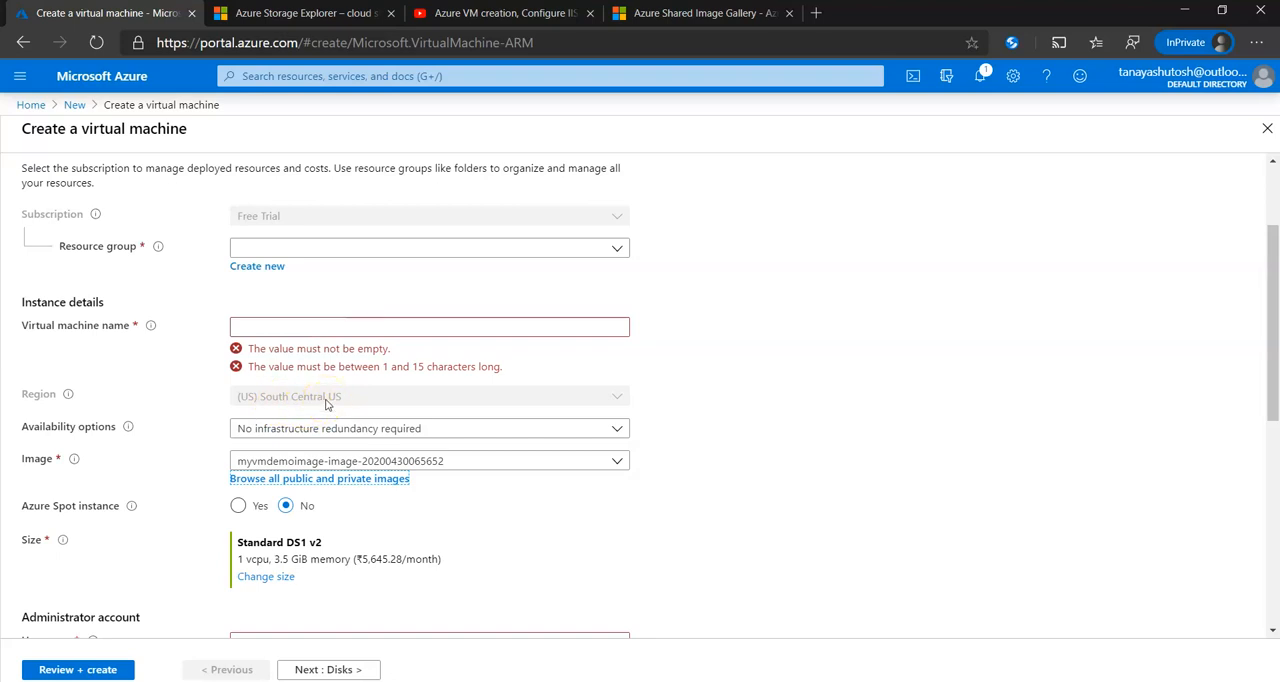
mouse_move(328, 401)
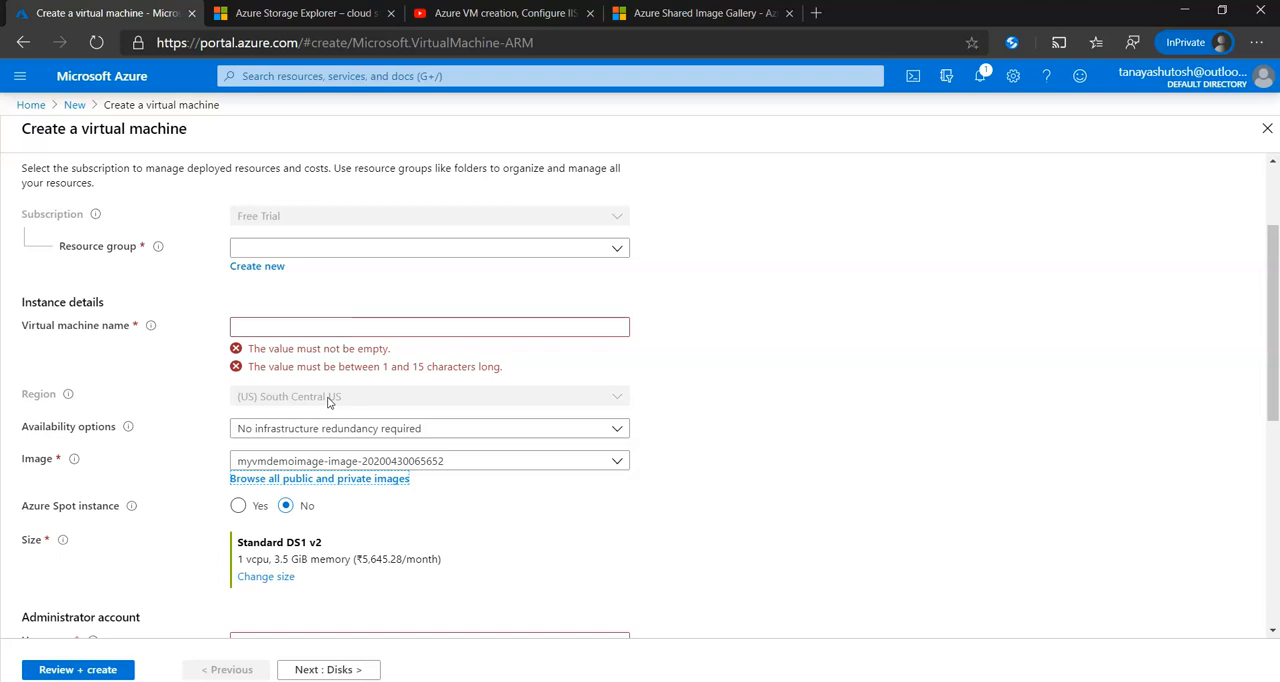
mouse_move(332, 401)
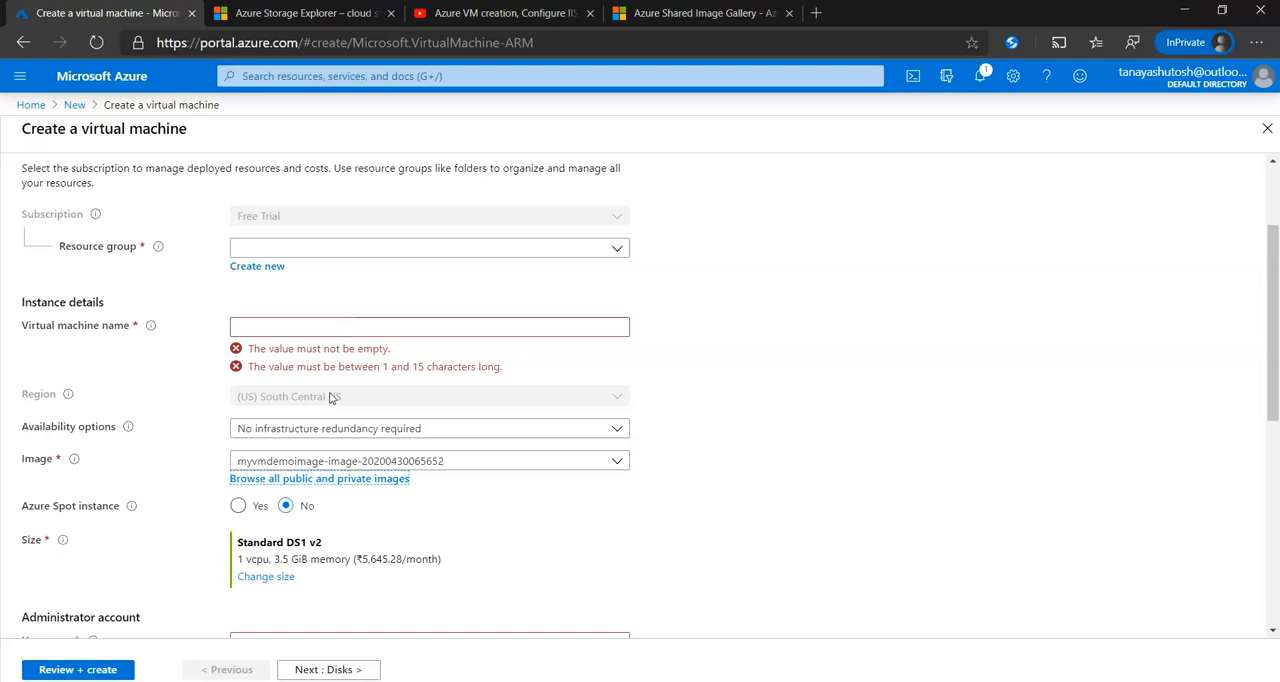
click(418, 76)
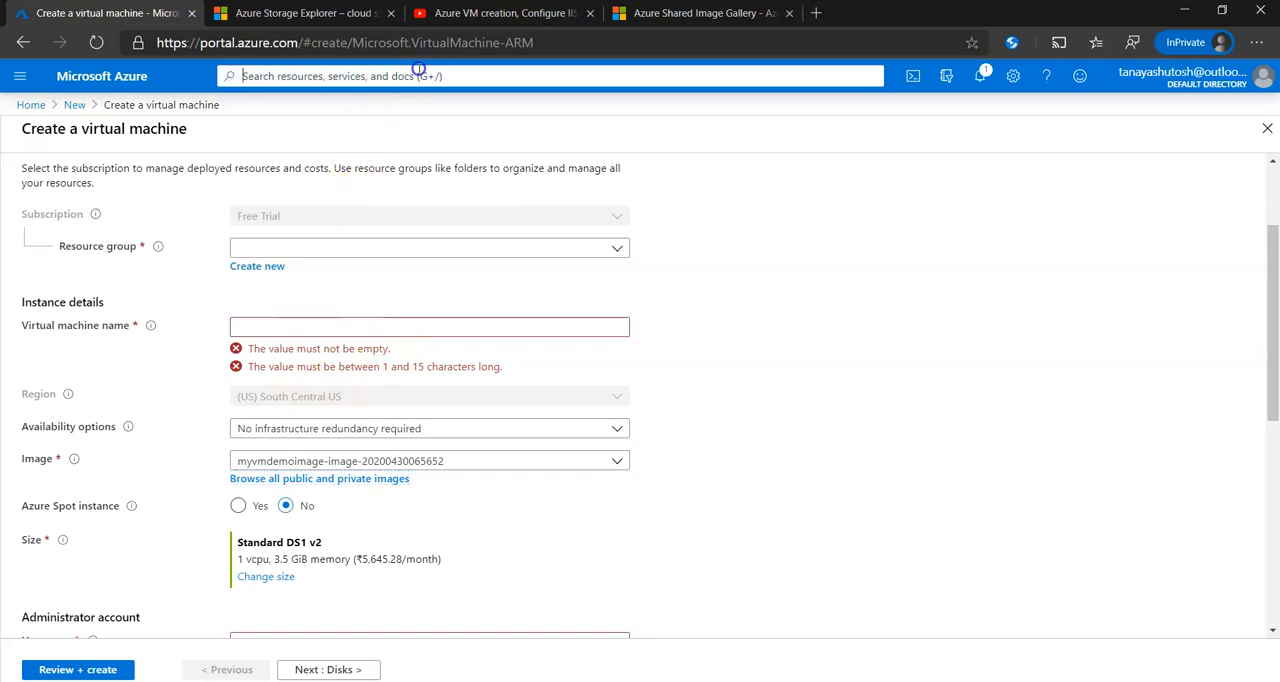
- Search 'share' and open the Shared image galleries service
text(share image)
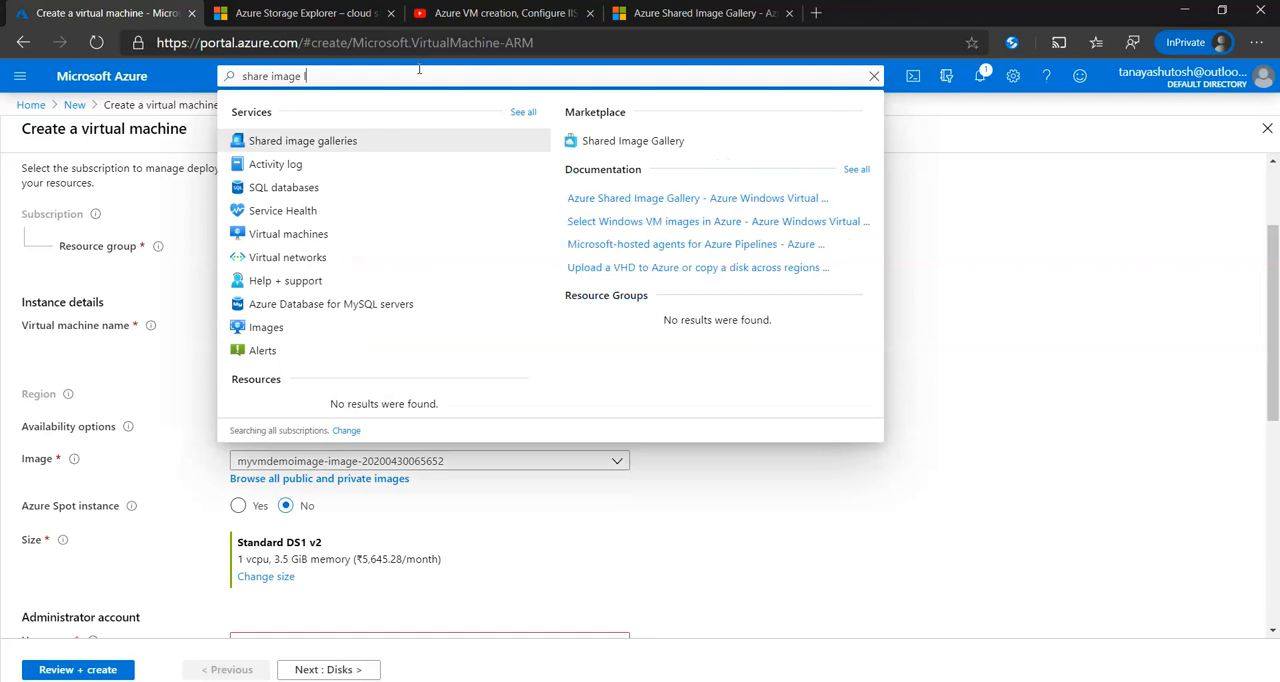
mouse_move(411, 140)
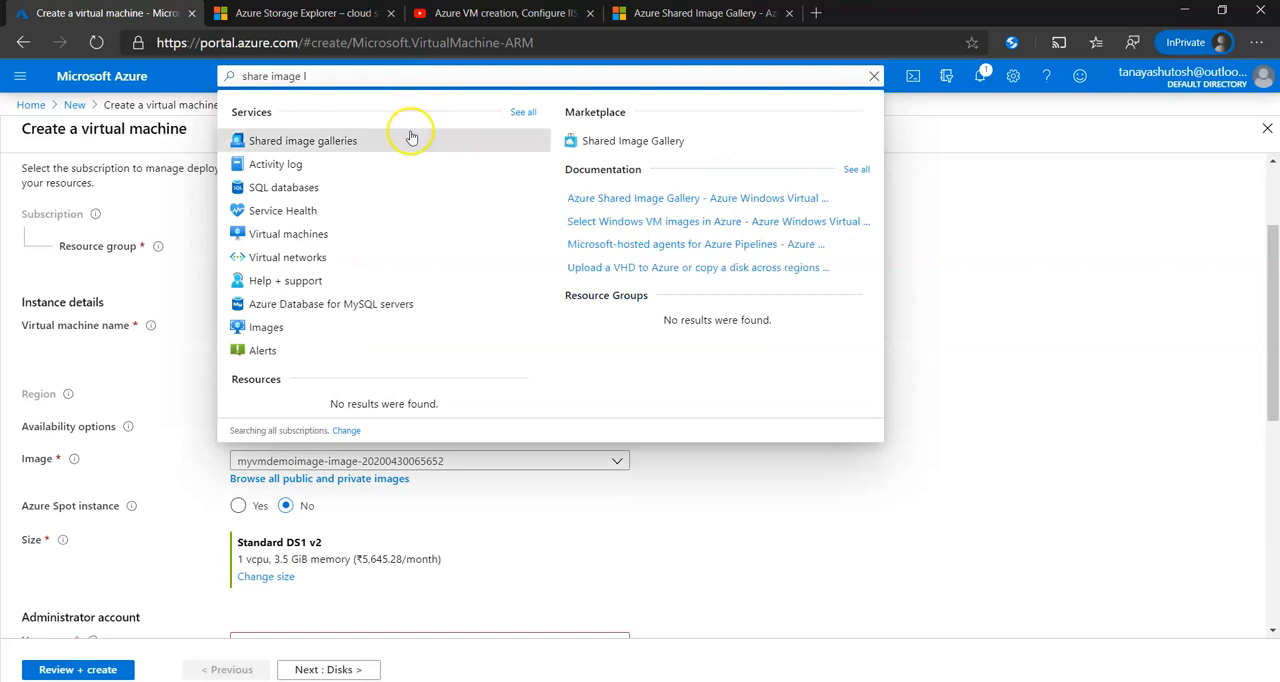
click(303, 140)
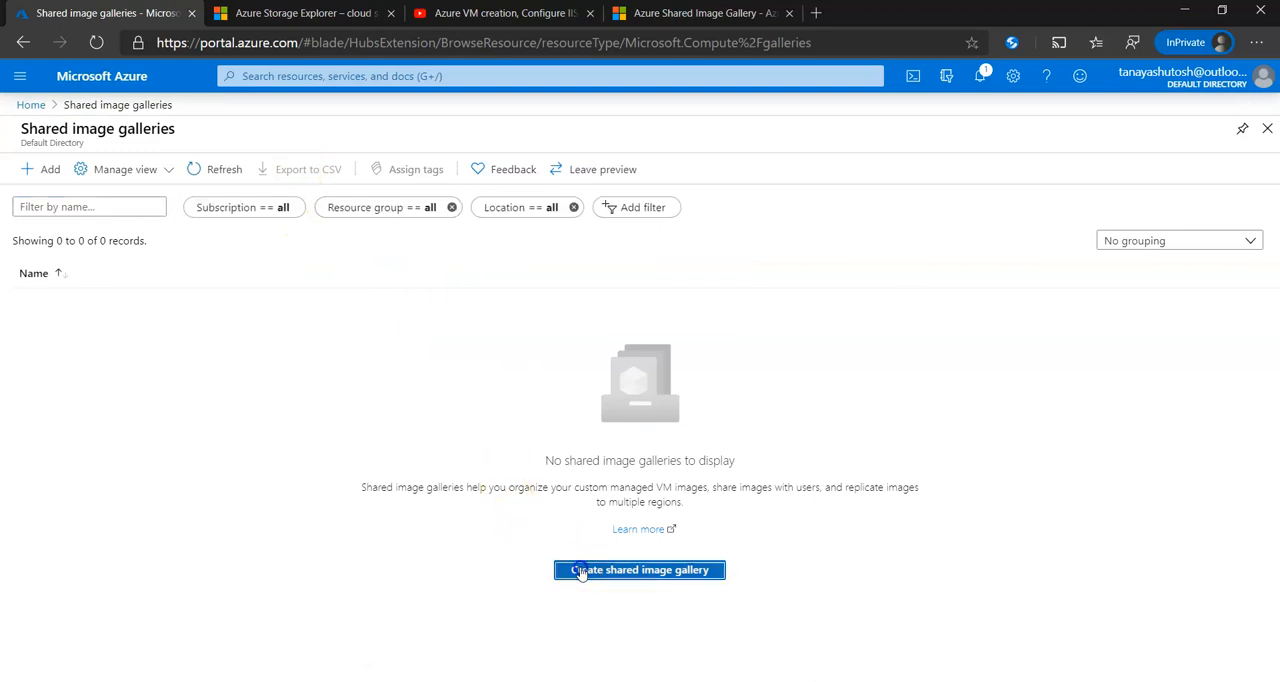
- Start a new shared image gallery, trying a new resource group name before cancelling
click(639, 569)
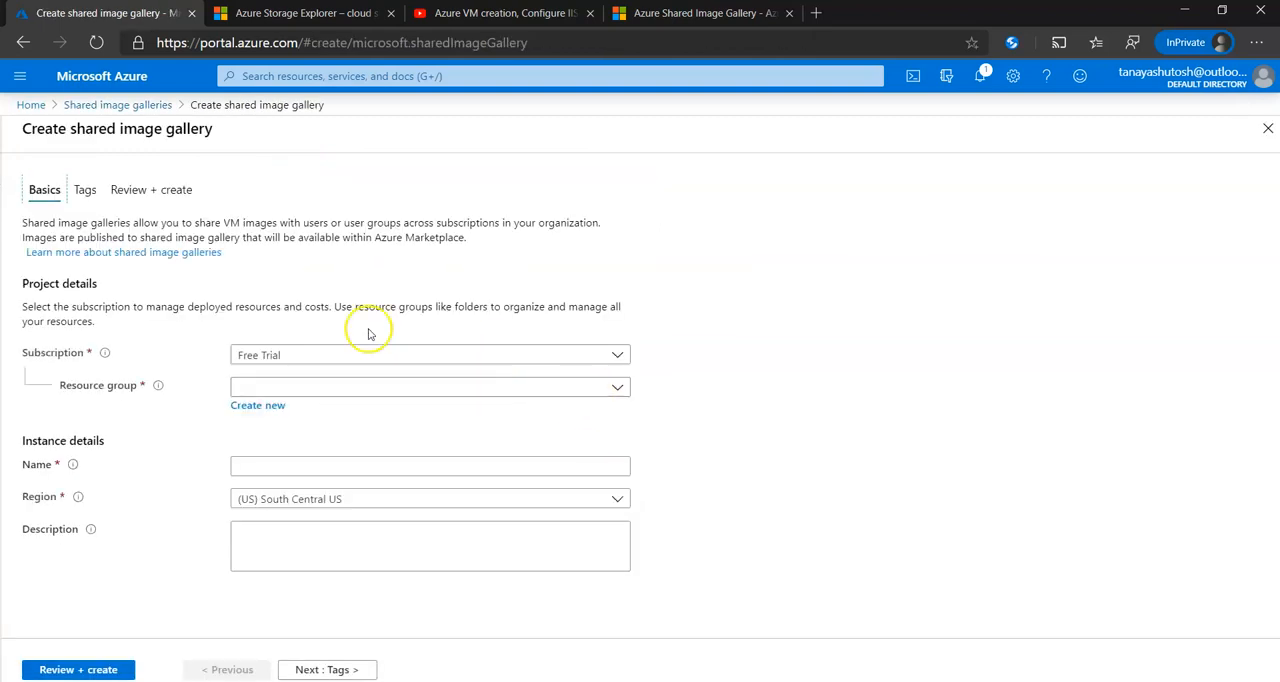
click(429, 387)
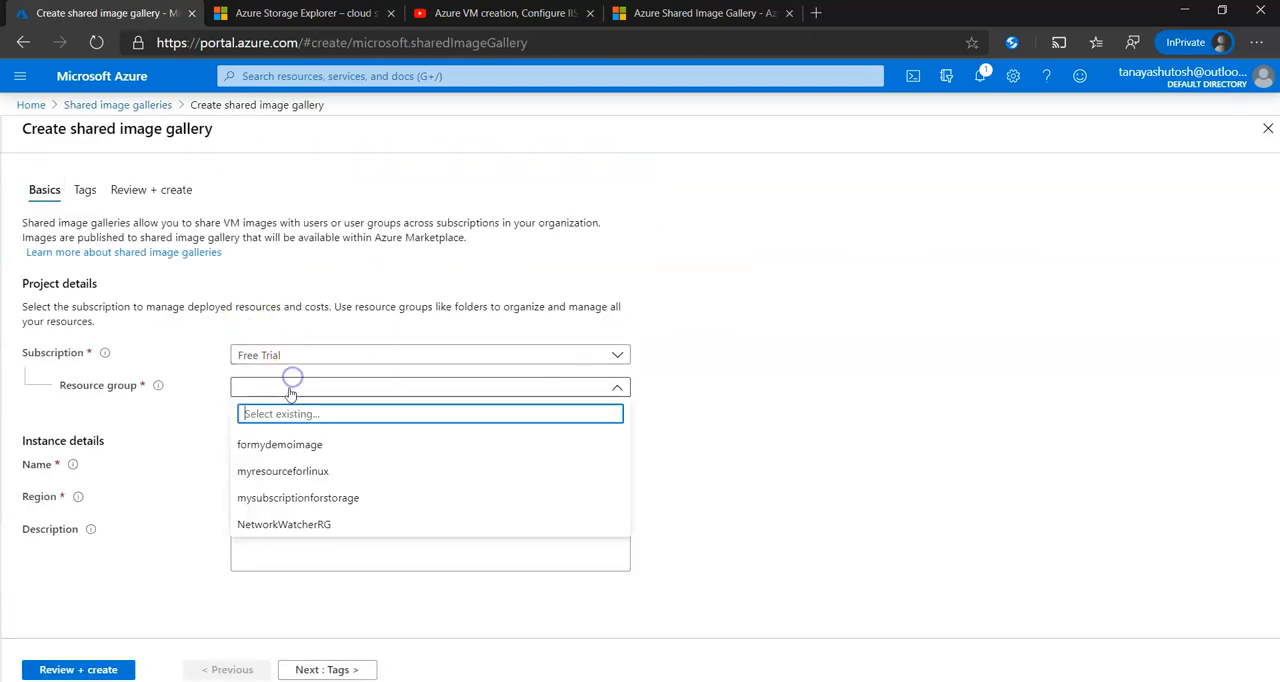
click(425, 387)
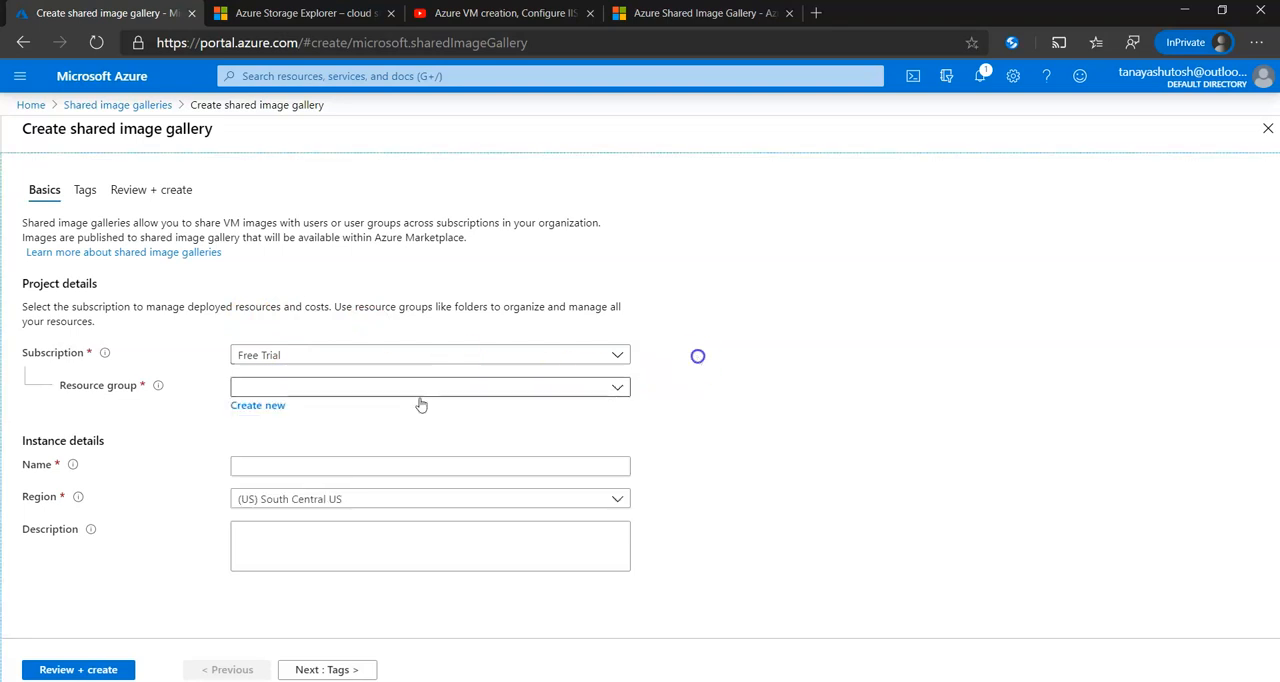
click(257, 405)
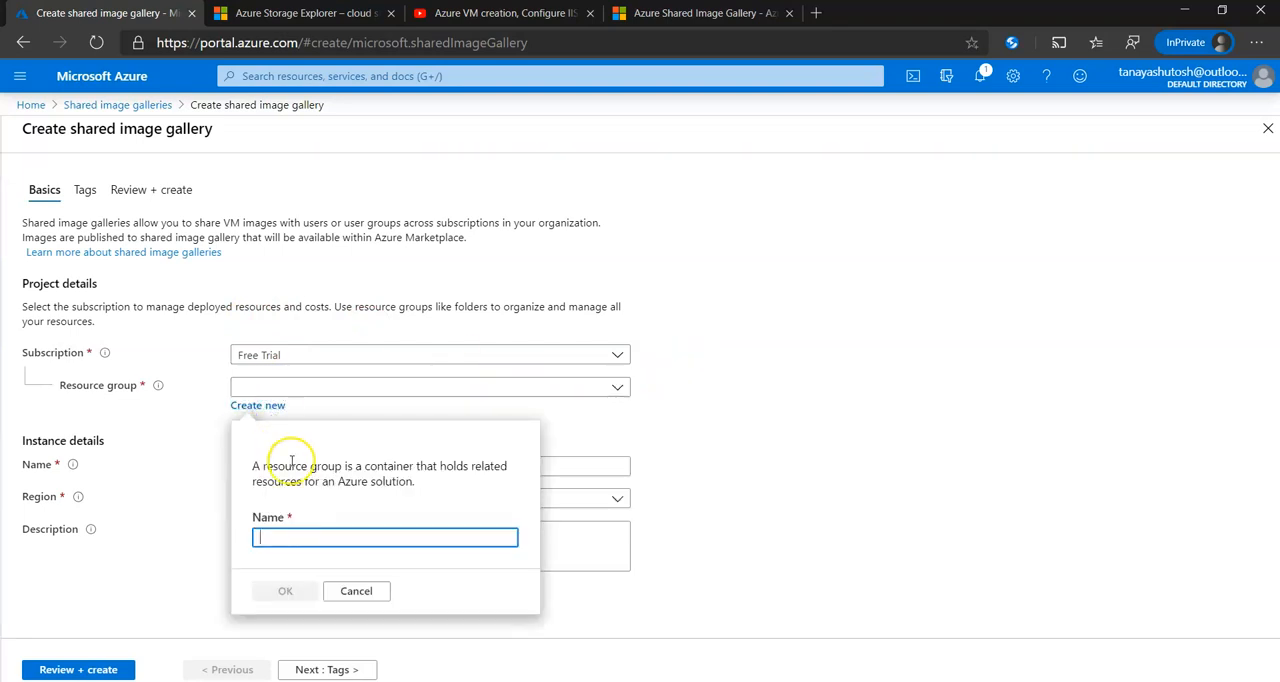
text(shareimage)
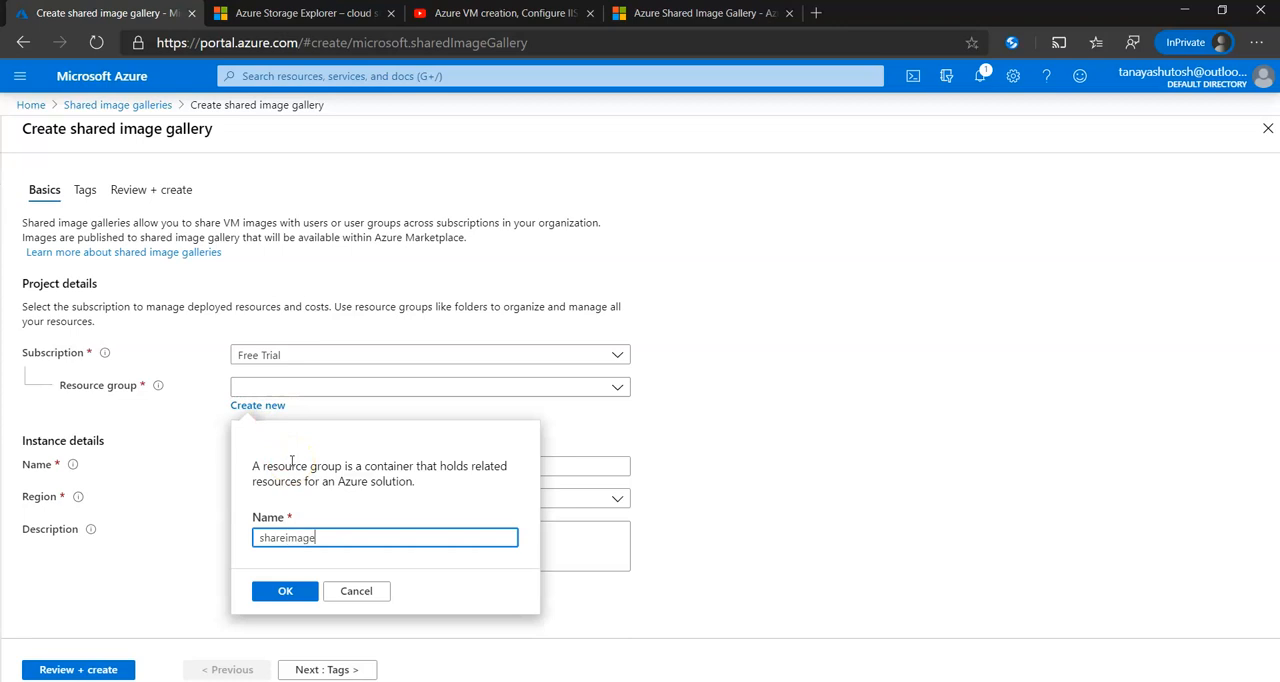
text(gar)
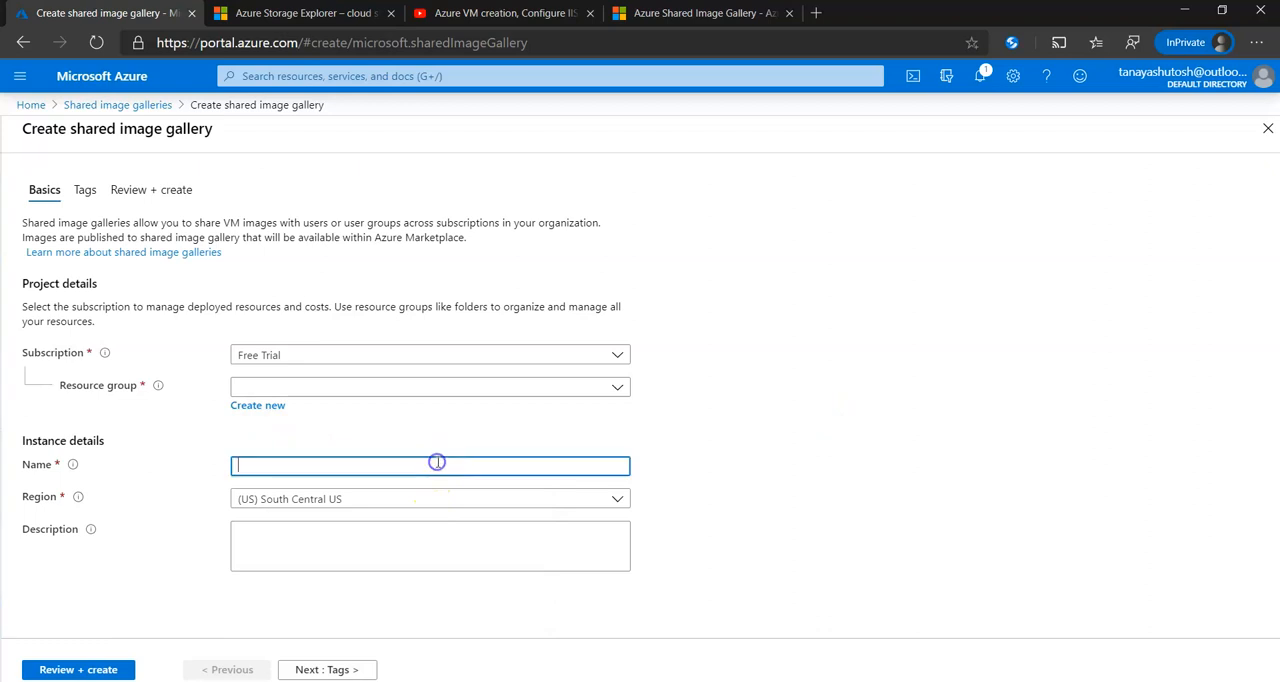
- Name the gallery shareimagegalleryfordemo
click(430, 387)
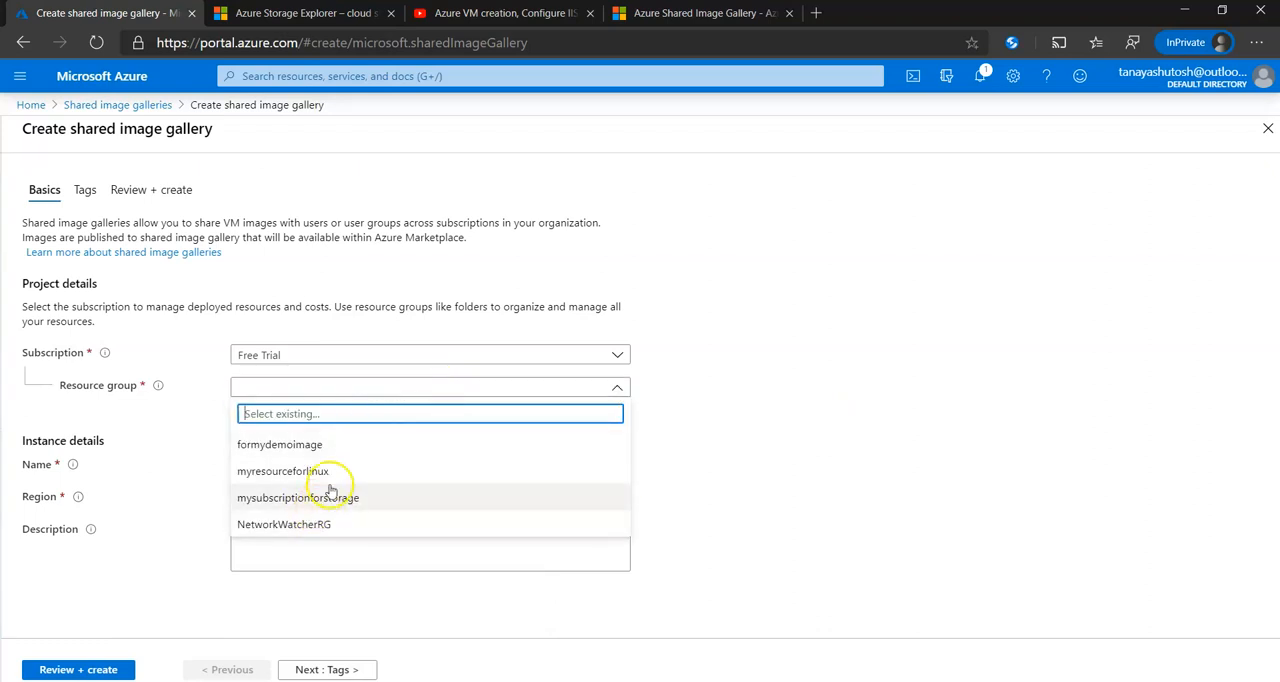
text(shareimagegalleryfordemo)
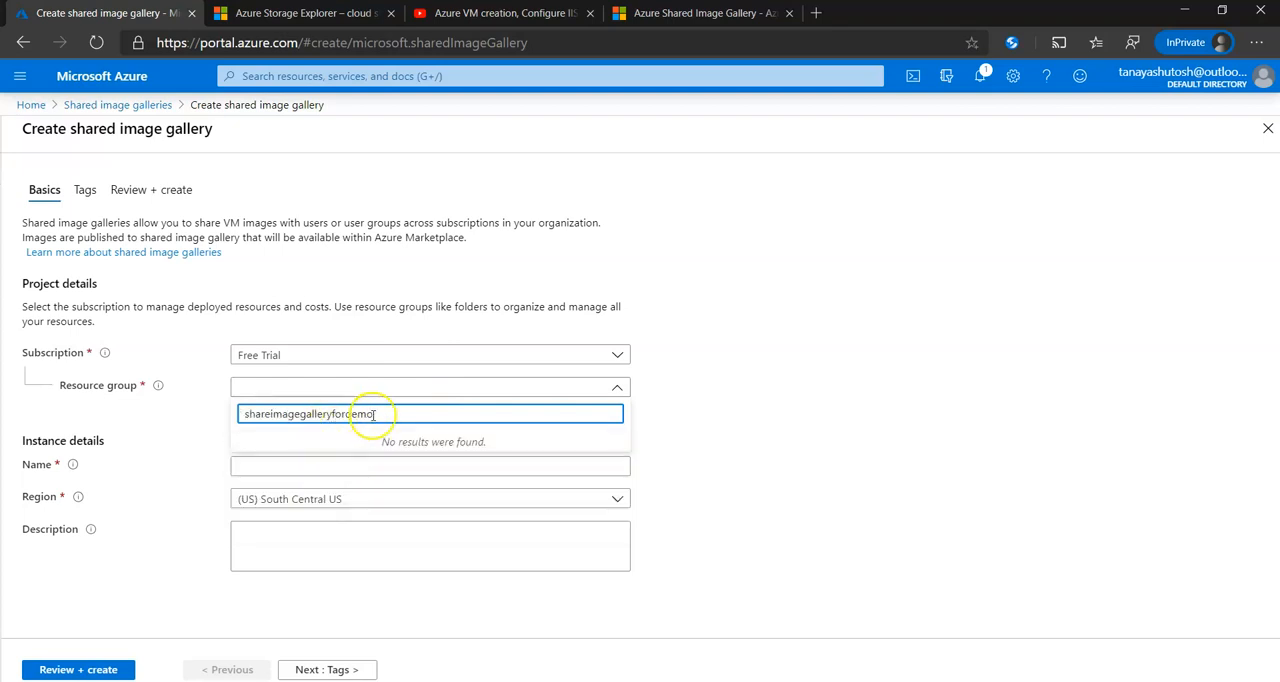
text(resource)
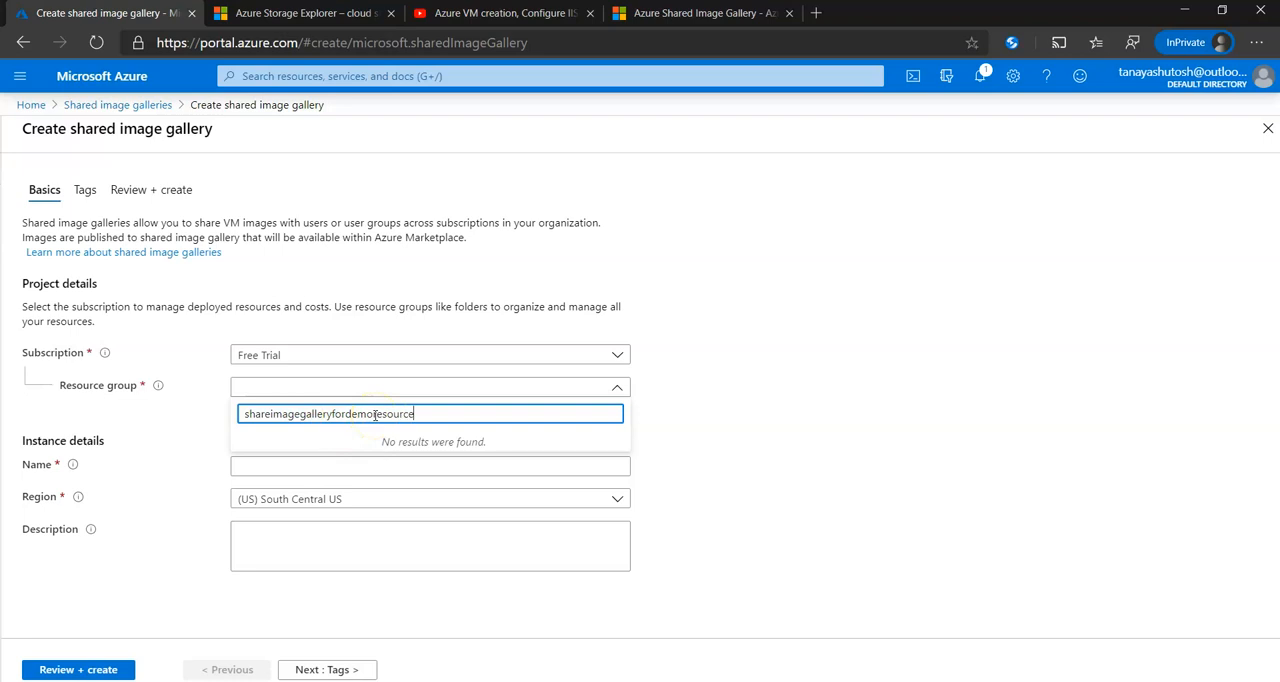
click(430, 465)
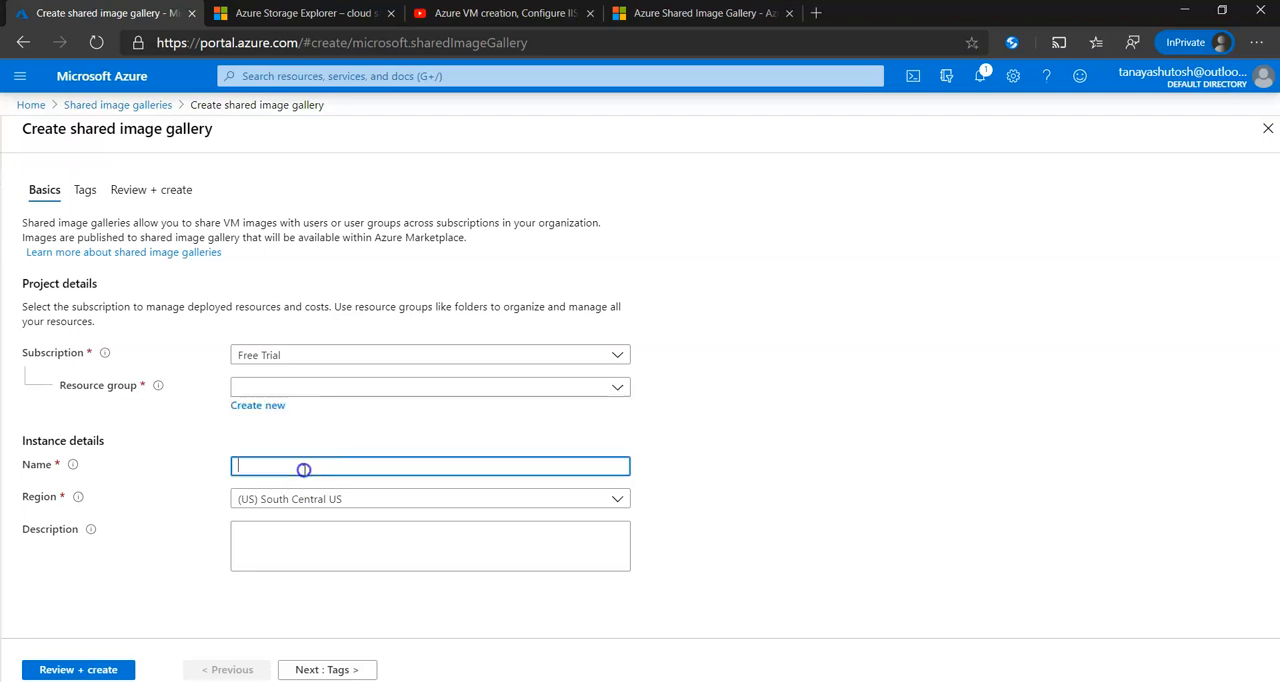
text(shareimagegalleryfordemor)
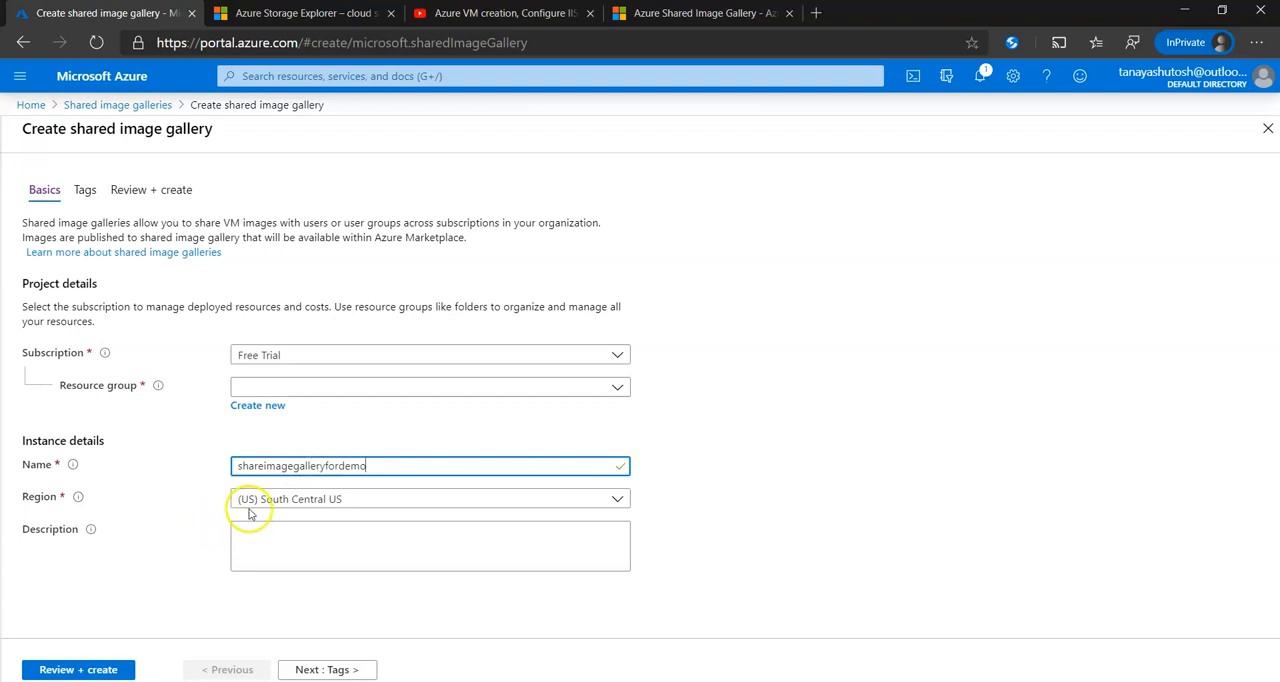
- Add a gallery description about distributing VM images across global IT
click(429, 498)
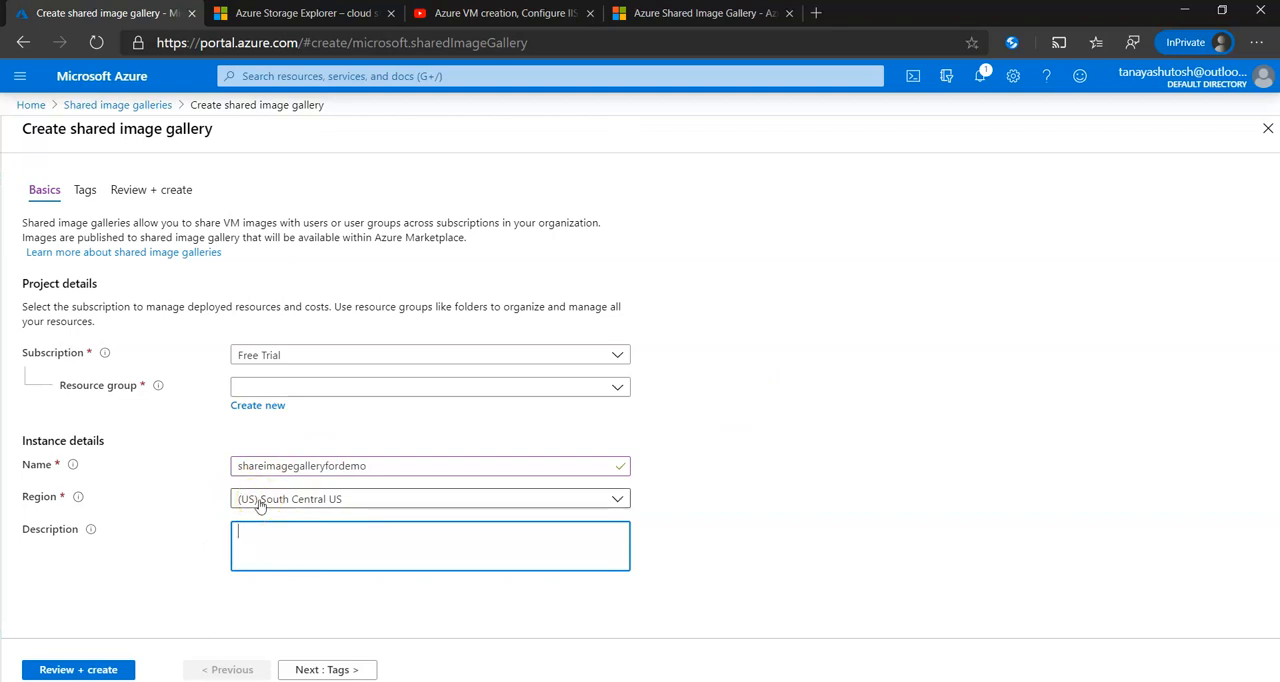
text(For distributing my)
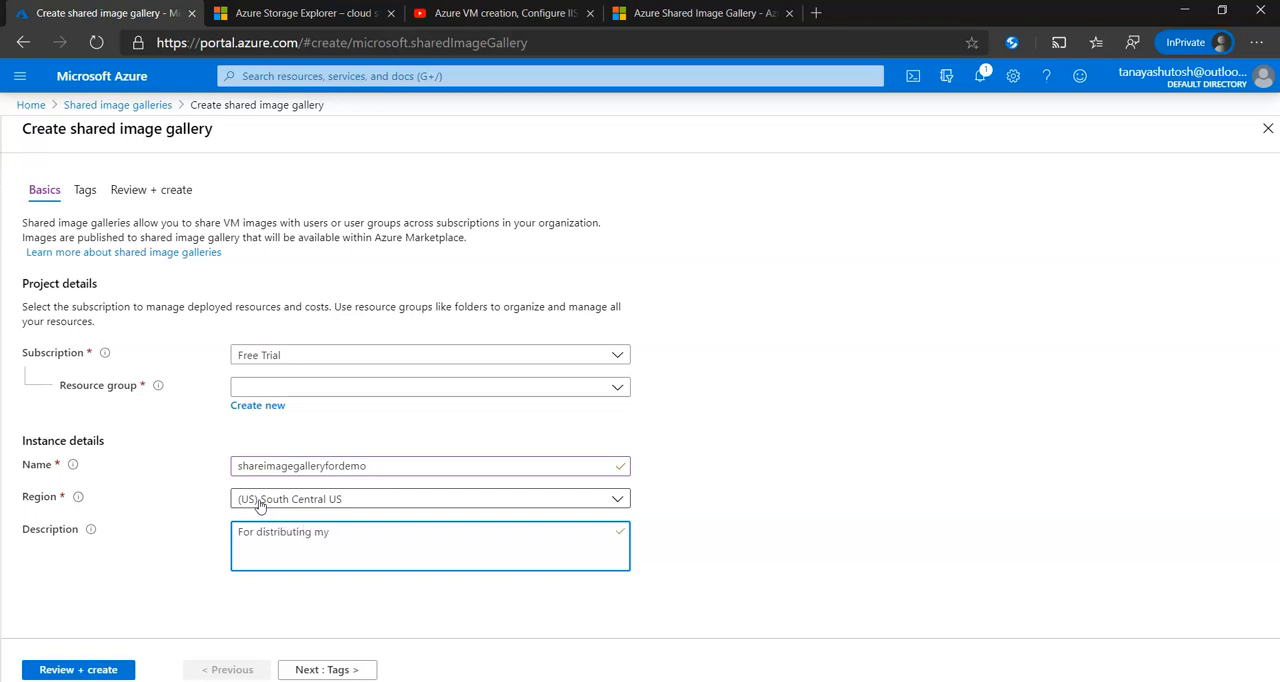
text(VM images across all the g)
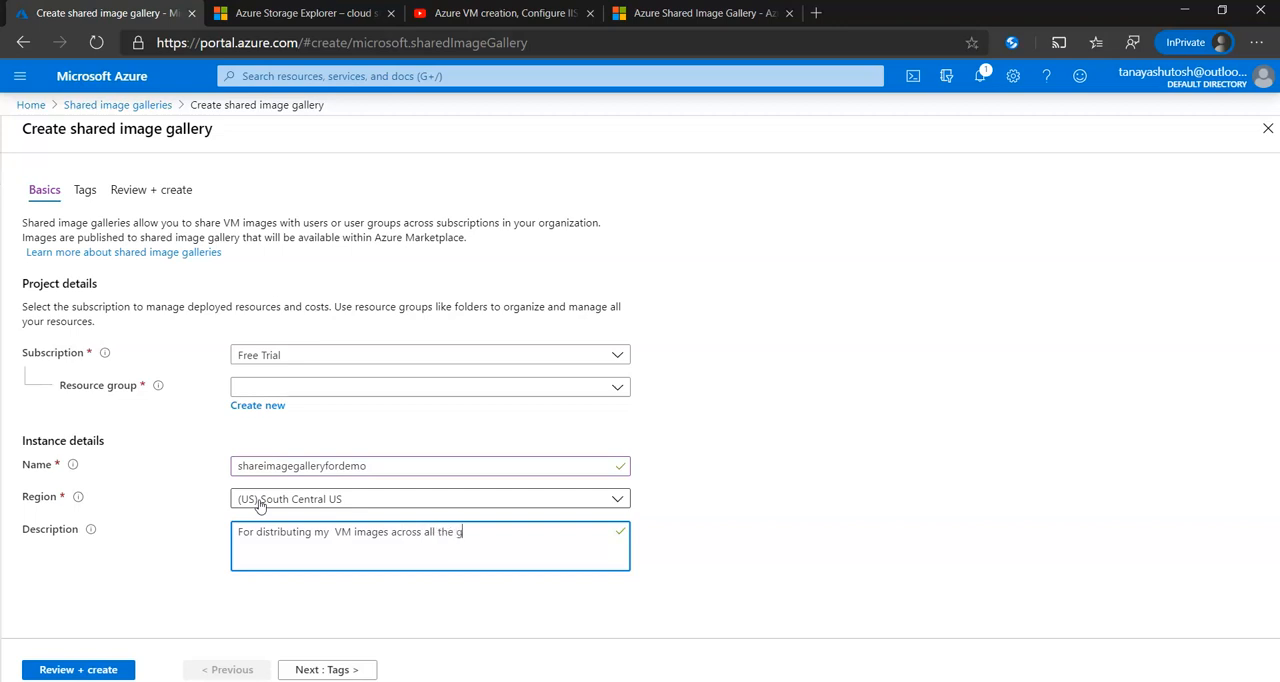
text(lobal IT)
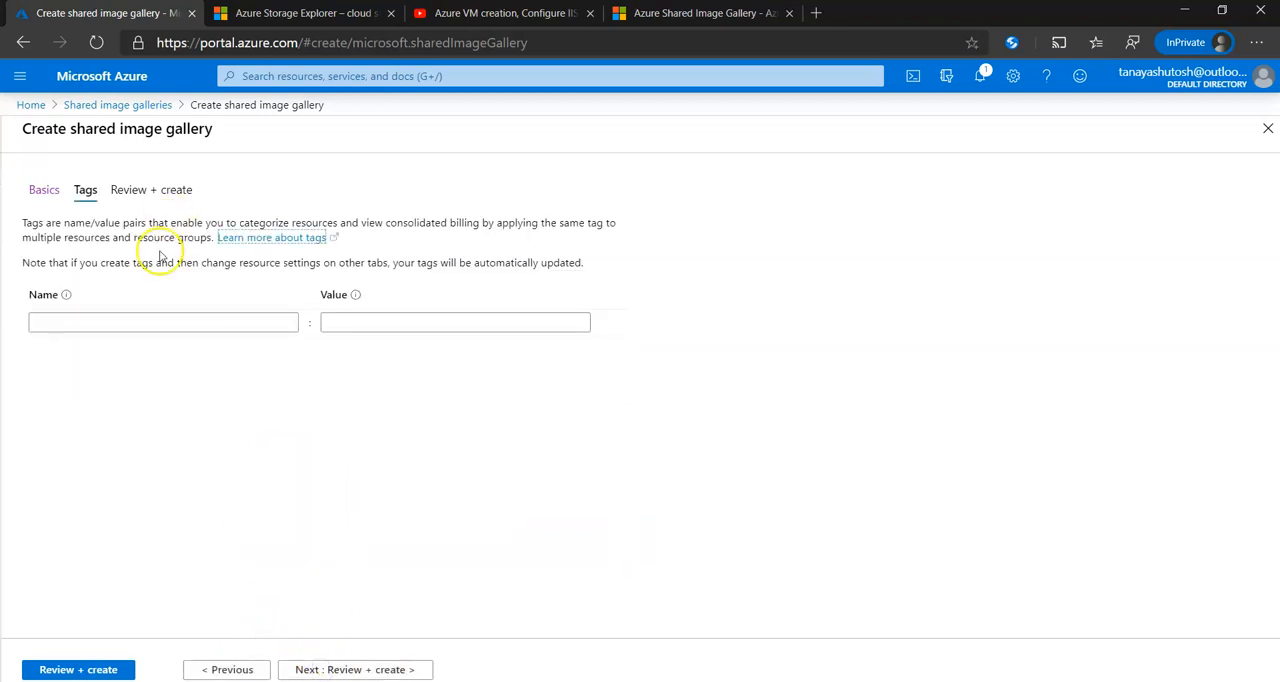
- Add tag shareimagegalleryfordemoresource and create a new resource group with that name
click(163, 322)
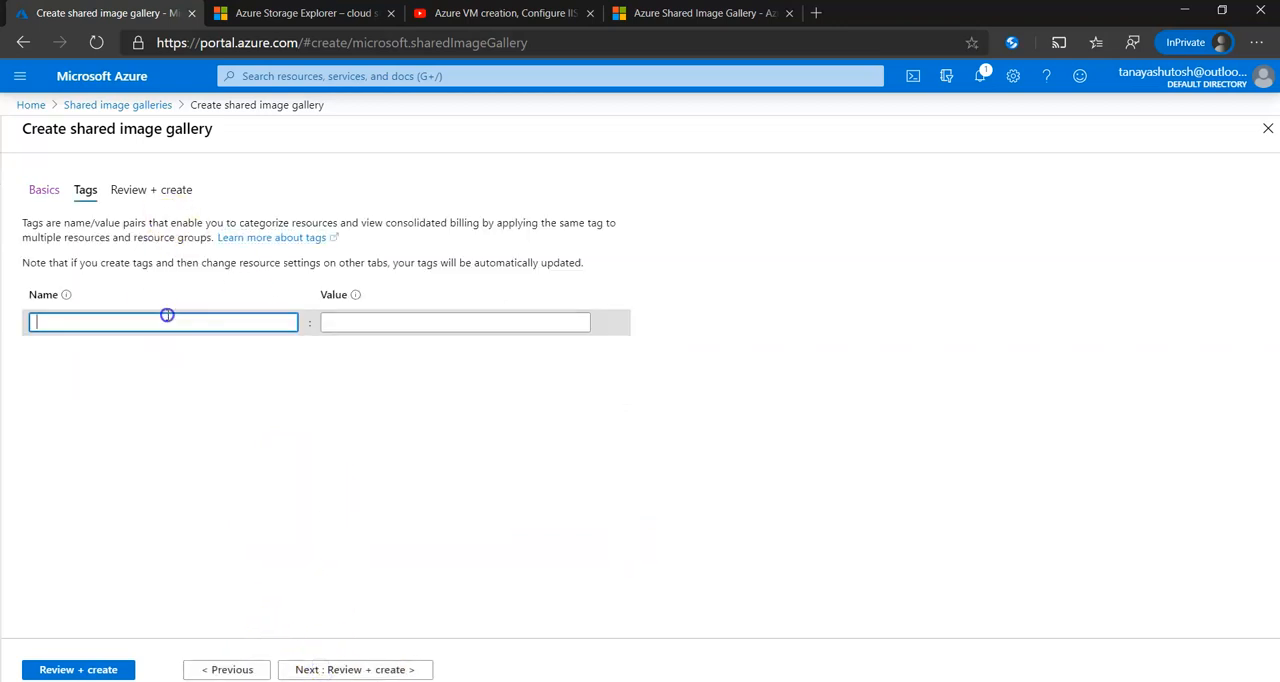
text(shareimagegalleryfordemoresource)
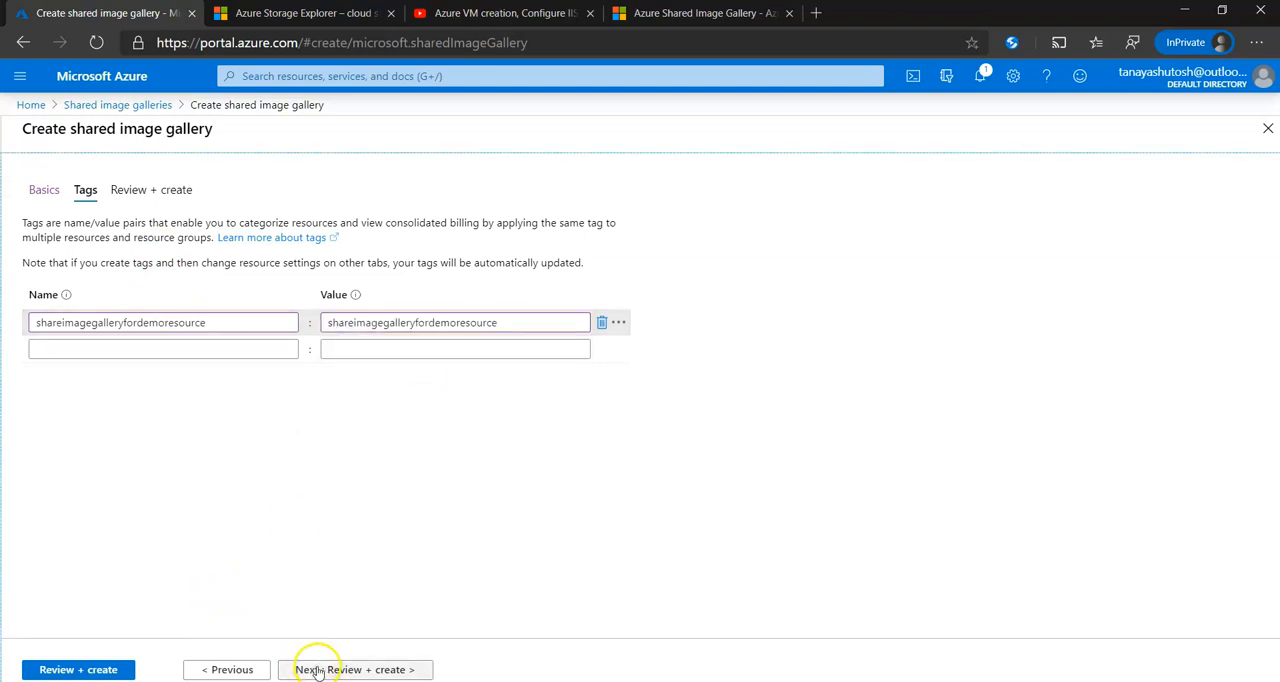
click(358, 669)
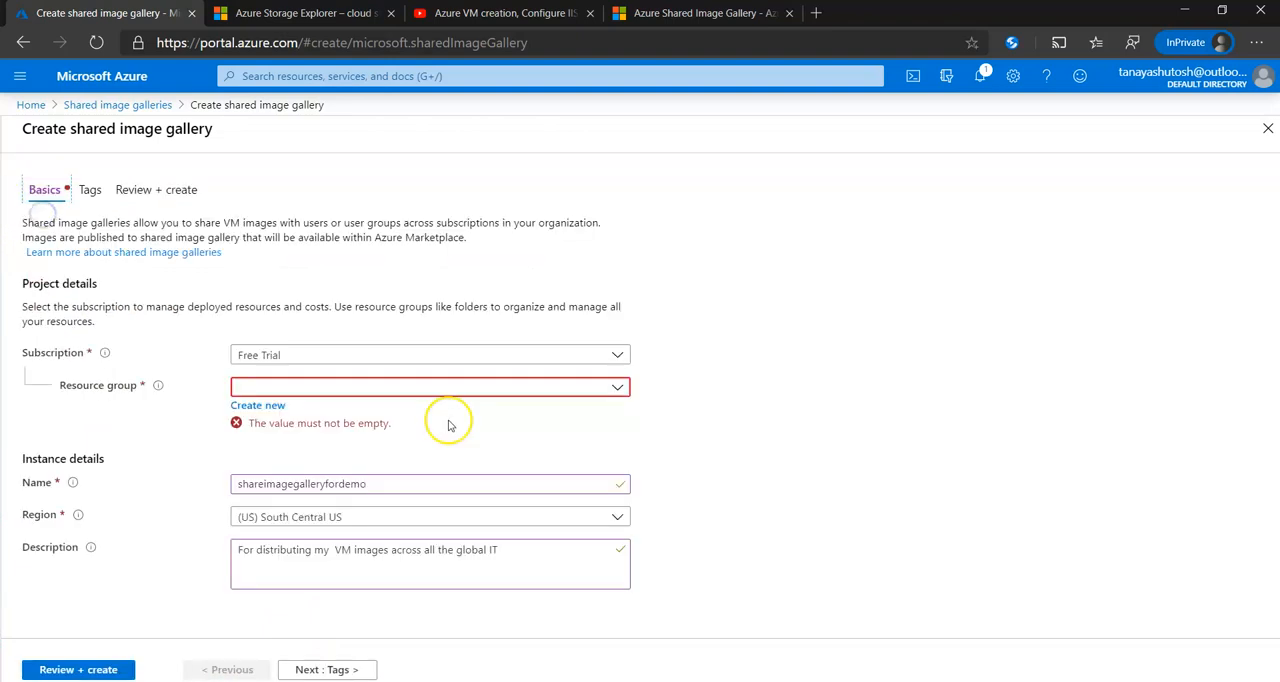
click(257, 405)
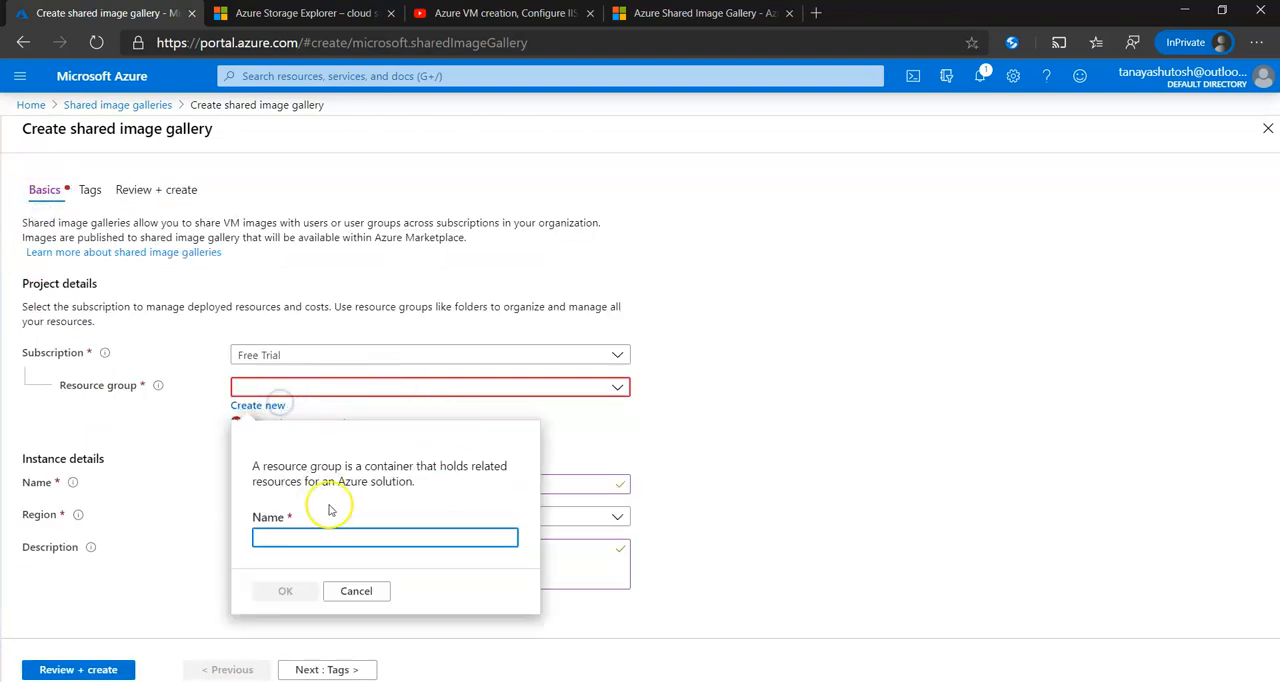
click(285, 591)
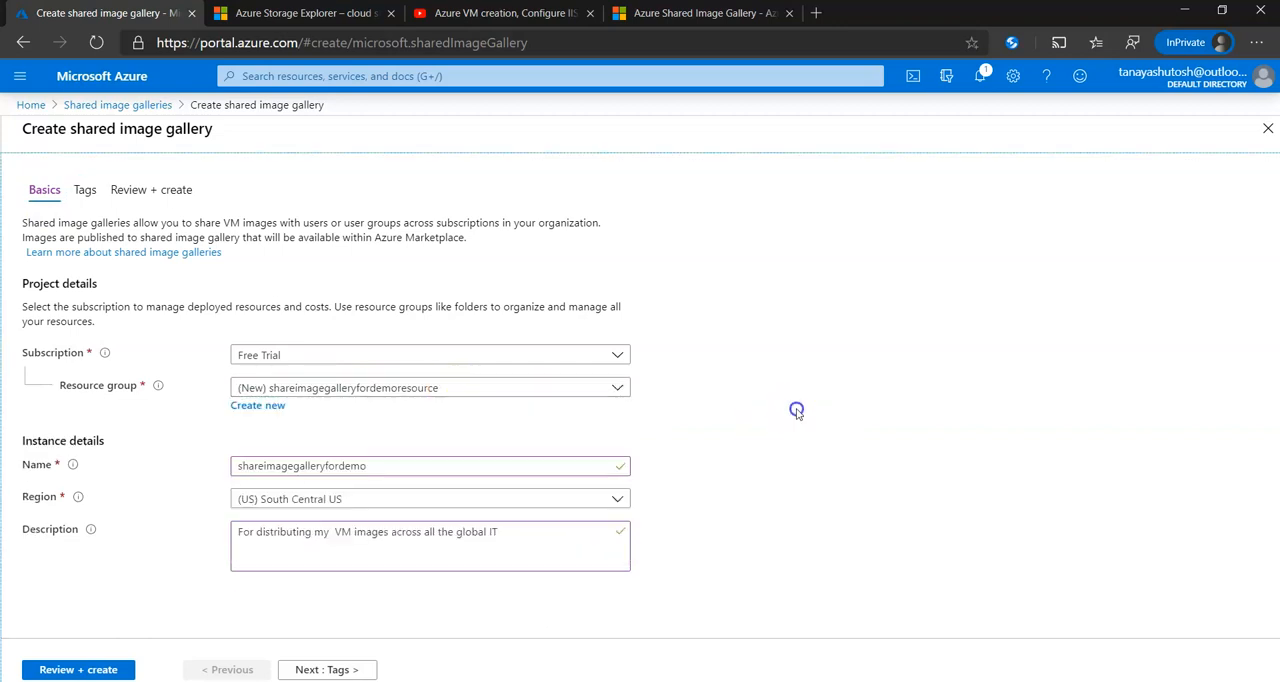
click(326, 669)
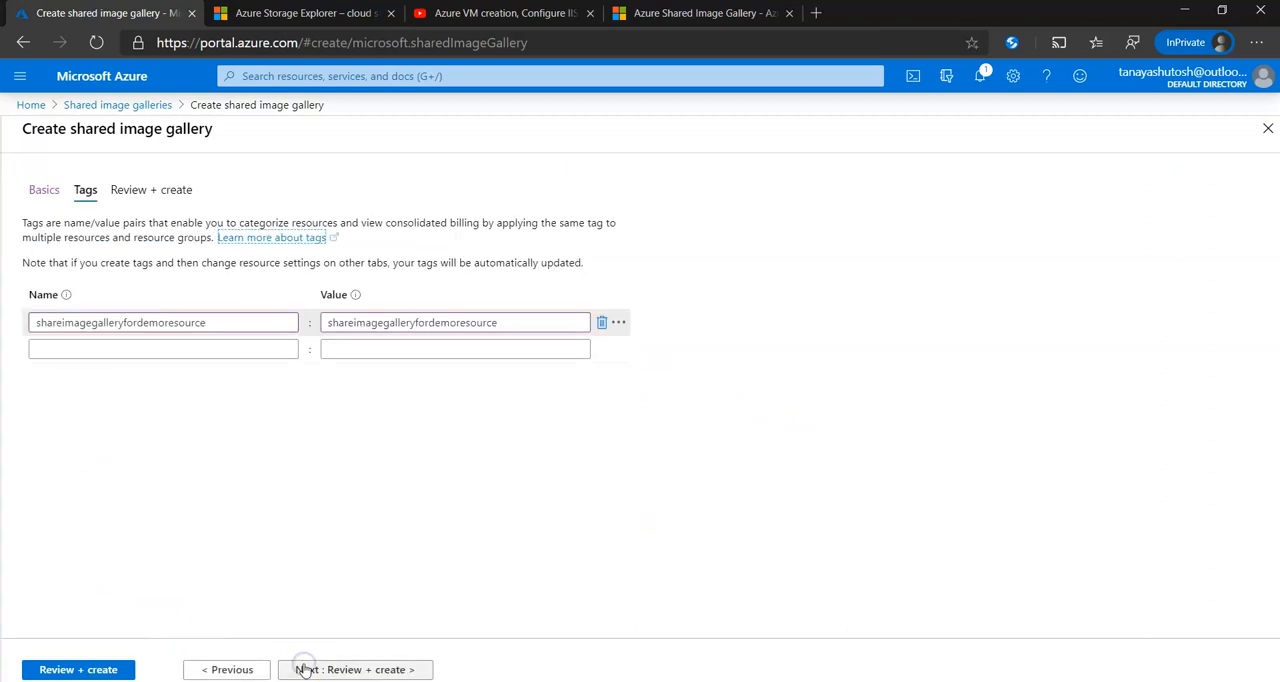
- Validate and create the shareimagegalleryfordemo gallery, waiting for deployment to finish
click(355, 669)
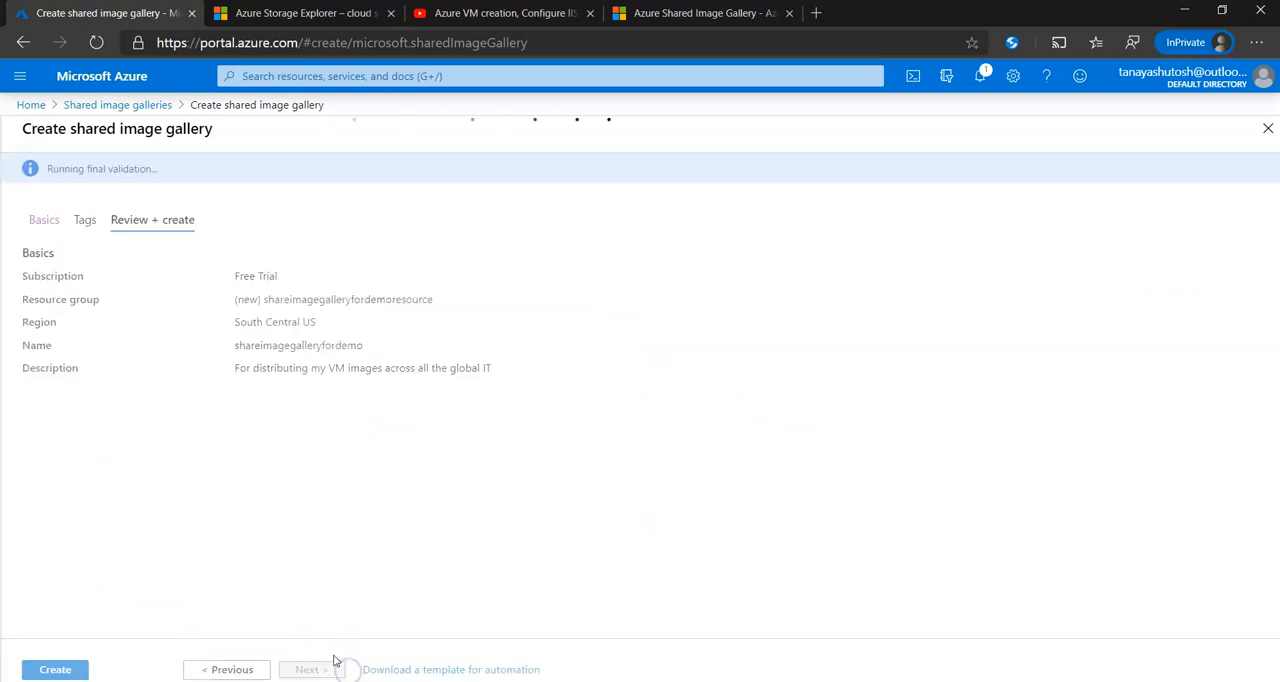
mouse_move(106, 527)
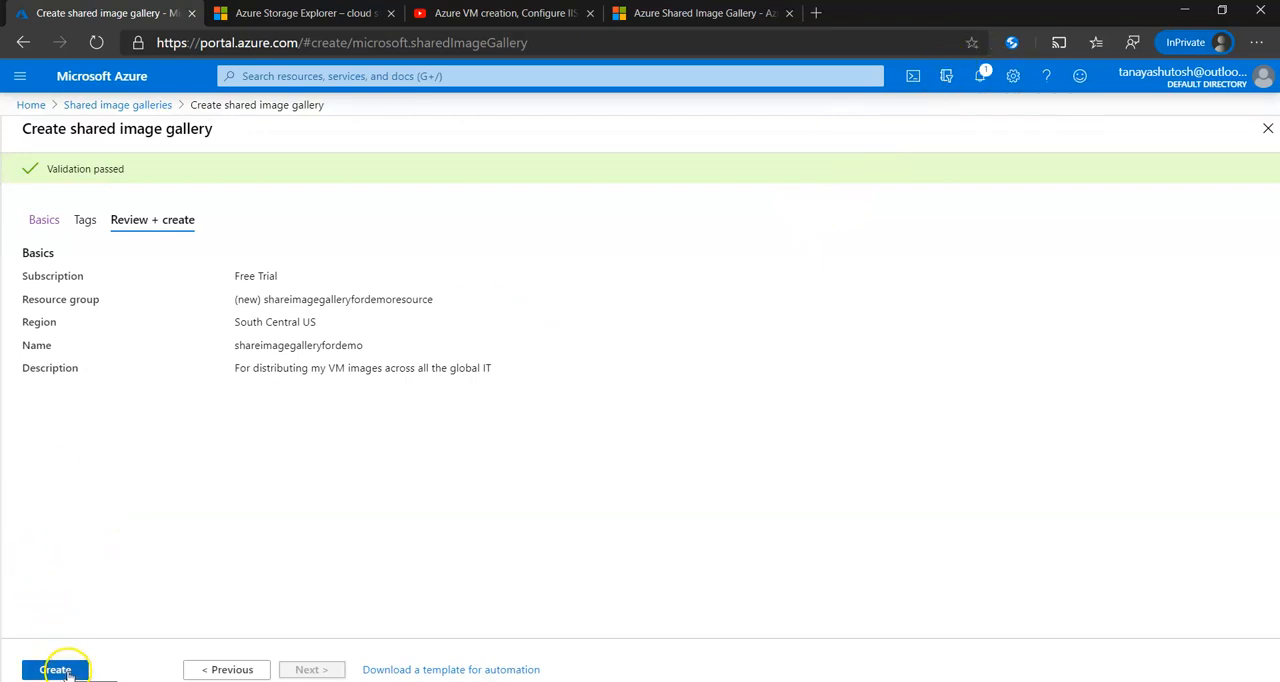
click(55, 669)
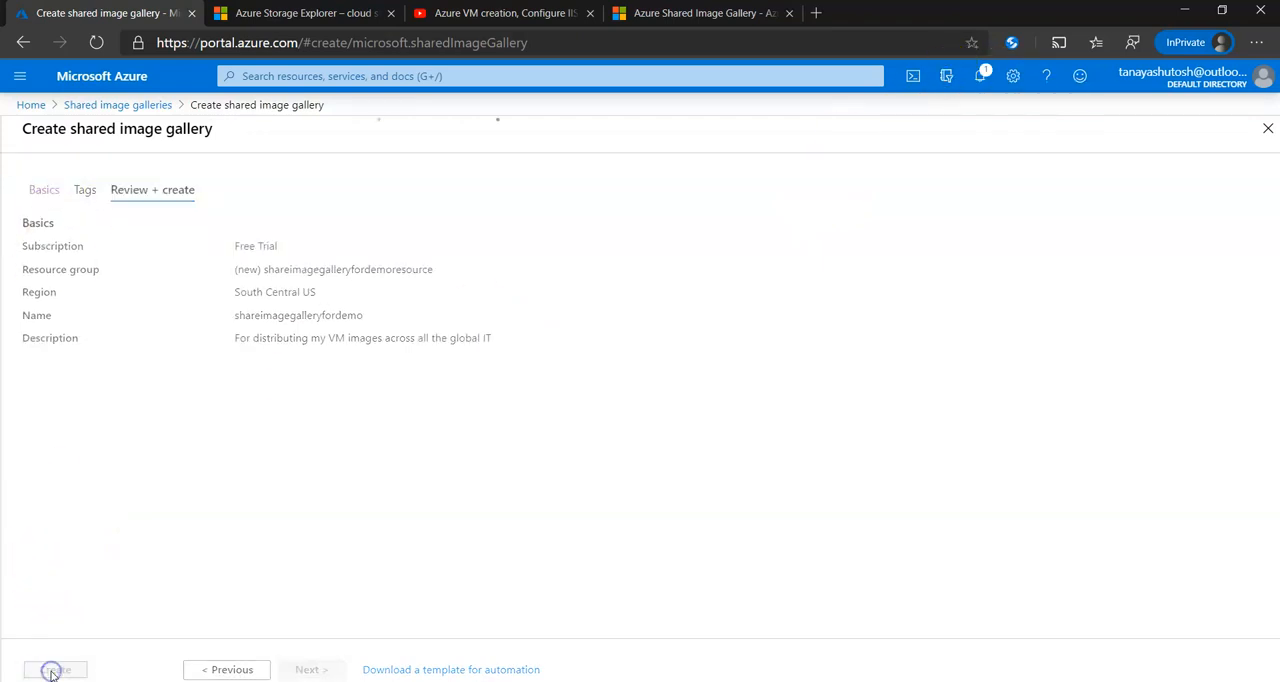
click(54, 669)
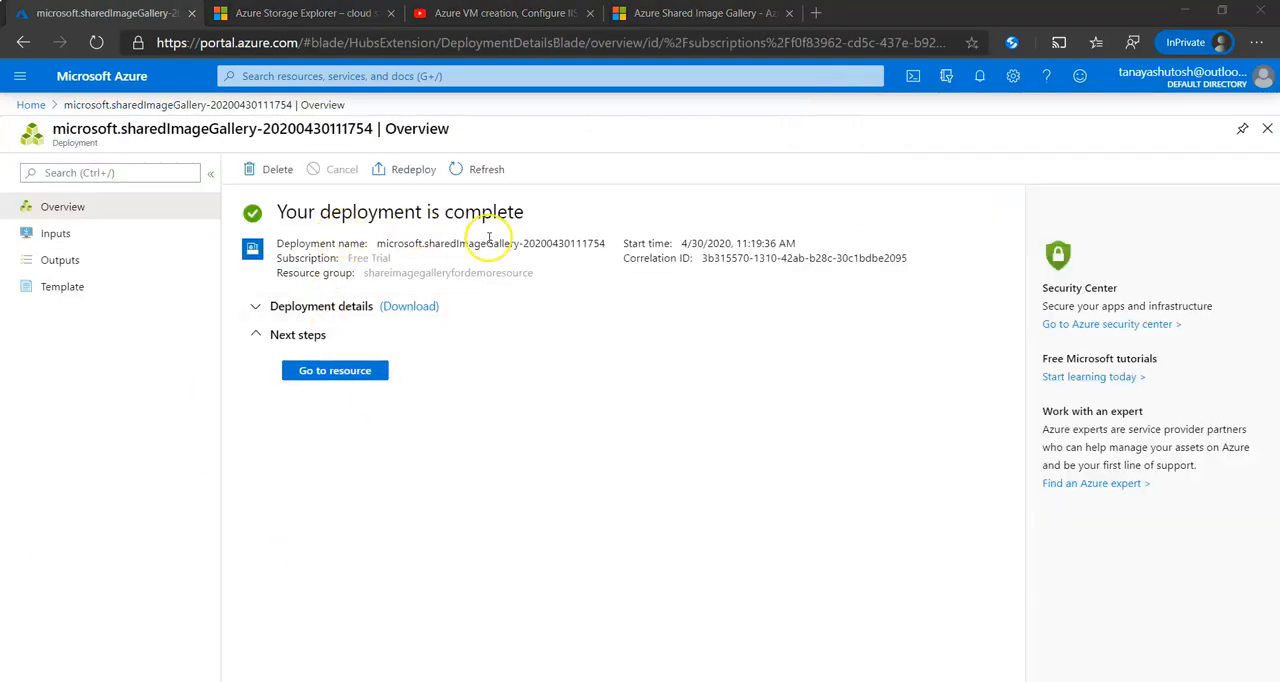
- Go to the new shareimagegalleryfordemo gallery resource
click(335, 370)
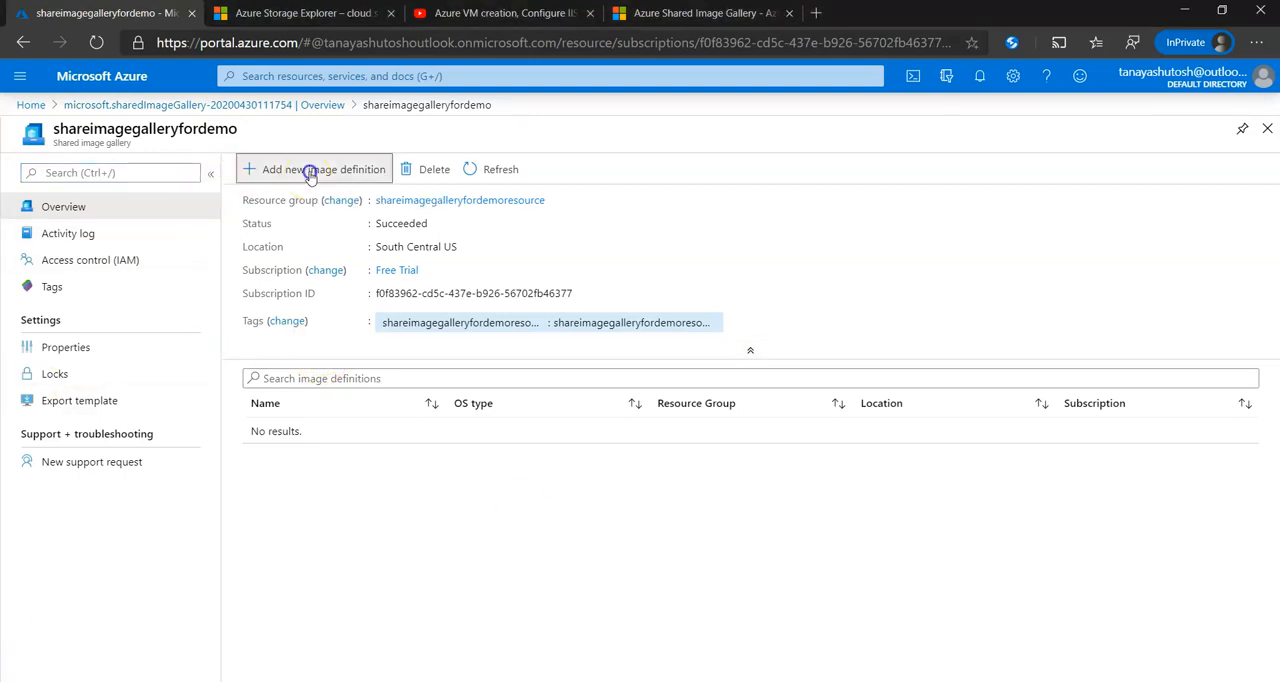
- Begin a new image definition in the gallery and focus the empty name field
click(314, 169)
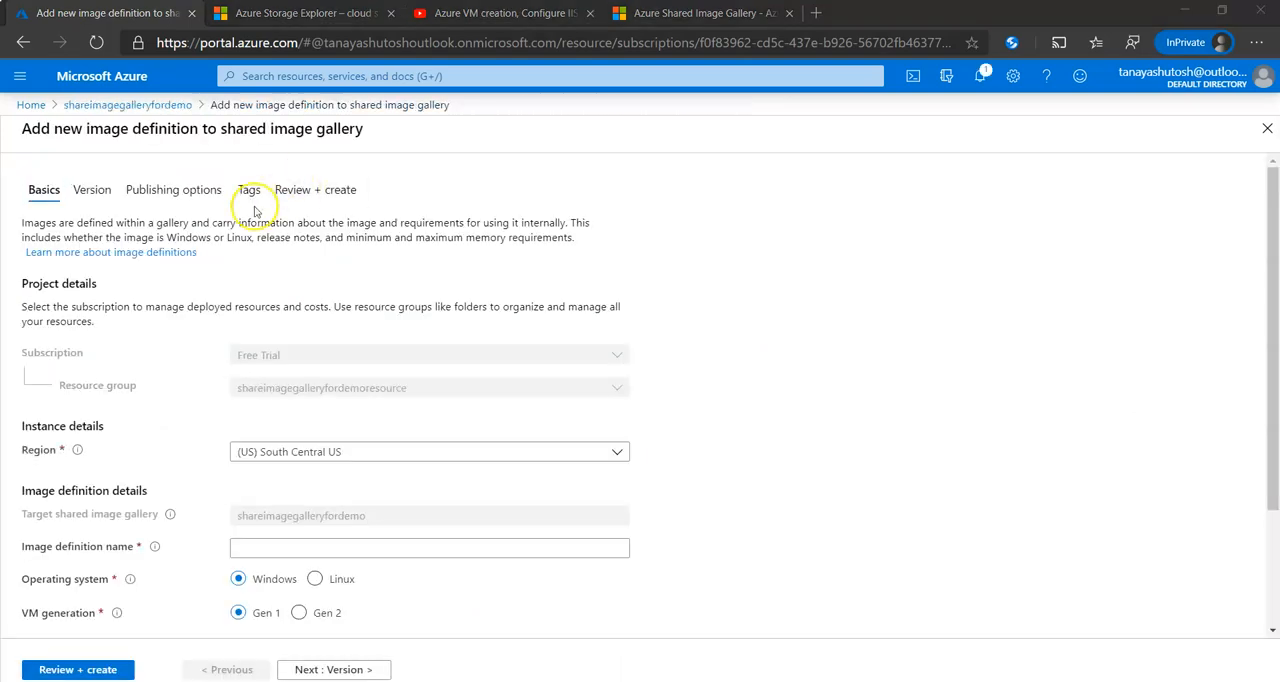
mouse_move(103, 152)
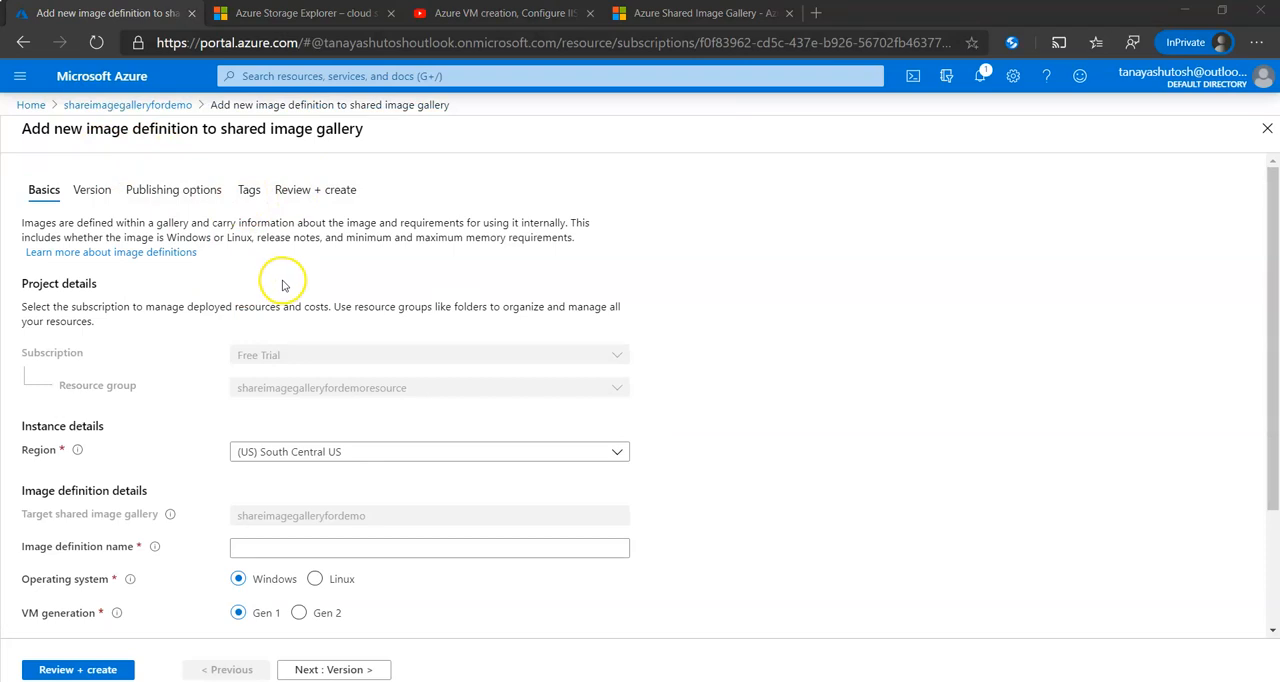
scroll(down, 3)
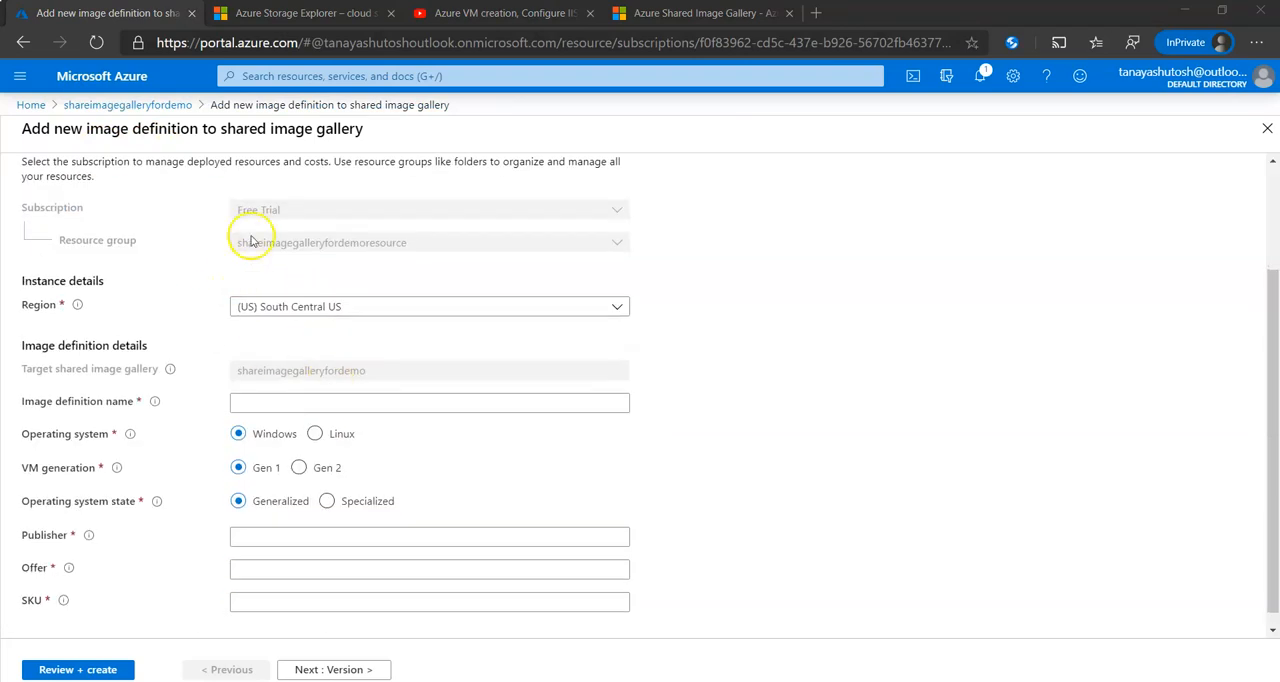
mouse_move(300, 145)
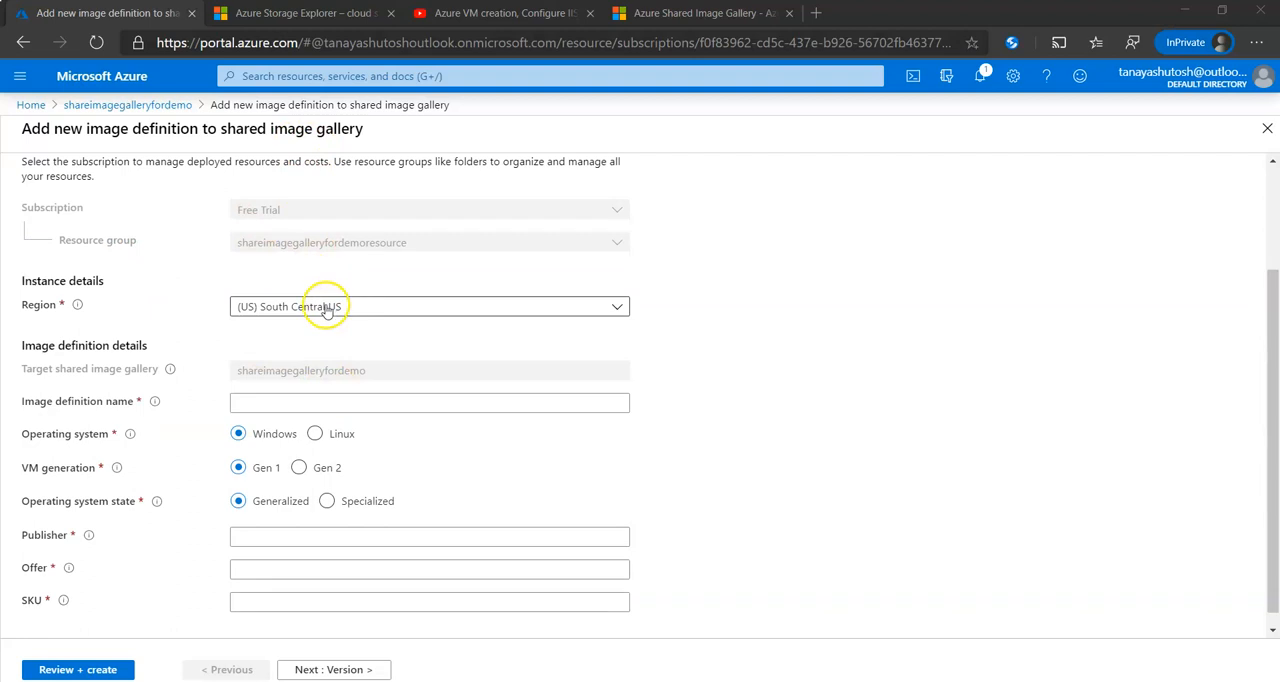
click(430, 306)
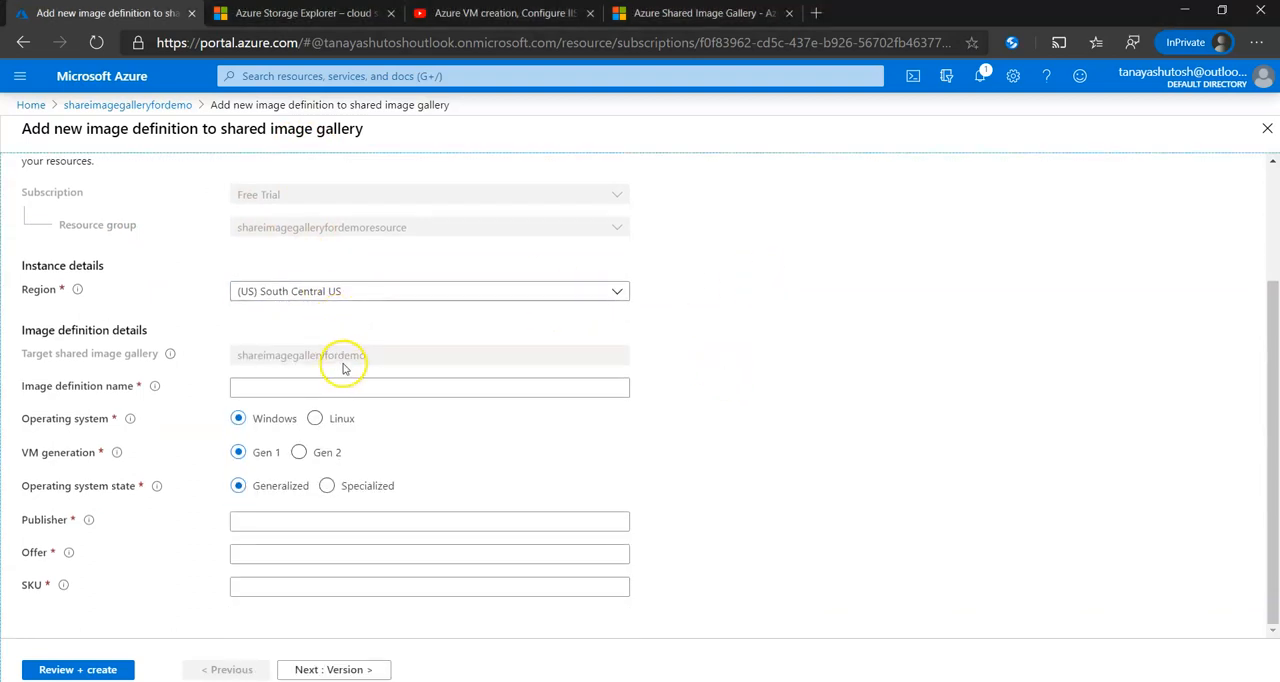
click(429, 387)
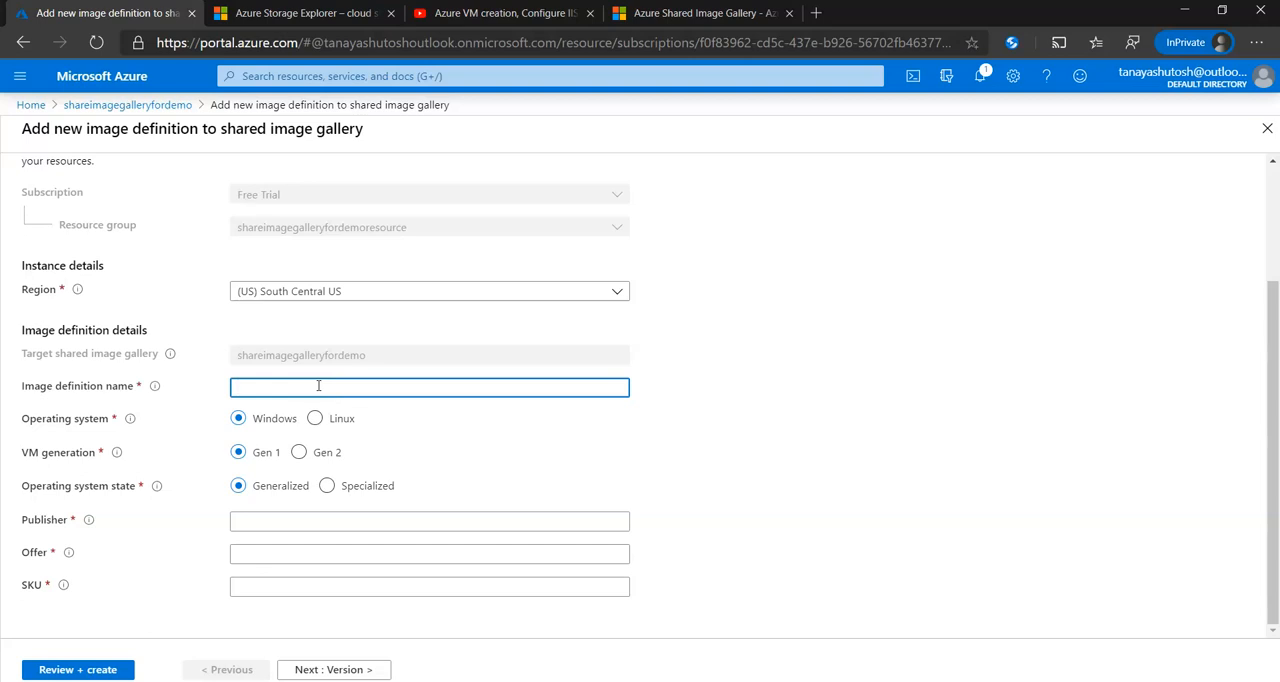
- Define image imageinshareimagegallery with publisher globalitteam, offer preinstalledsoftware and SKU 1.0.0
text(imagefo)
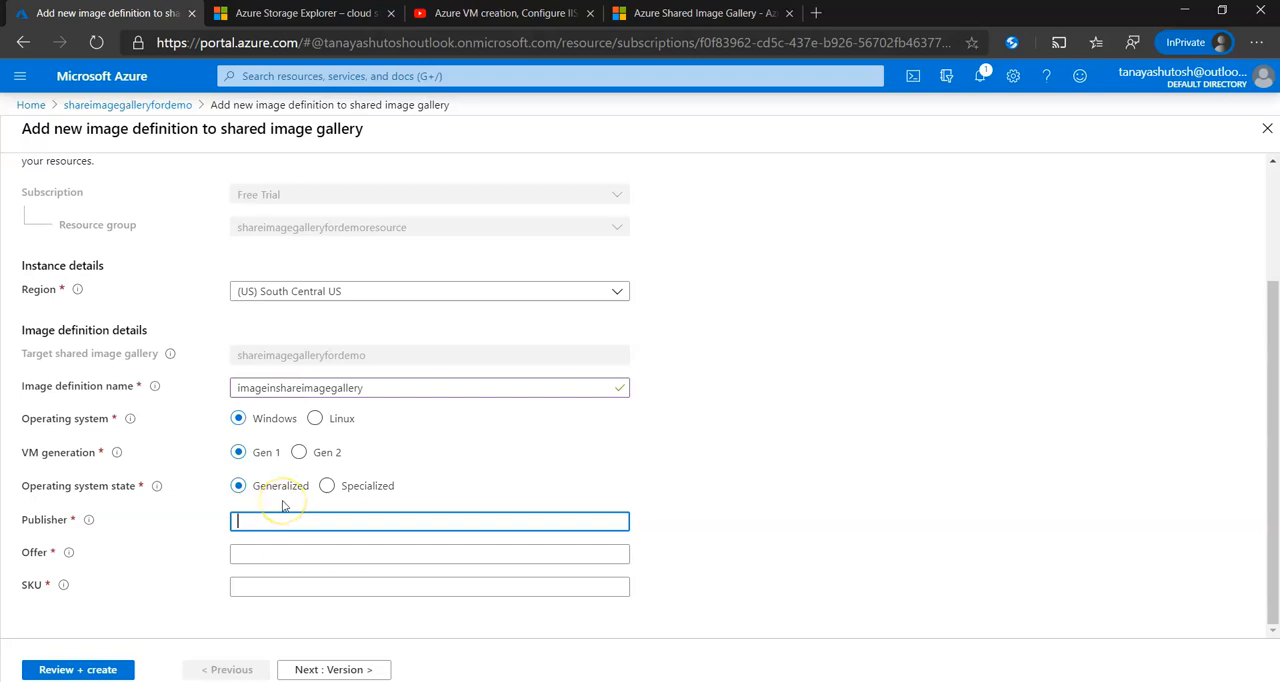
text(g)
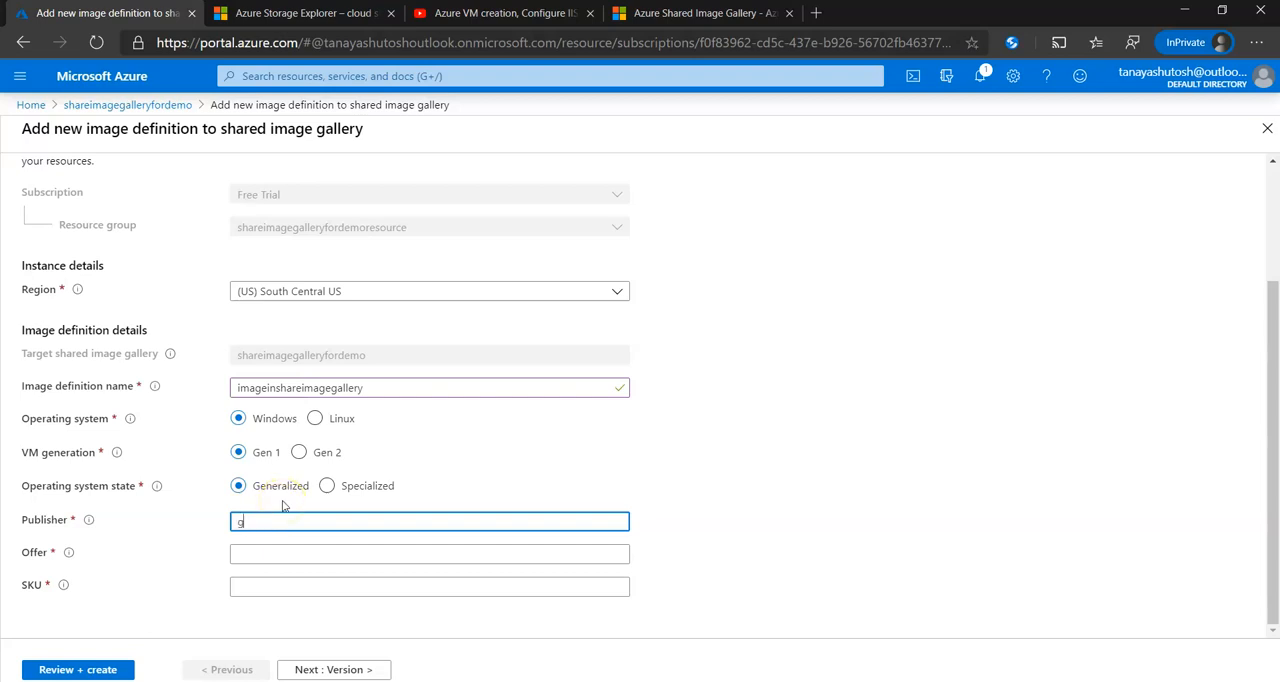
text(lobalitteam)
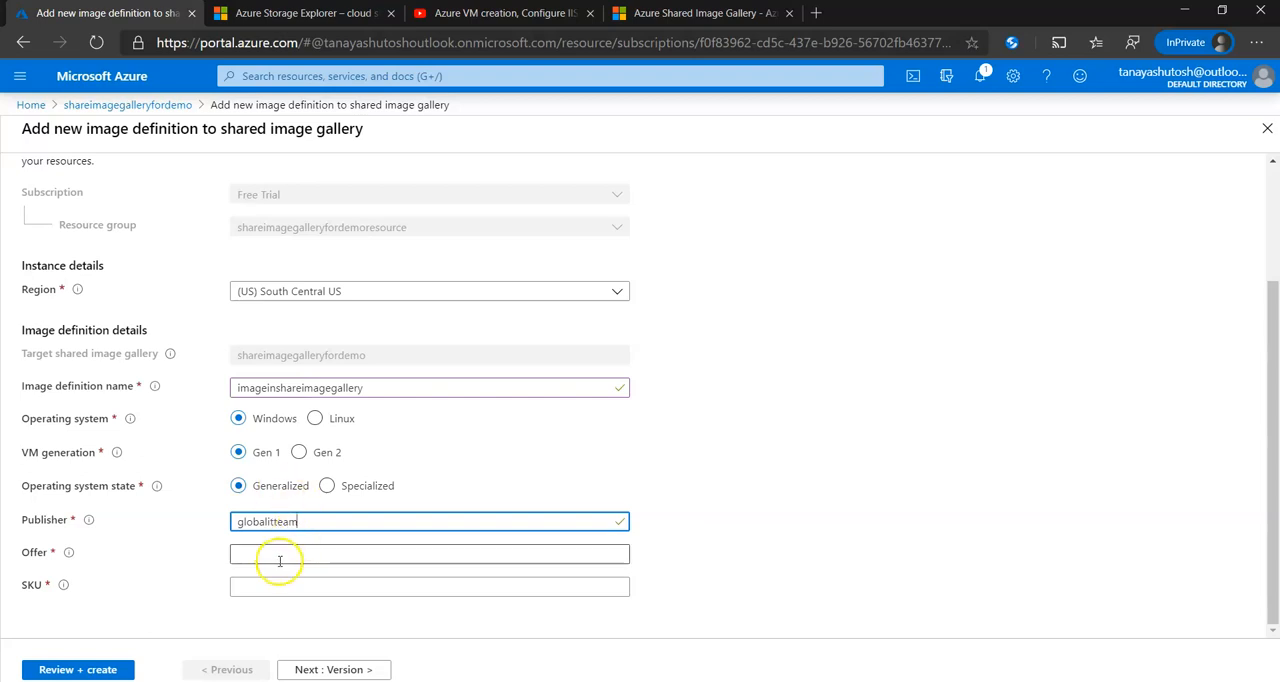
text(preinstalledsoftware)
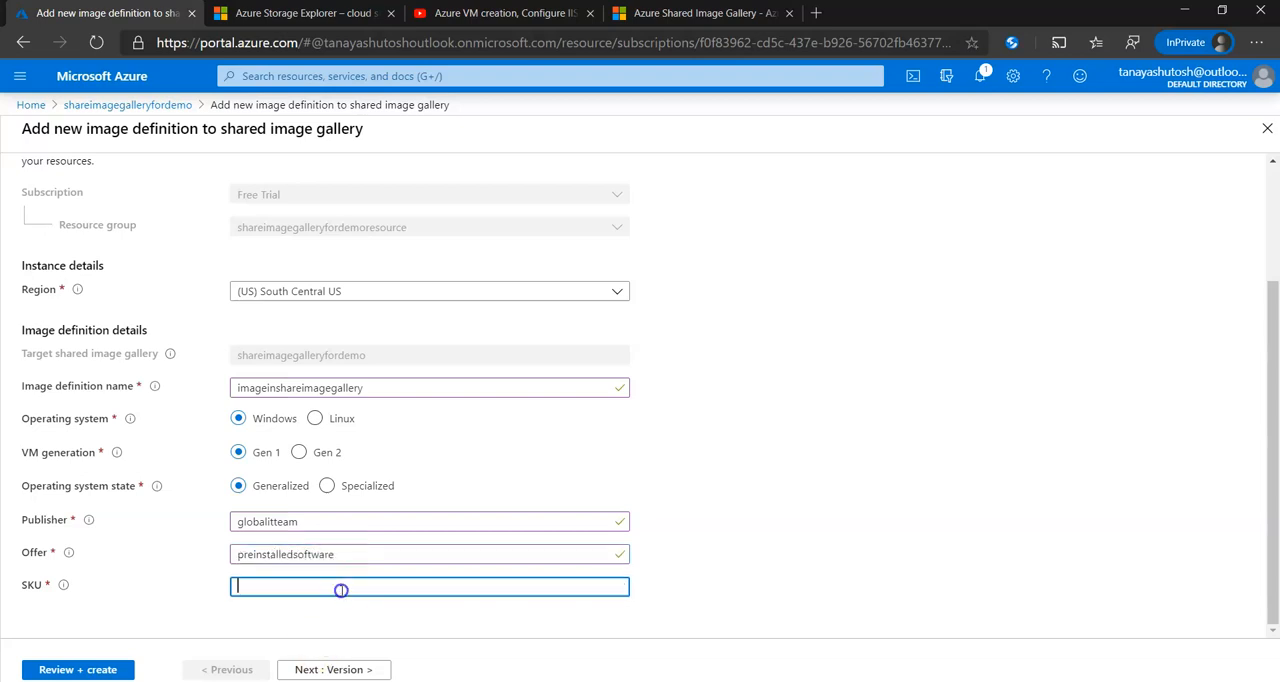
text(1)
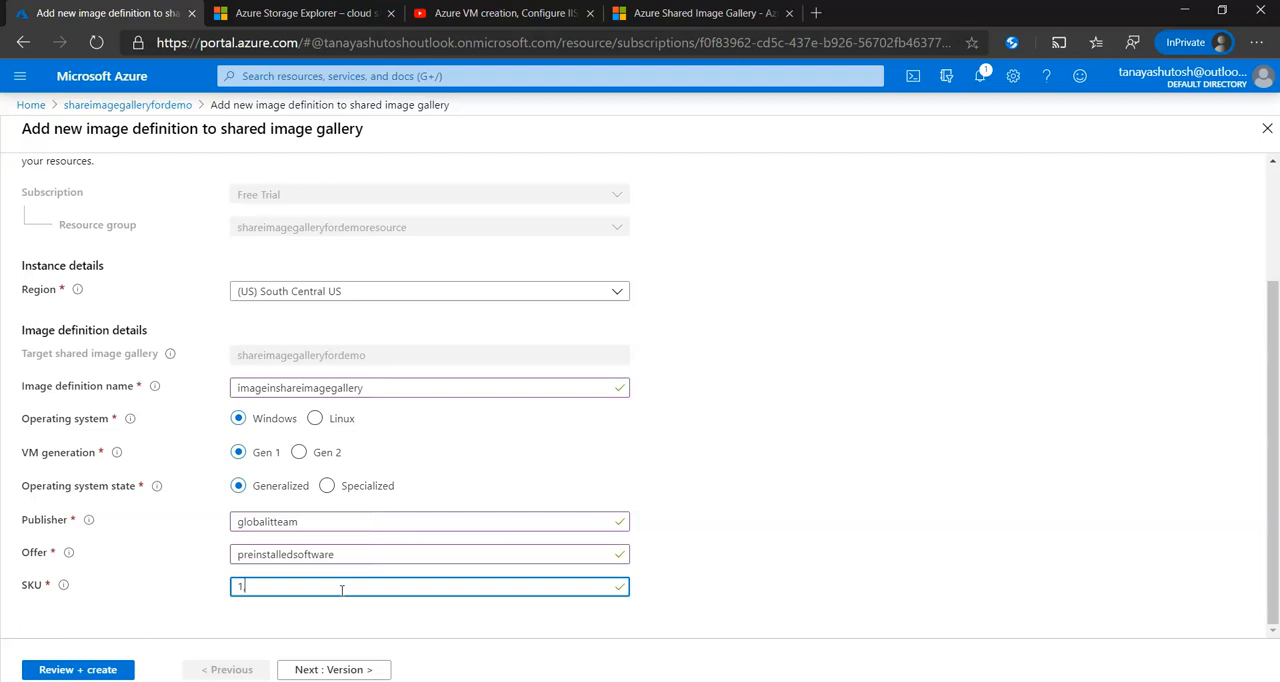
text(.0)
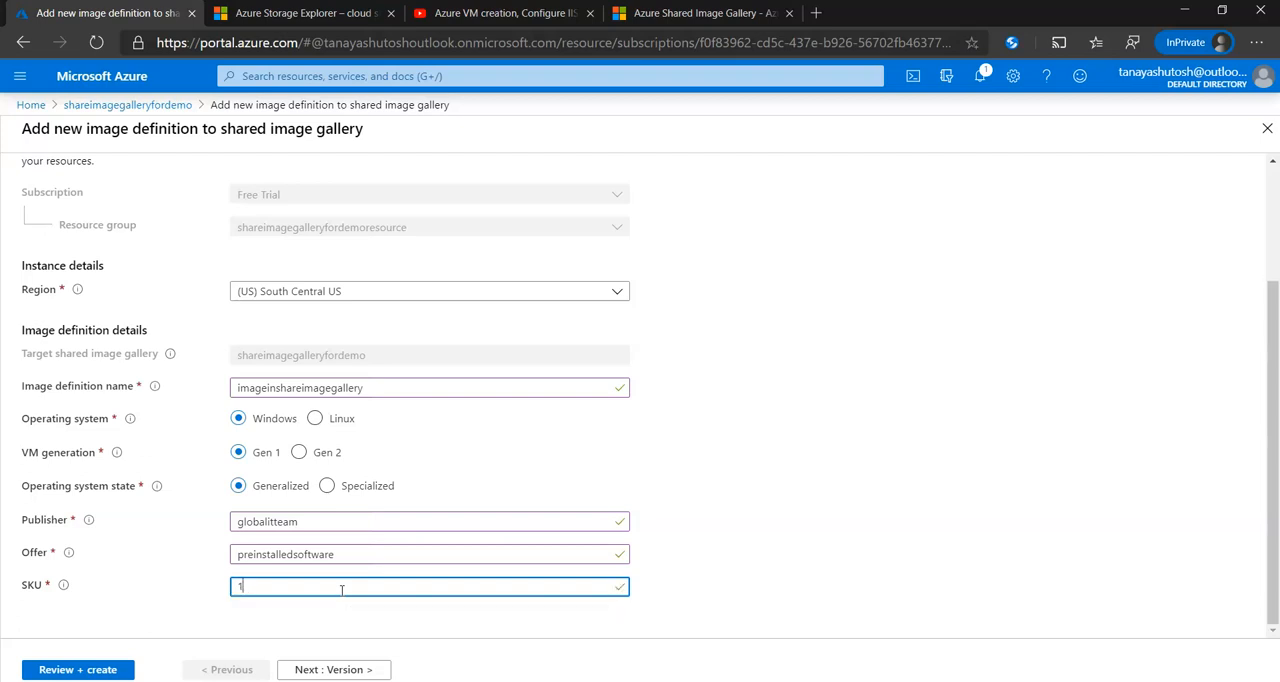
text(.0.0)
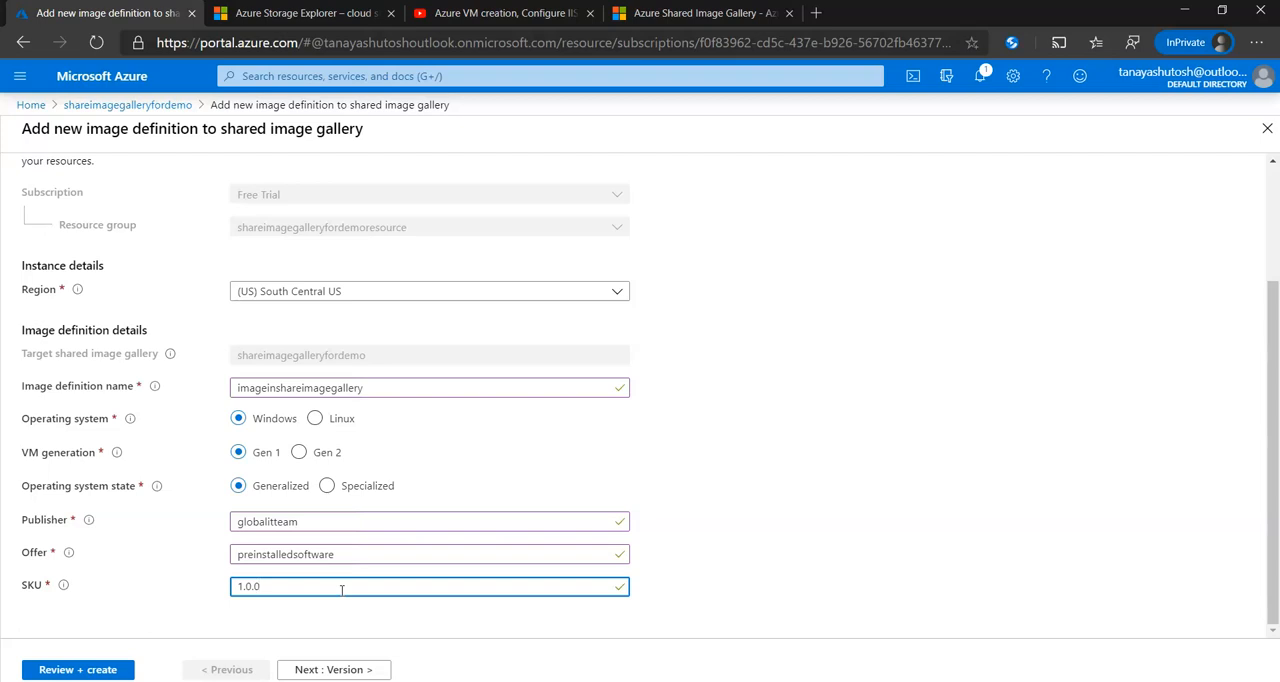
click(333, 669)
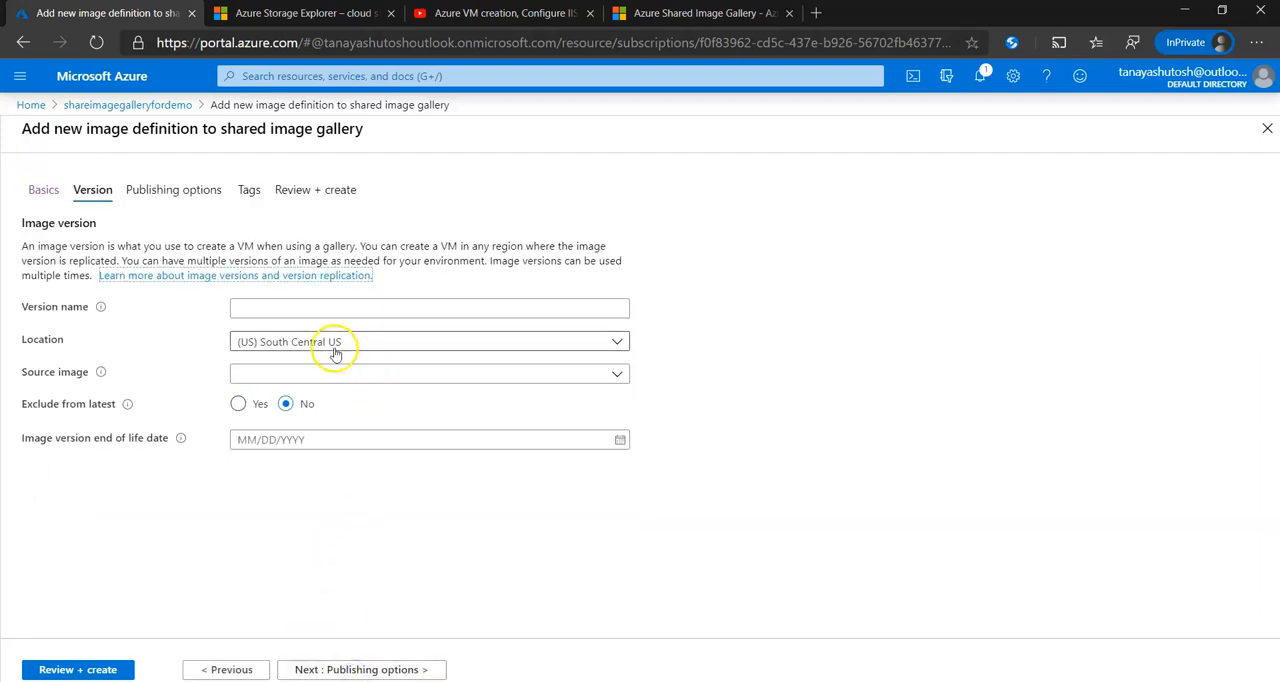
text(1.0.0)
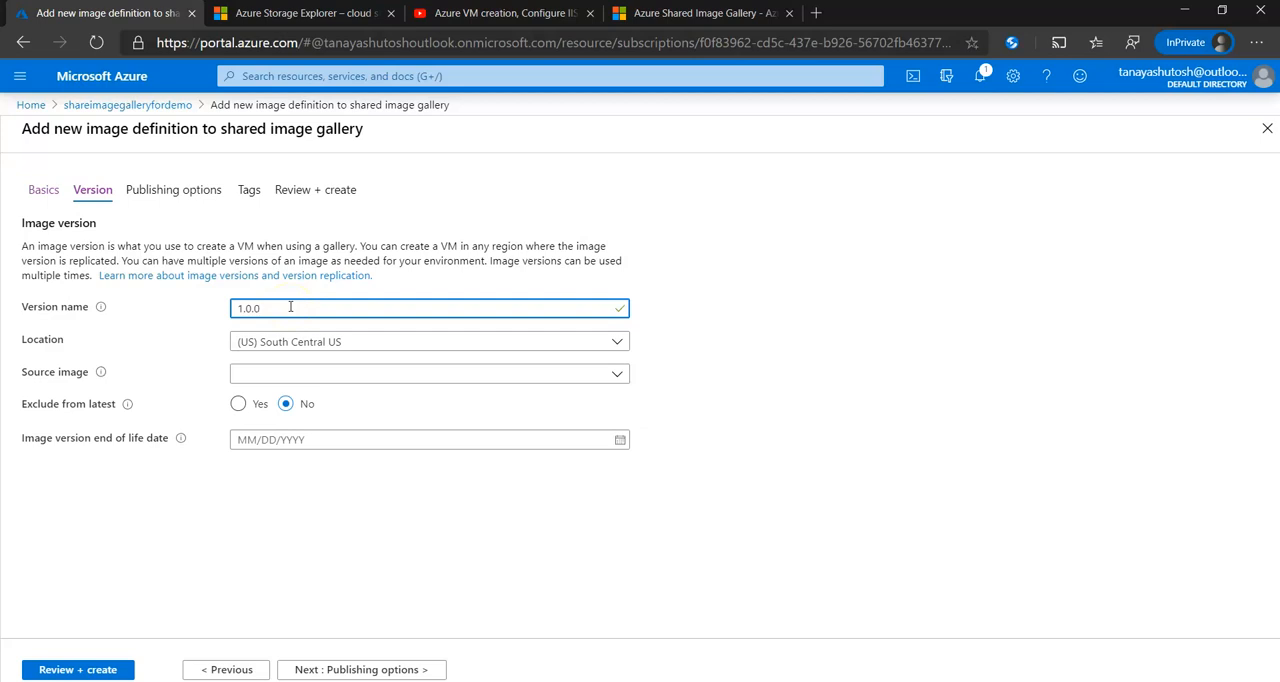
mouse_move(285, 308)
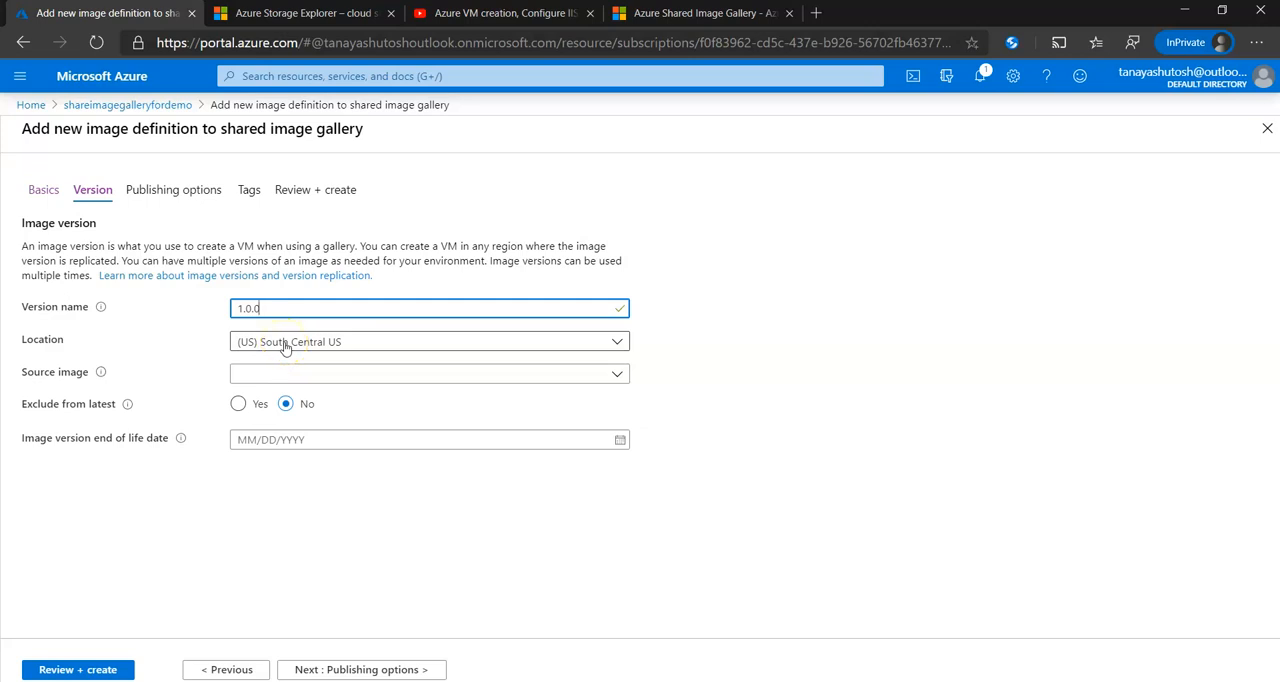
mouse_move(295, 377)
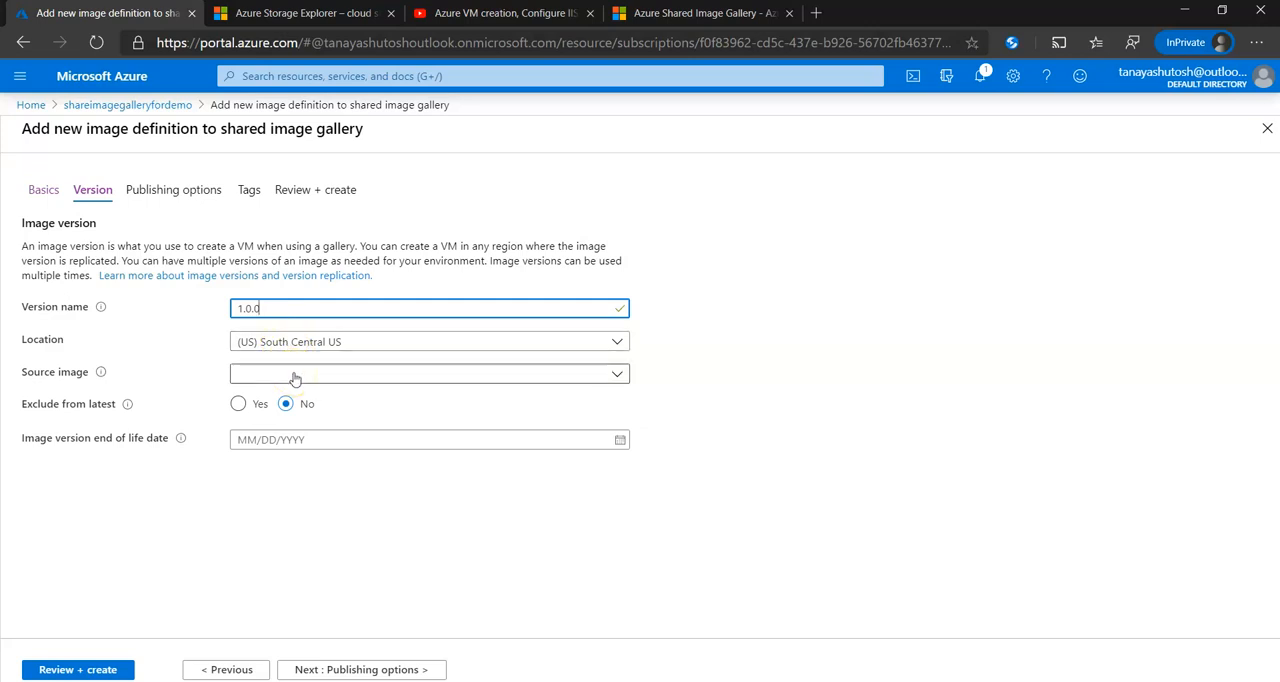
click(428, 373)
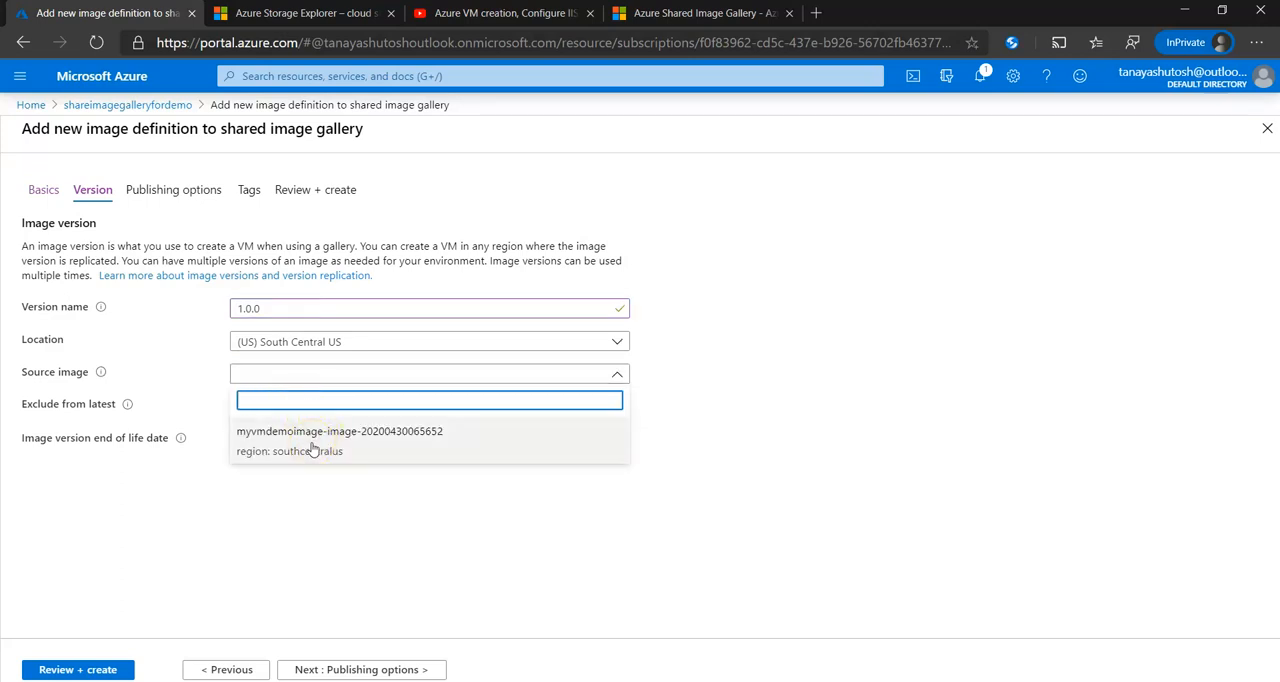
click(339, 431)
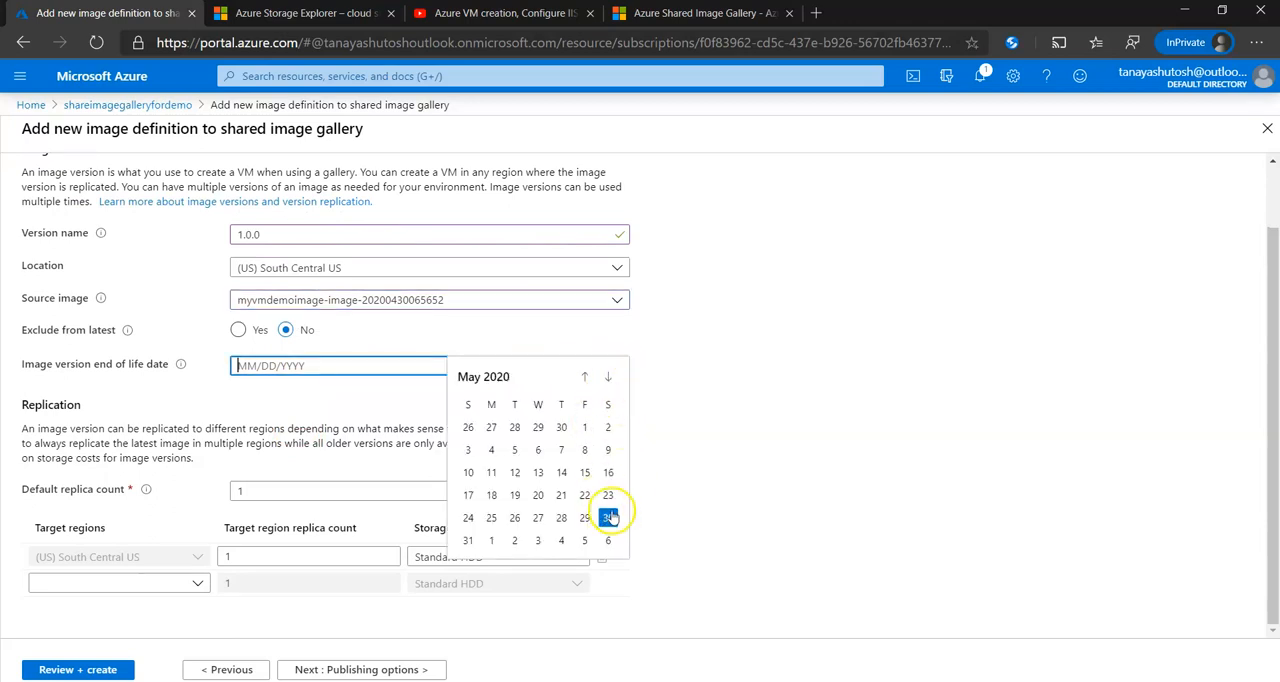
click(607, 517)
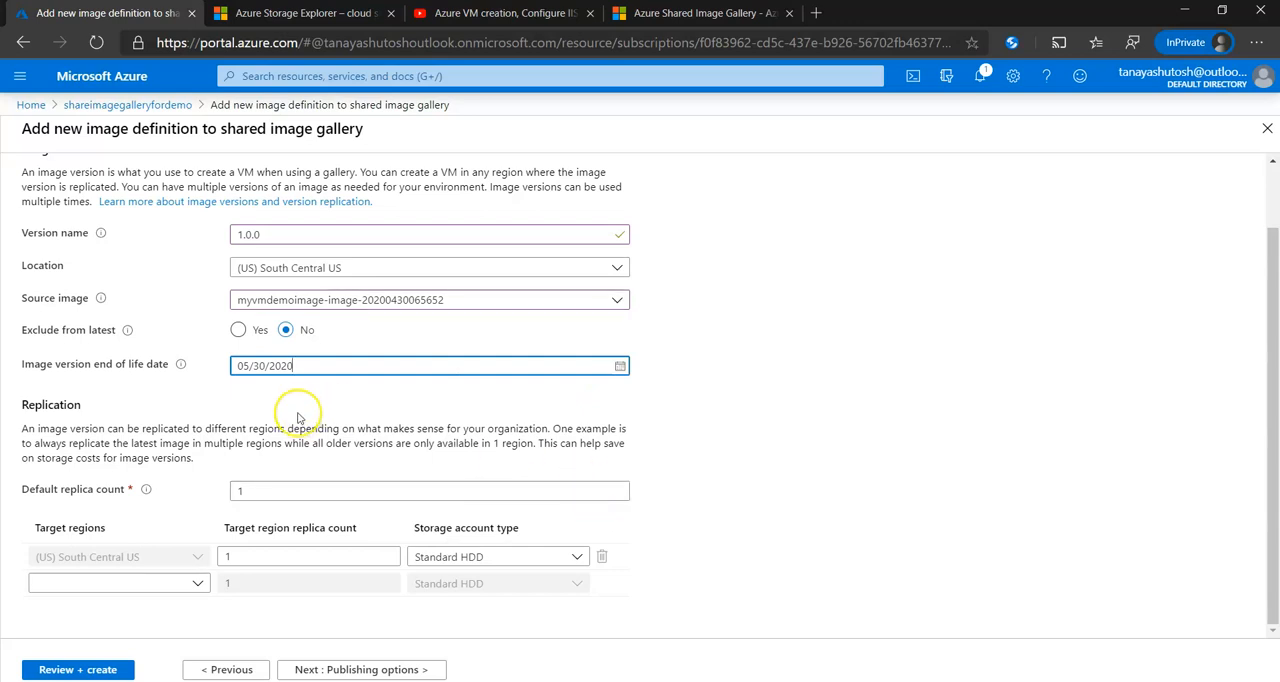
click(283, 490)
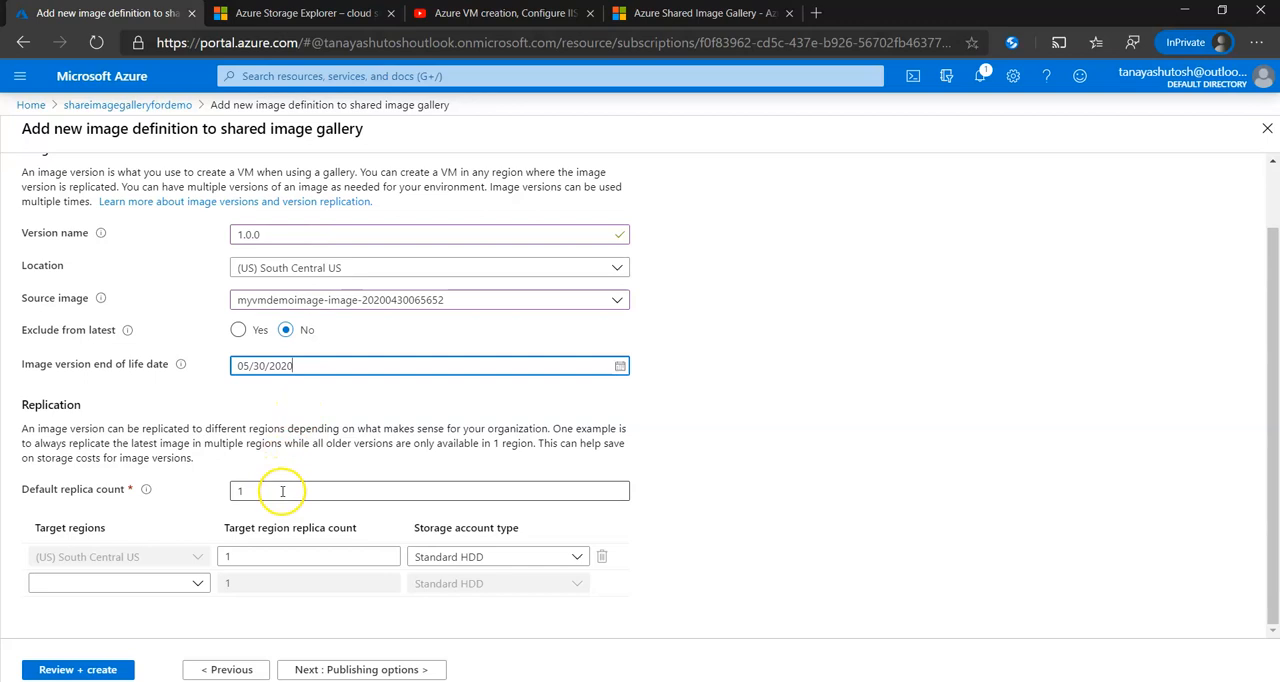
- Enter a default replica count of 10 and review the South Central US target region
text(10)
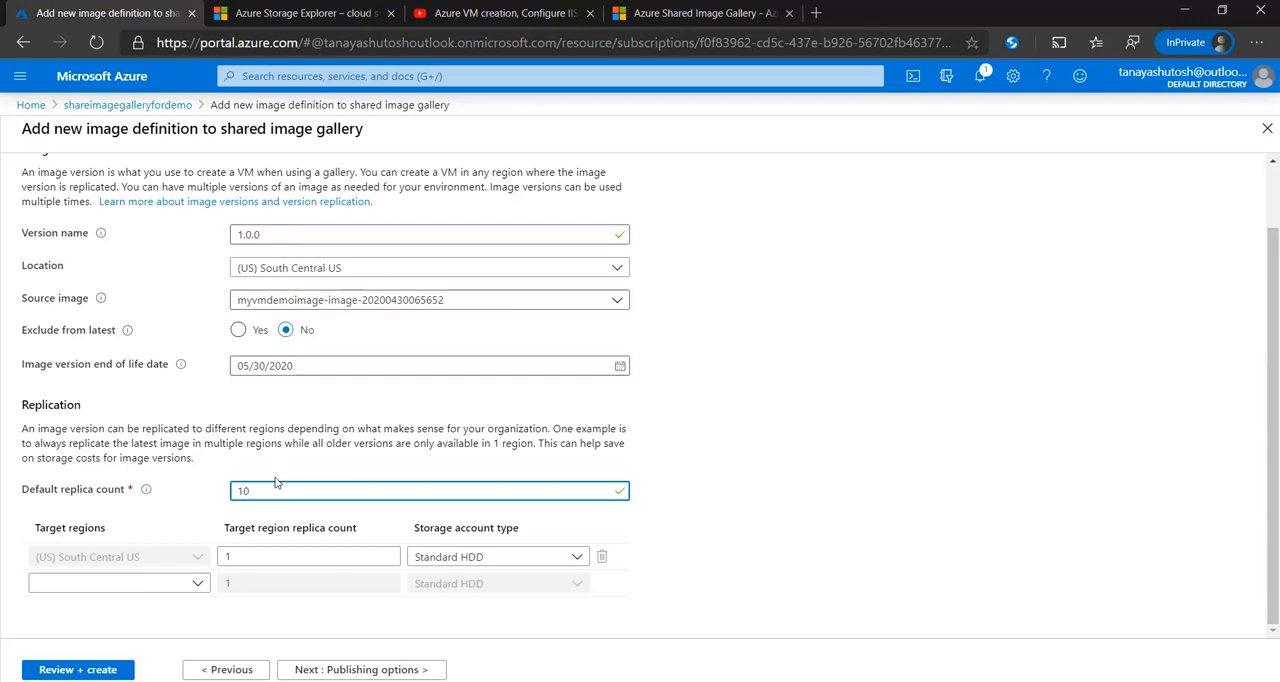
click(290, 365)
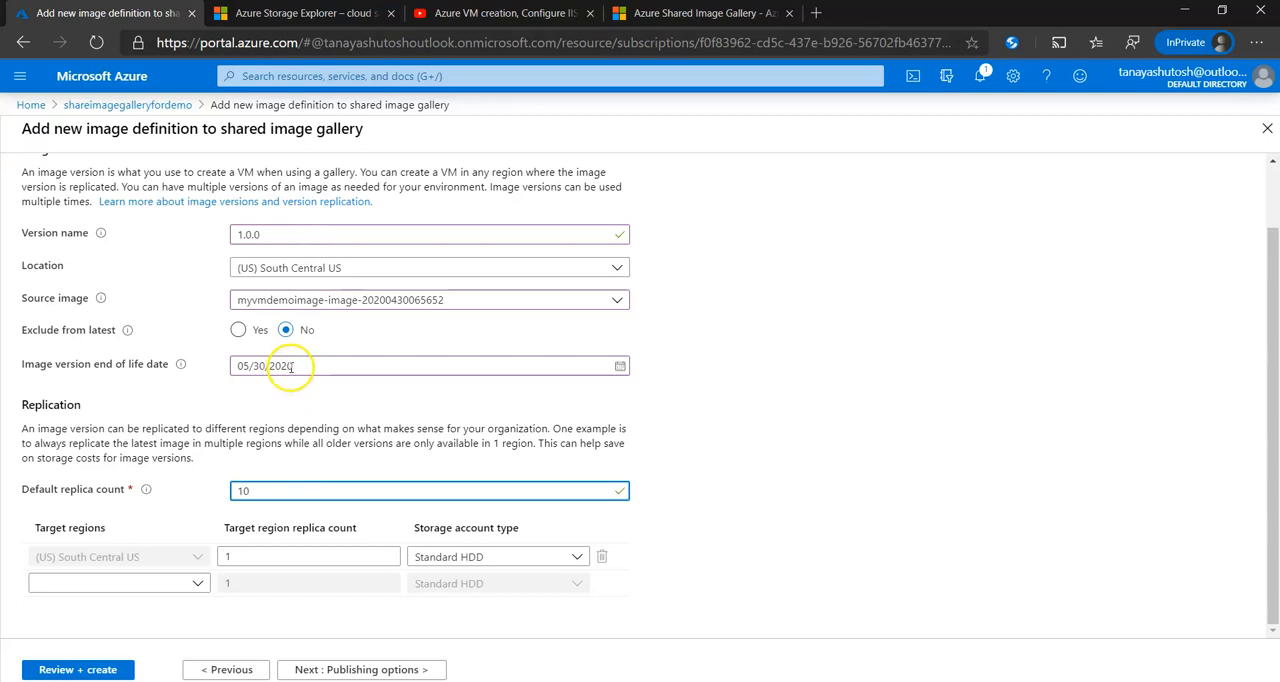
click(430, 490)
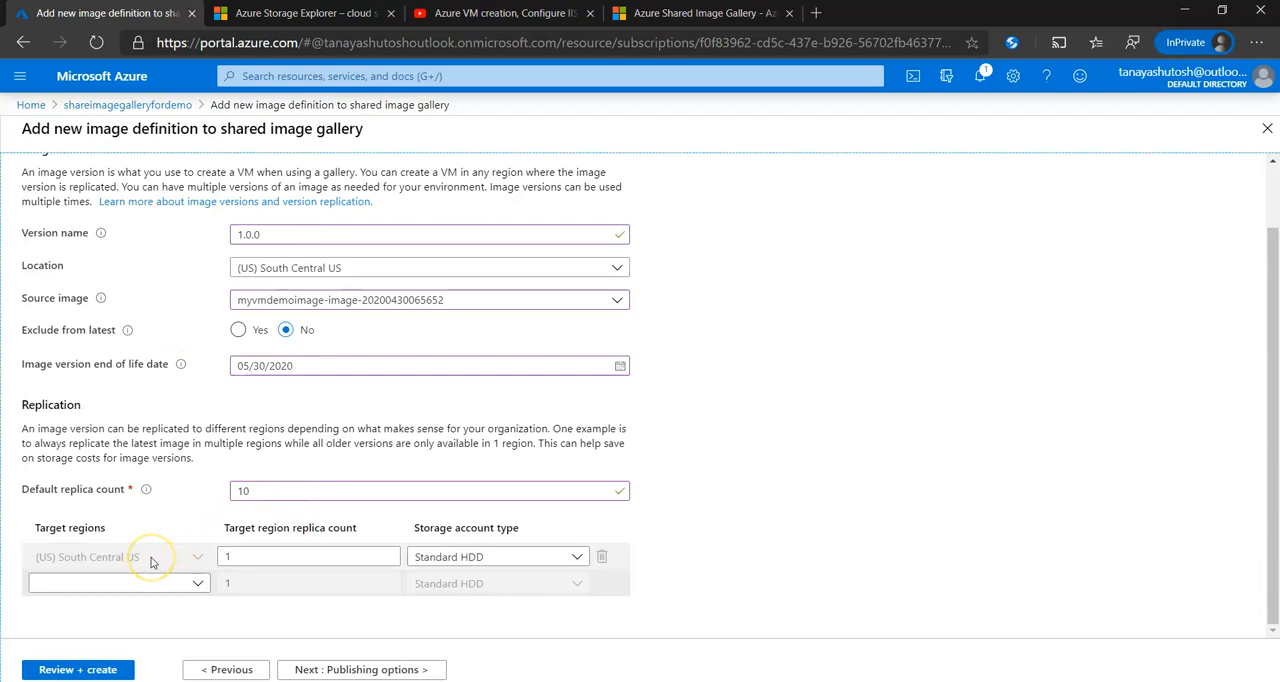
mouse_move(118, 558)
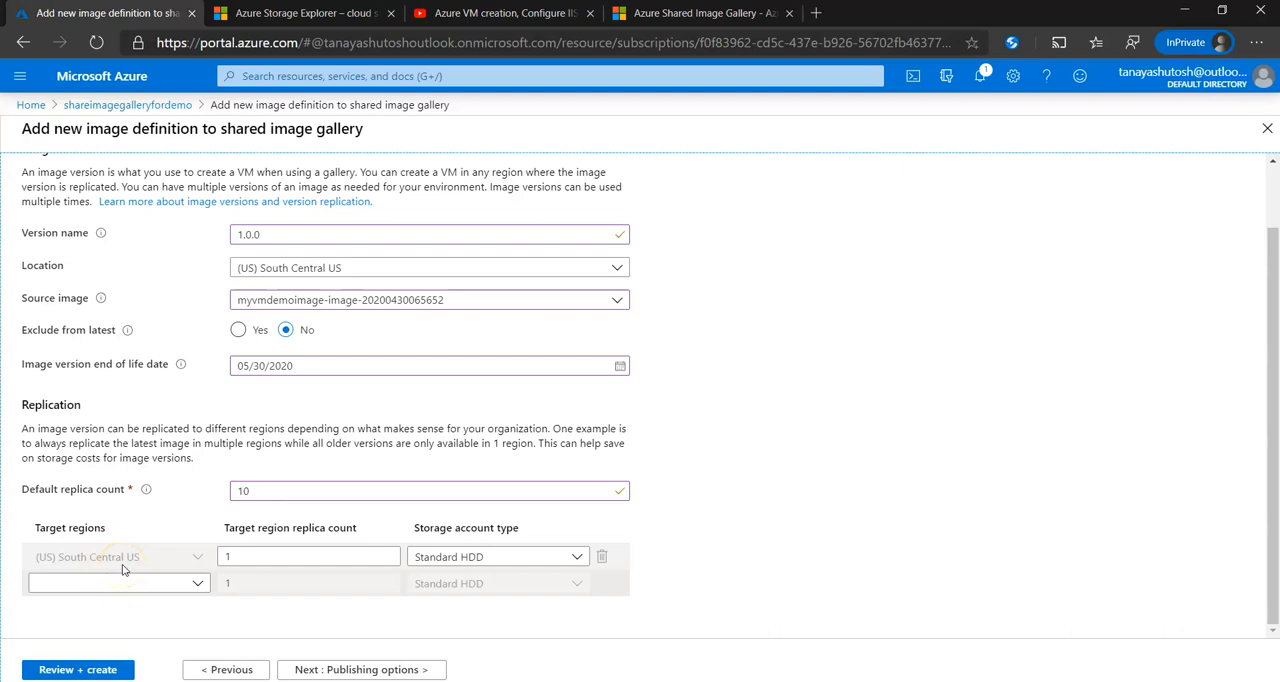
- Add East US with 2 replicas and Southeast Asia as replication target regions
click(118, 583)
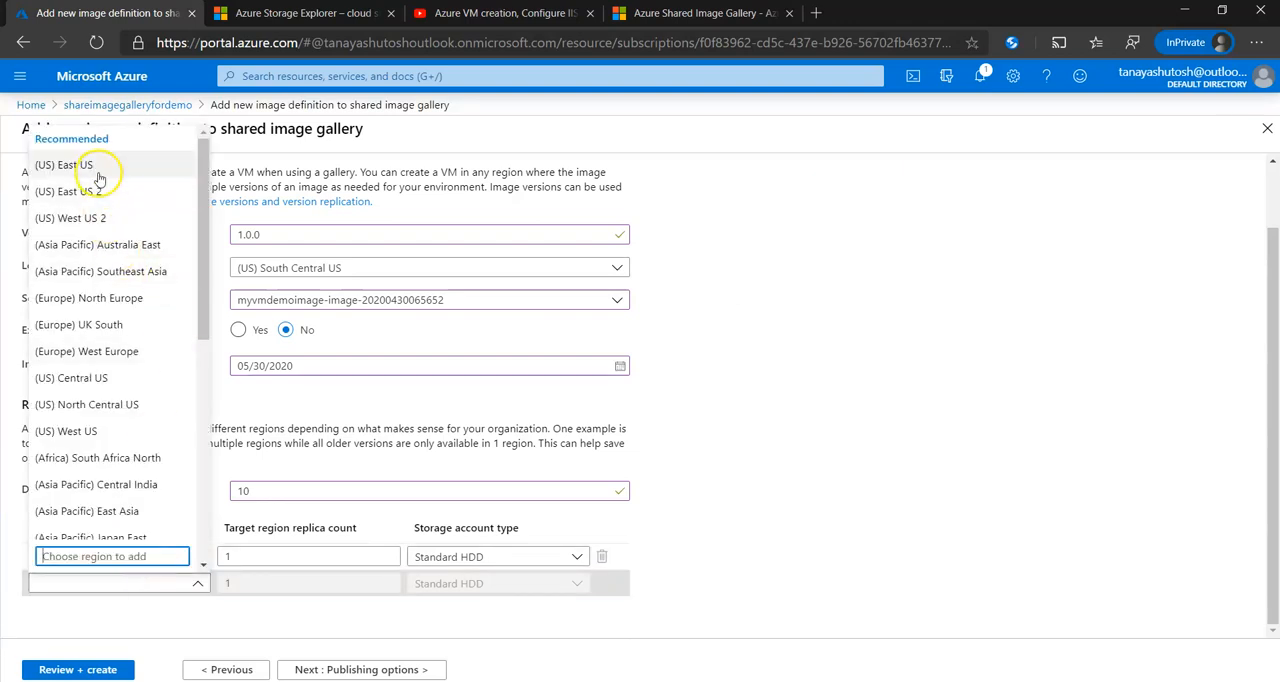
click(63, 164)
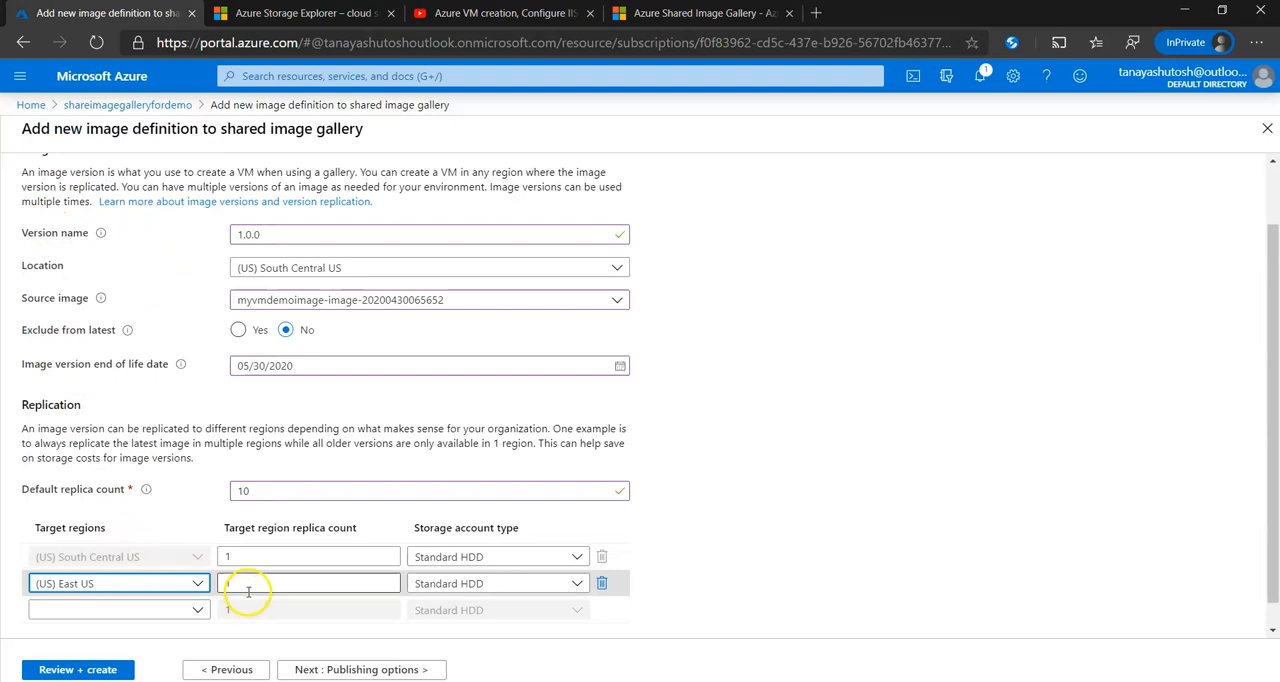
text(1)
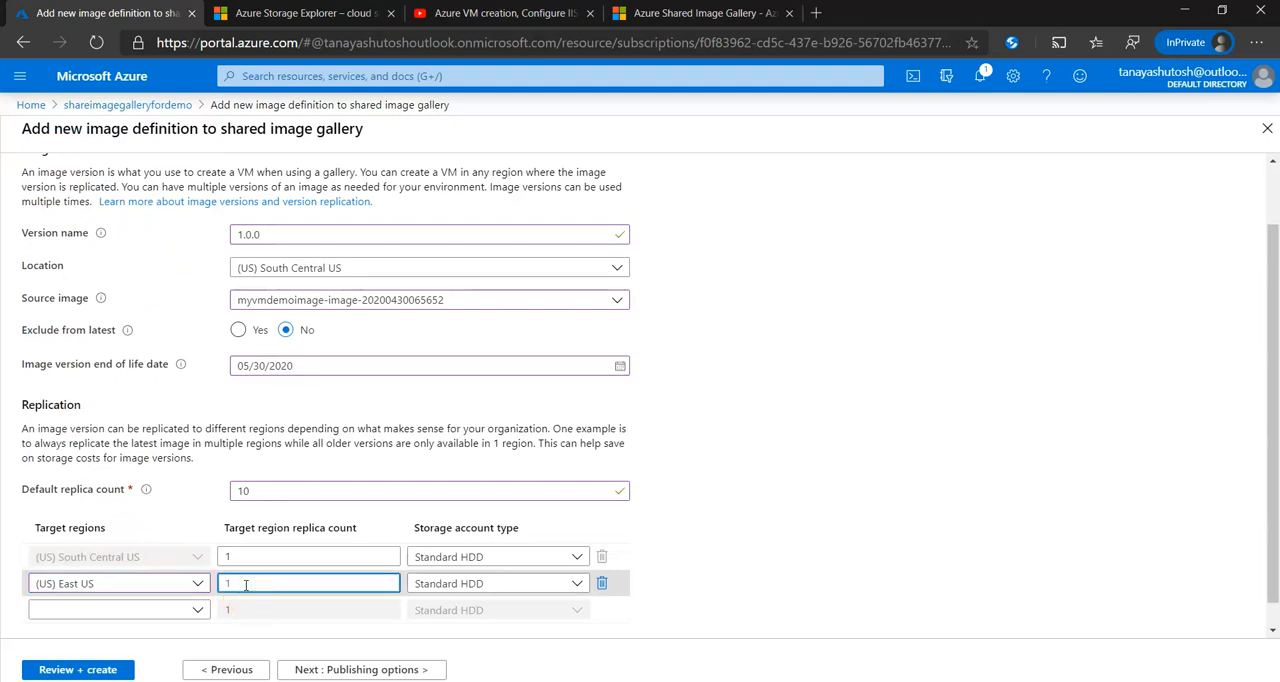
text(2)
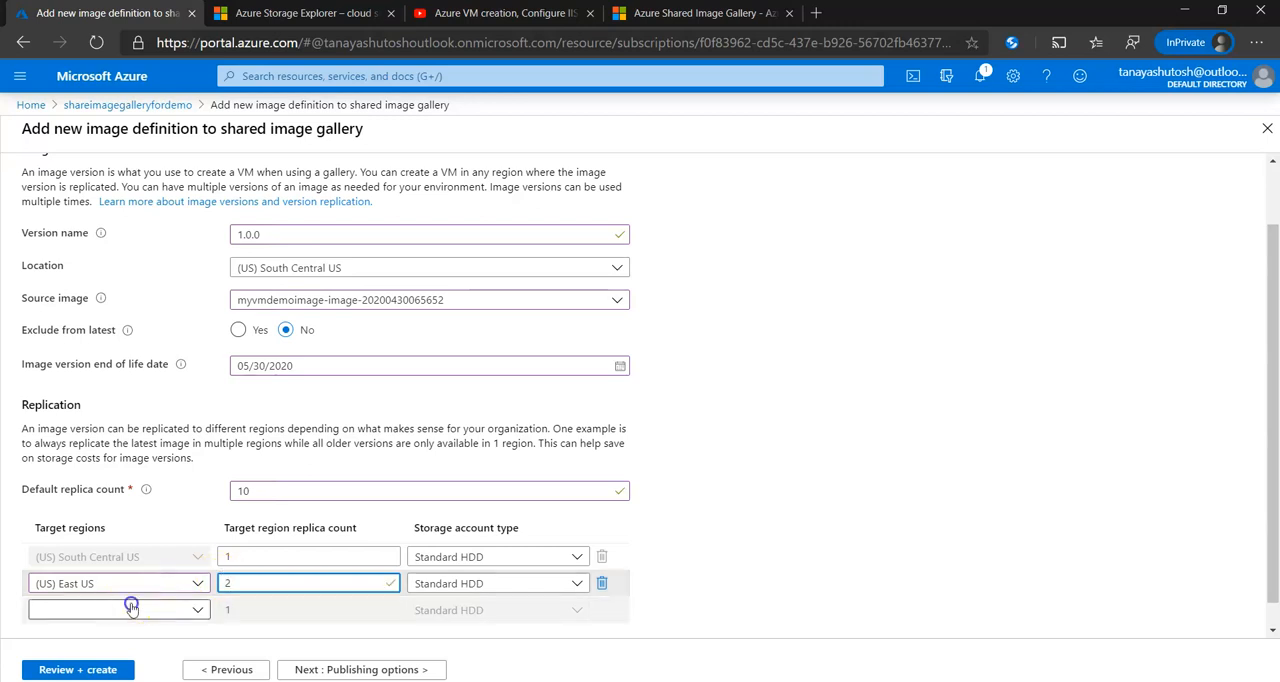
click(497, 583)
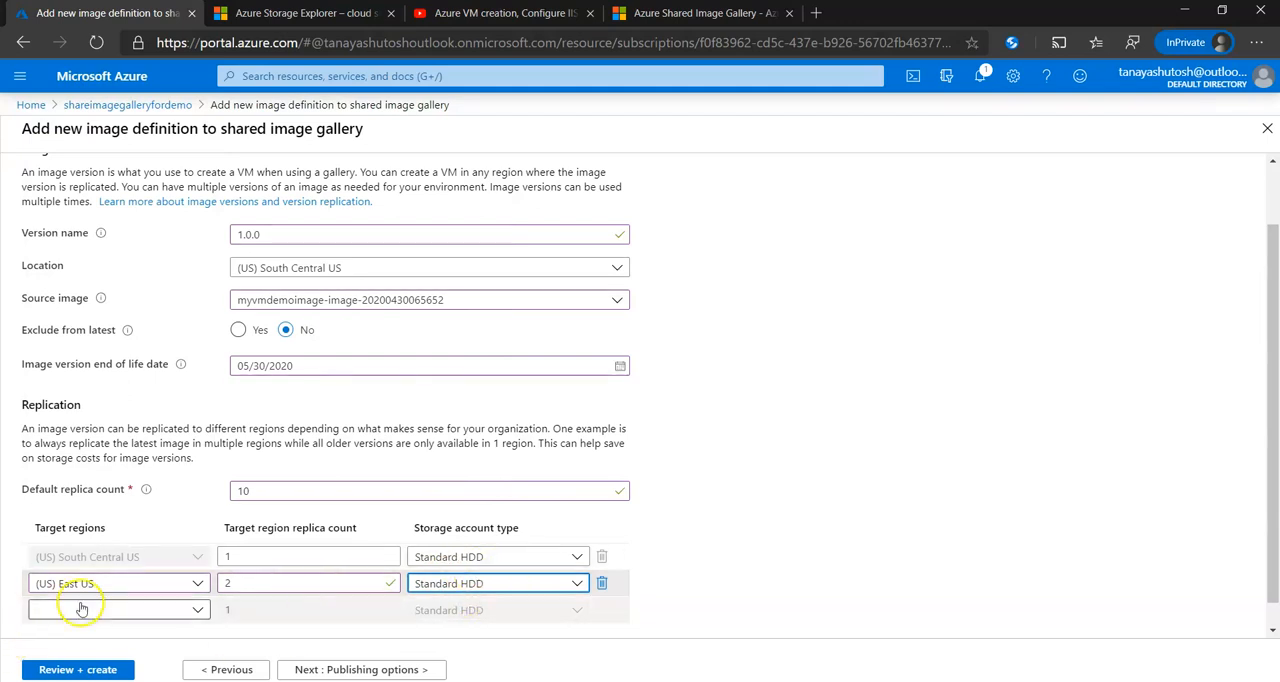
click(118, 610)
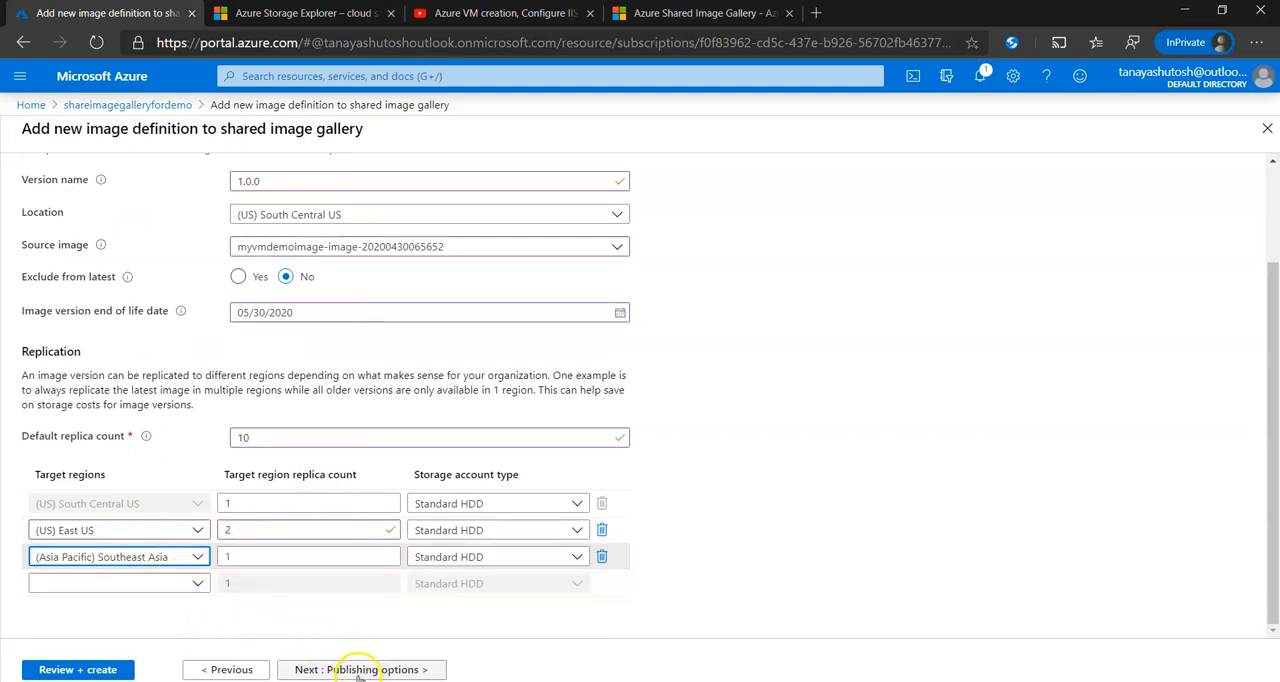
click(360, 669)
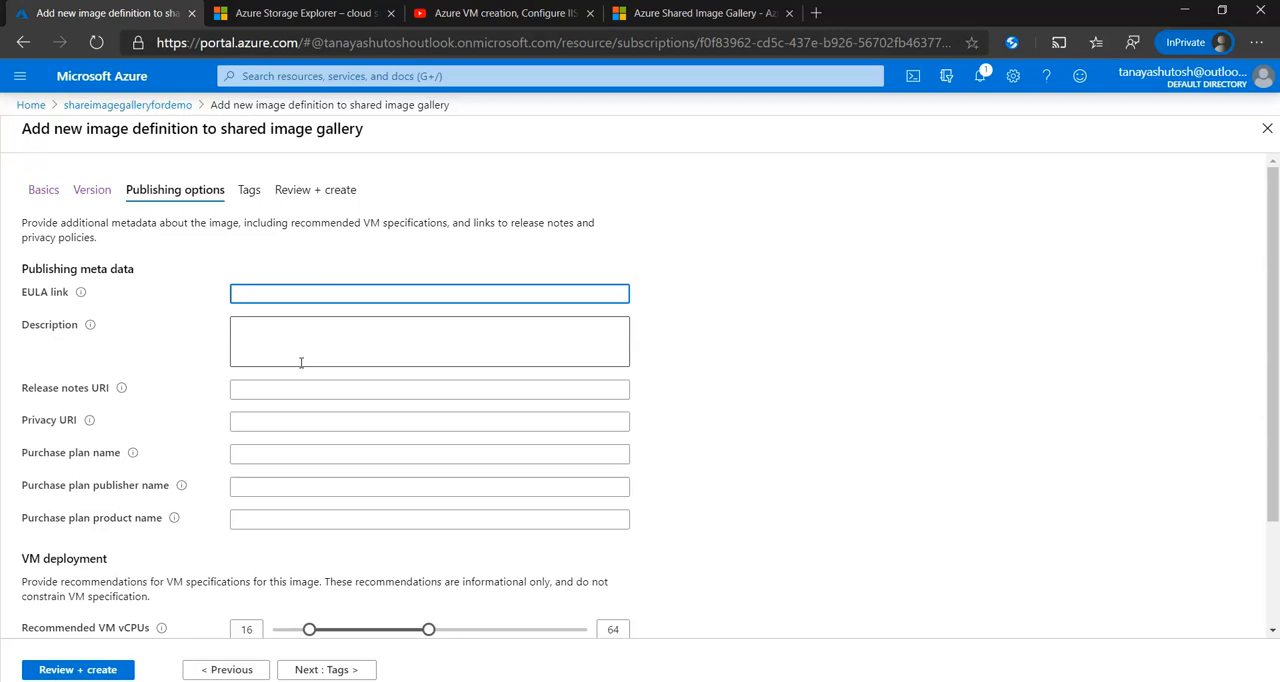
click(429, 292)
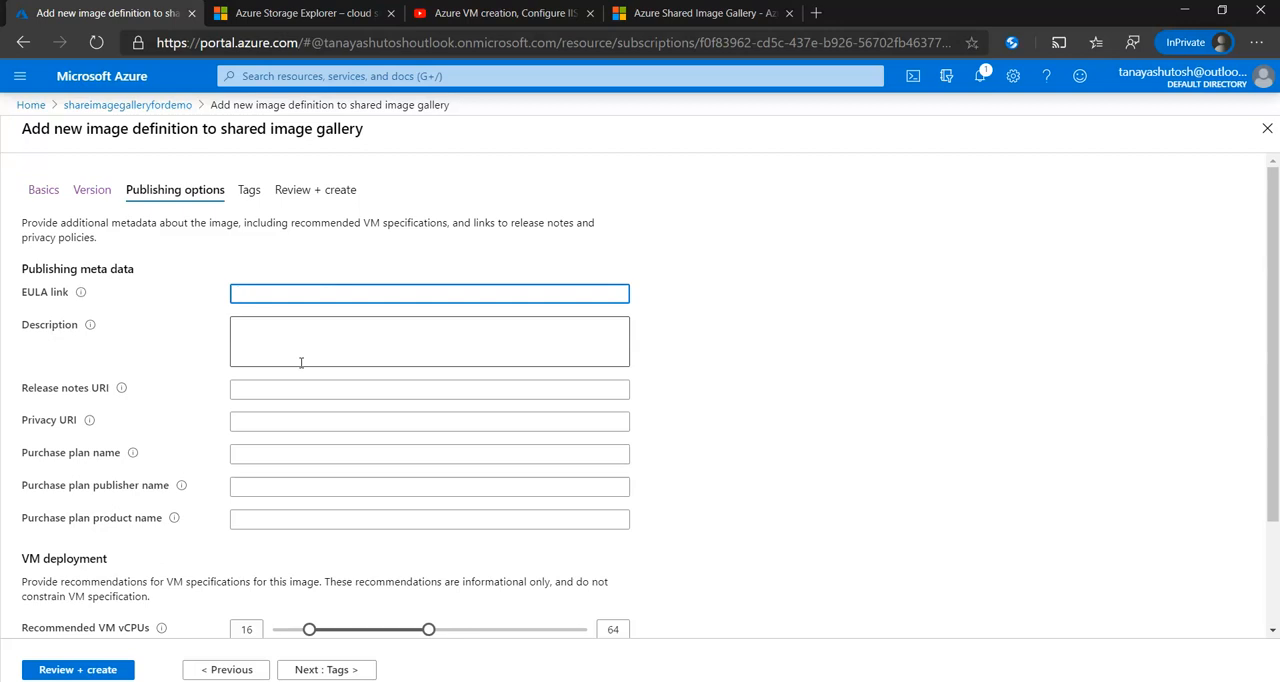
click(429, 292)
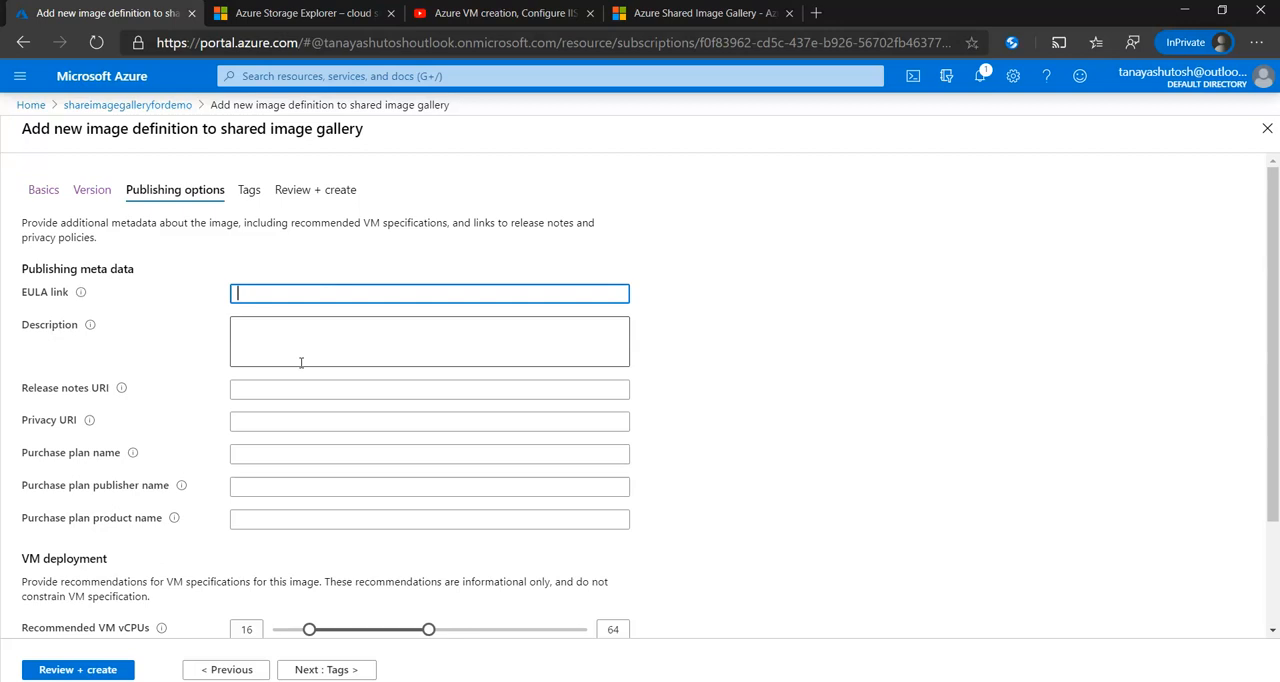
scroll(down, 3)
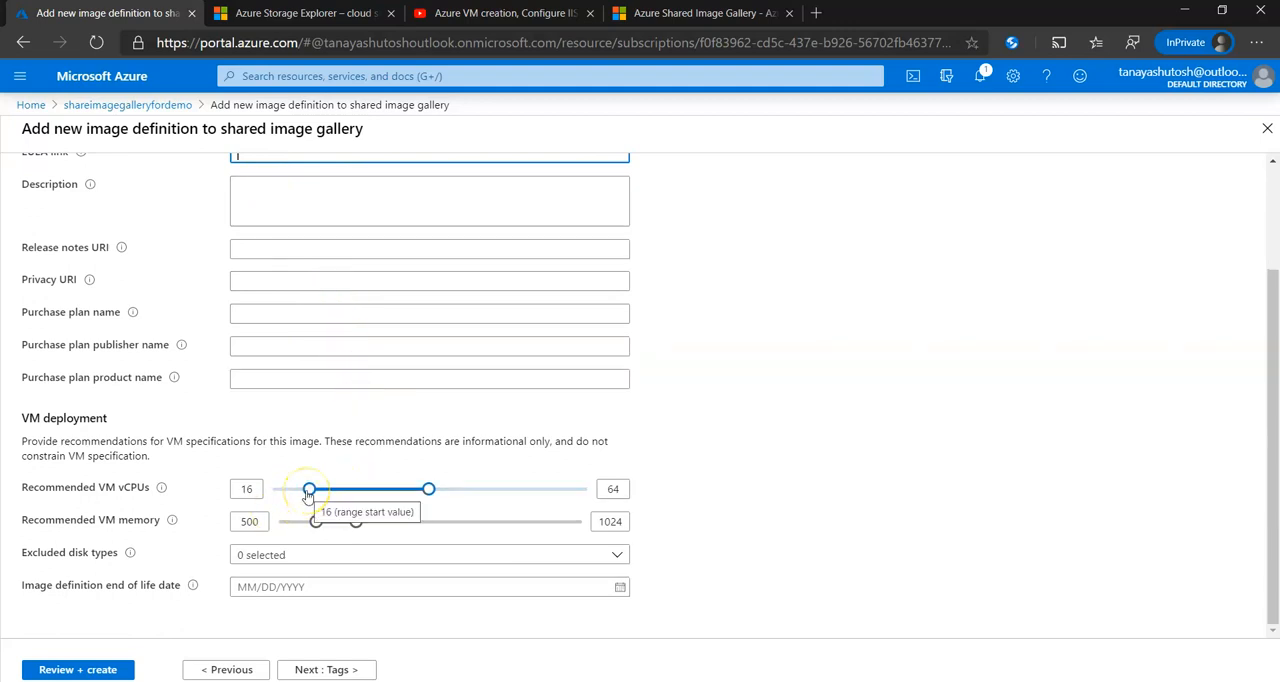
- Set the recommended vCPU range to 5–28 and memory range to 287–616
drag(308, 489, 288, 489)
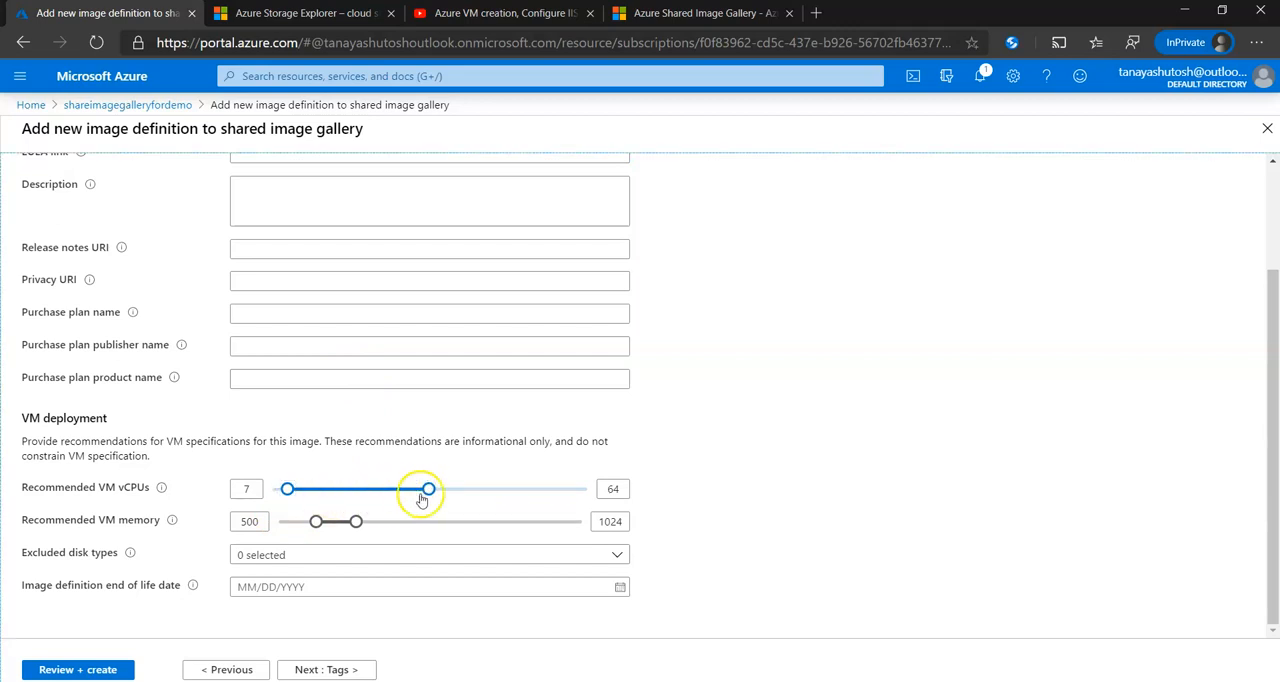
drag(428, 489, 340, 489)
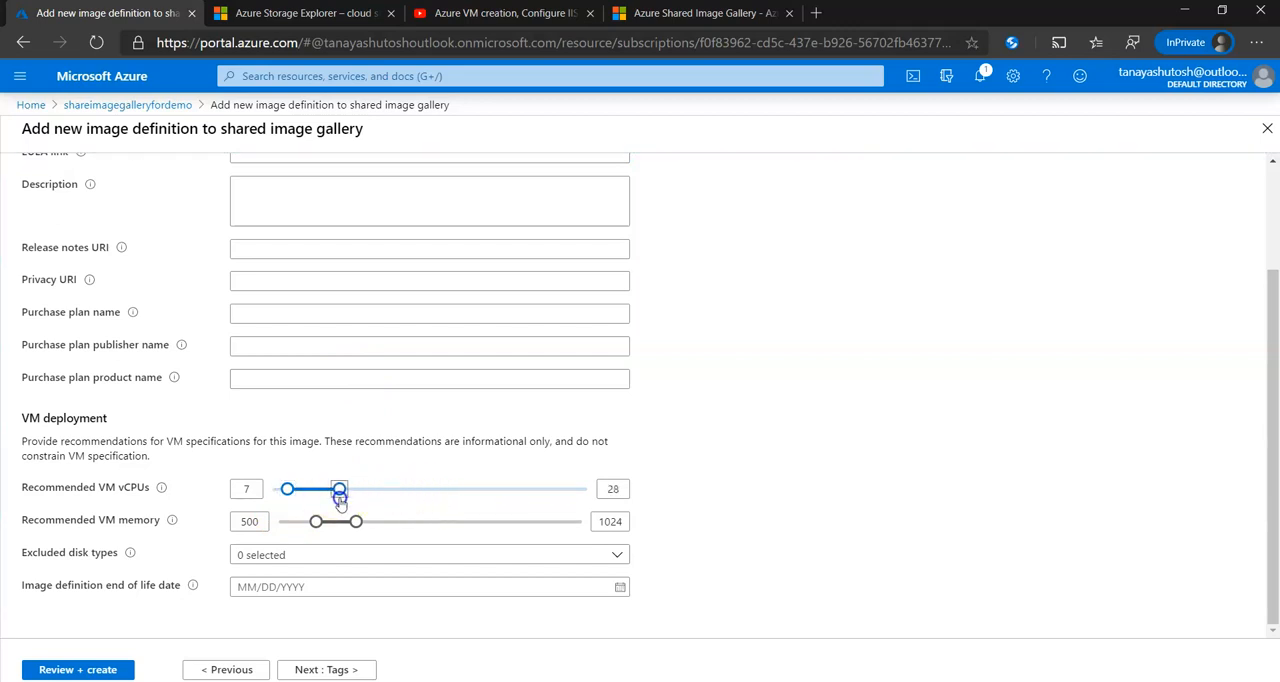
drag(340, 489, 287, 489)
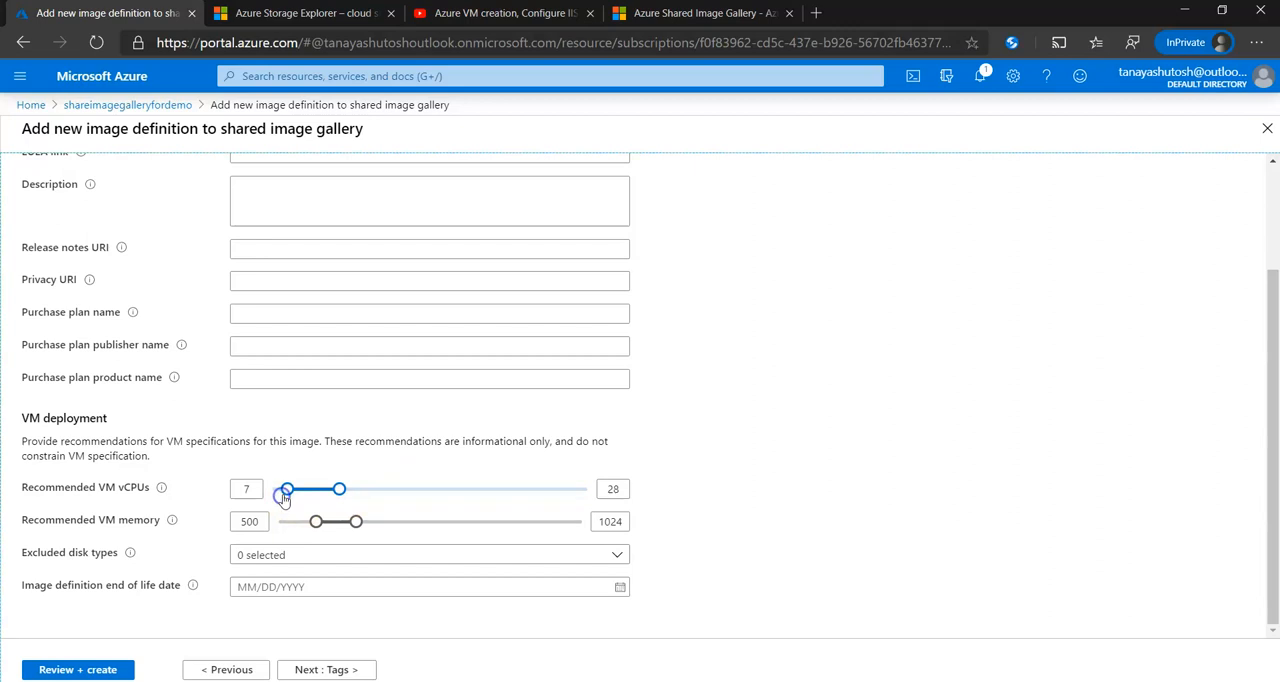
drag(285, 489, 282, 489)
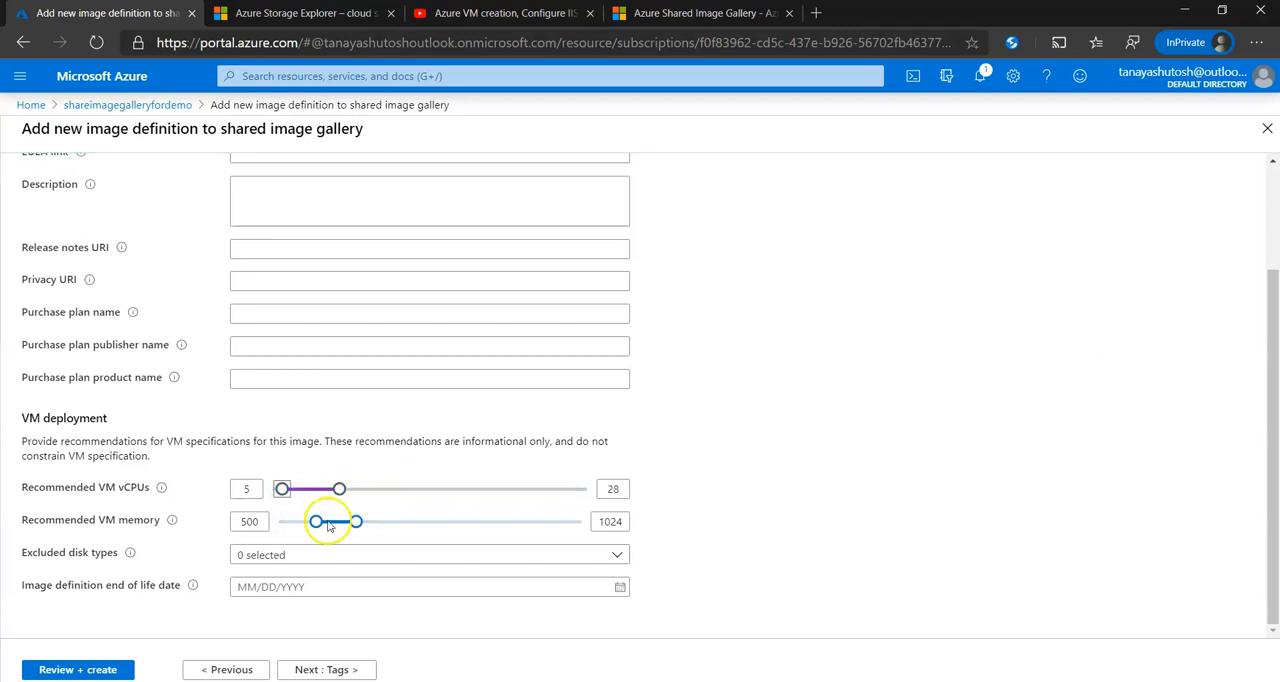
drag(315, 521, 295, 521)
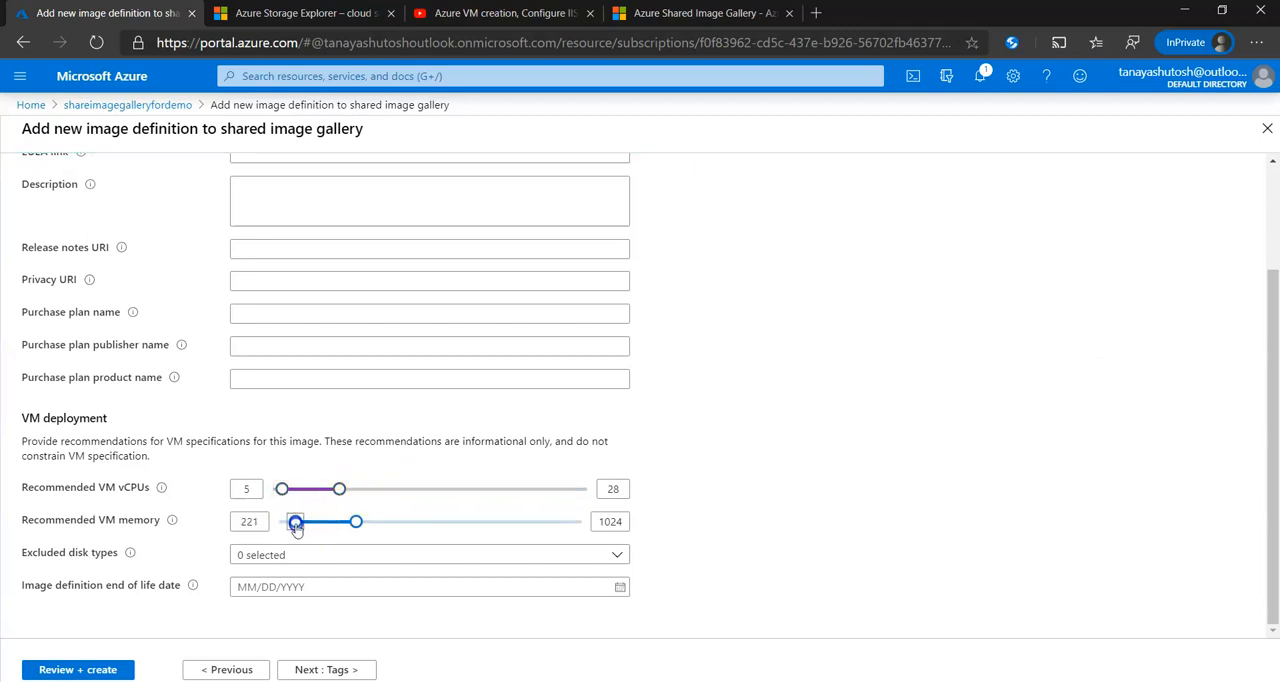
drag(356, 521, 322, 521)
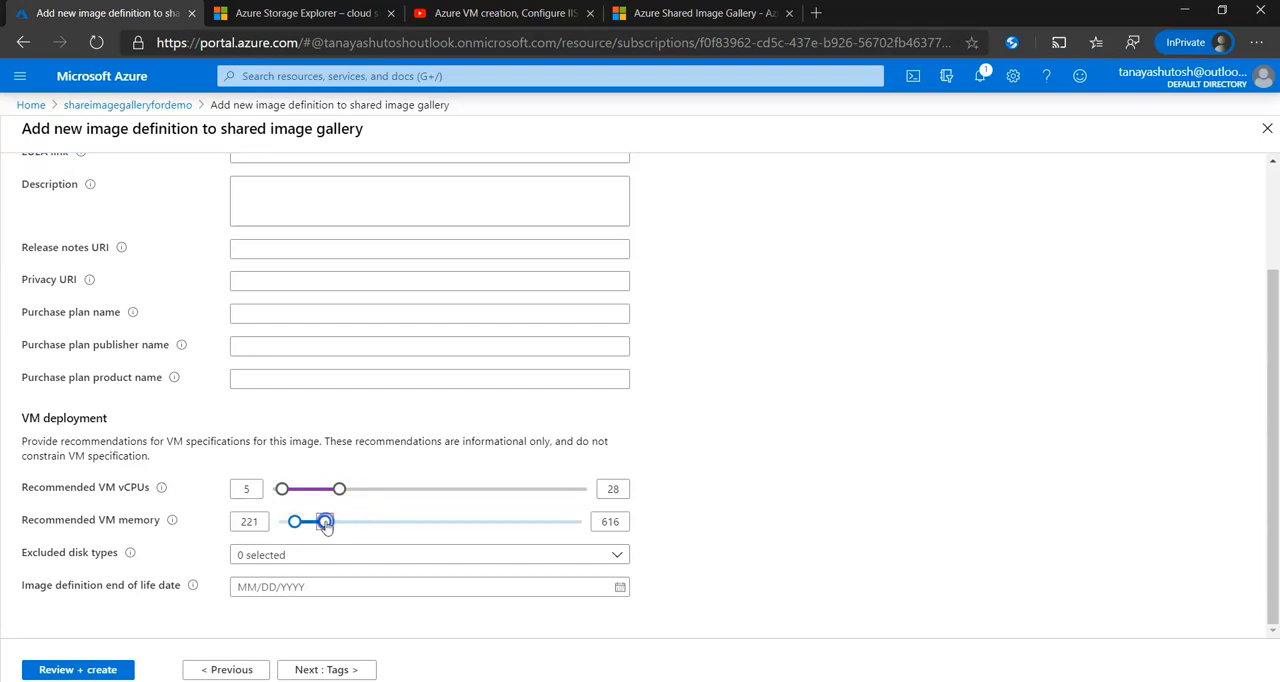
drag(313, 521, 320, 521)
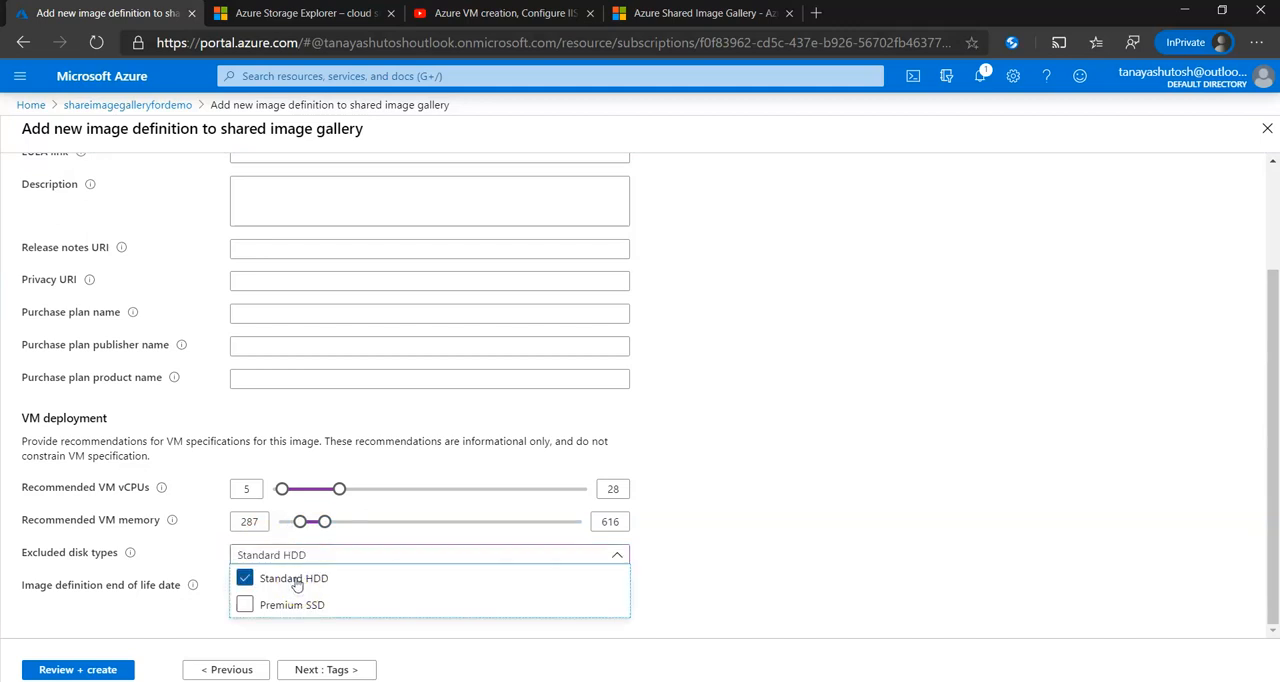
- Exclude Premium SSD disks and set the end-of-life date to 05/14/2020
click(245, 604)
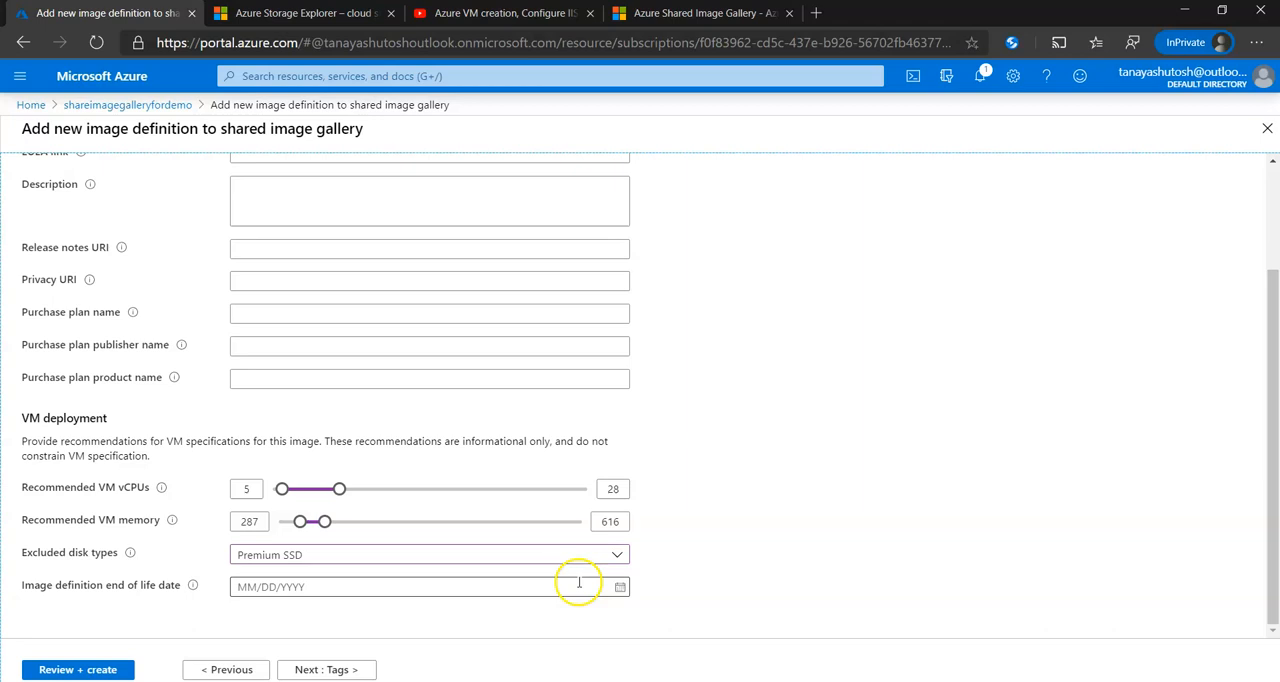
click(619, 587)
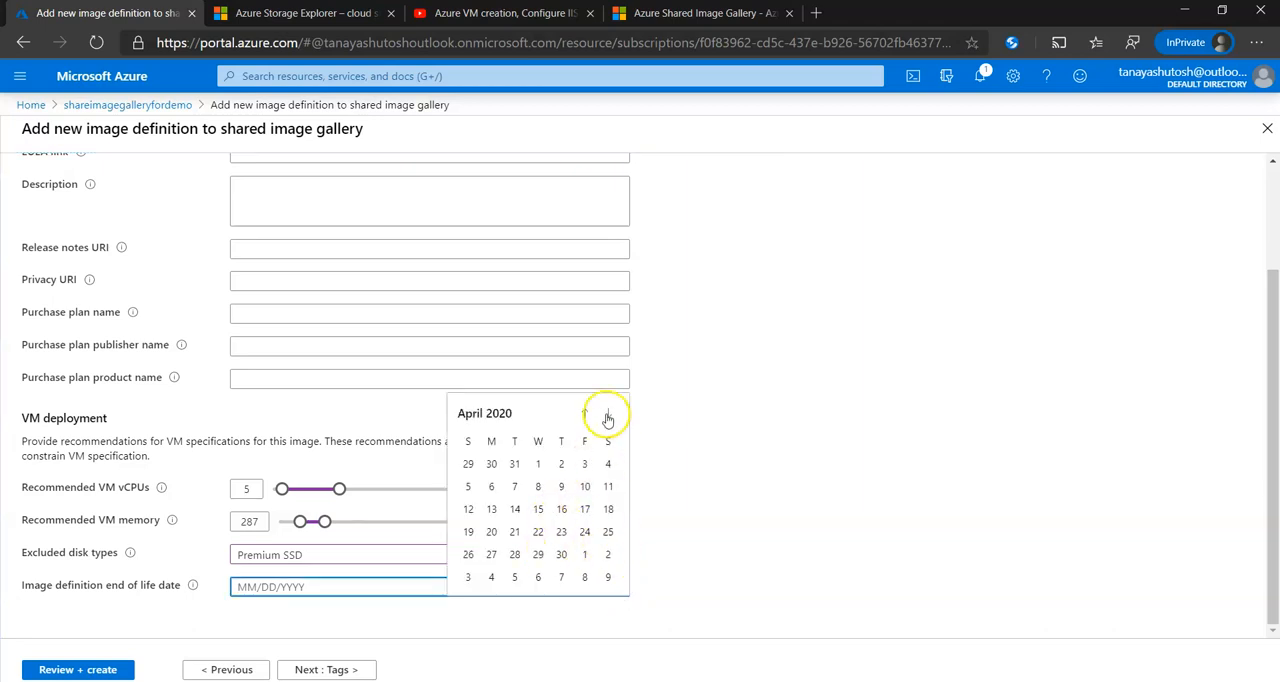
click(607, 413)
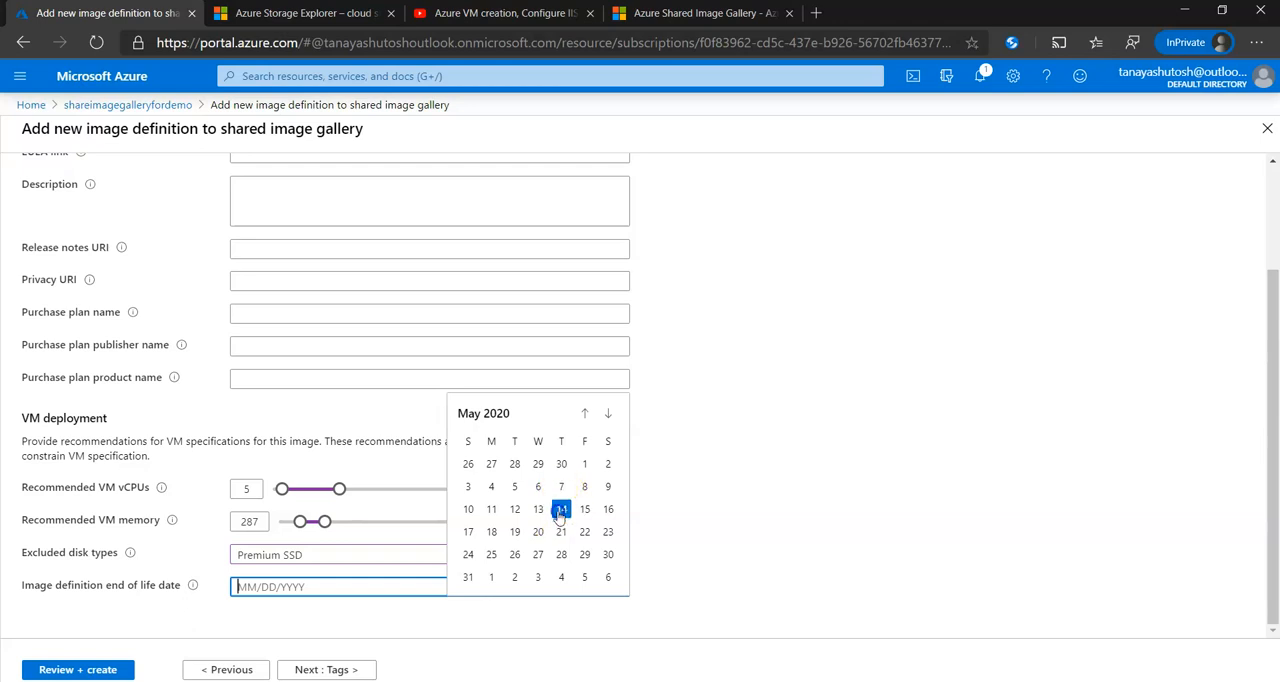
click(561, 509)
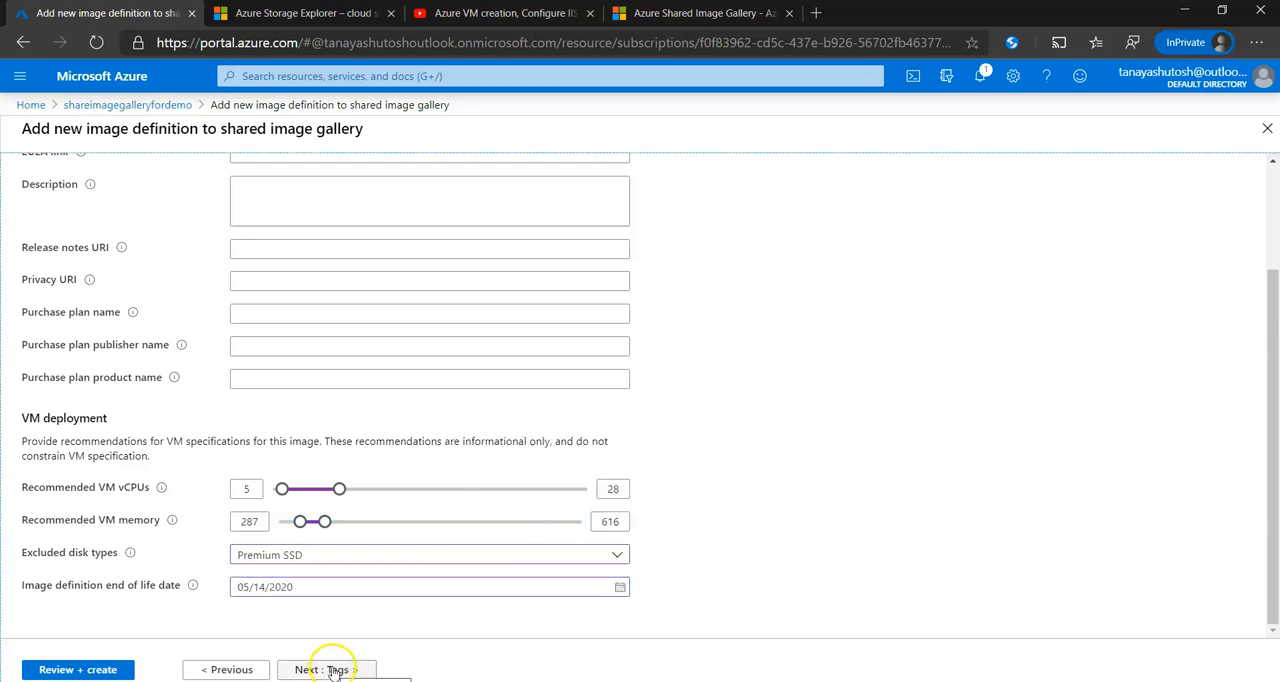
click(322, 669)
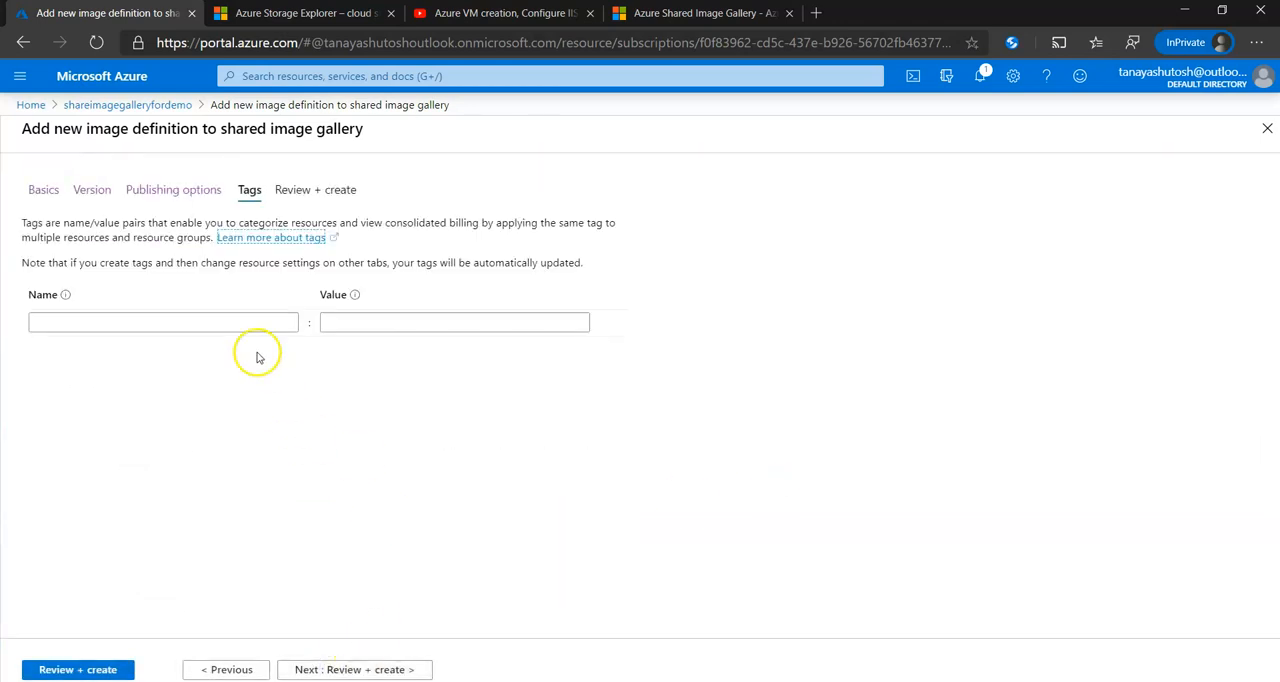
- Add tag shareimagegalleryfordemogeoreplicas as both name and value, then go to review
text(shareimagegalleryfordemogeoreplicas)
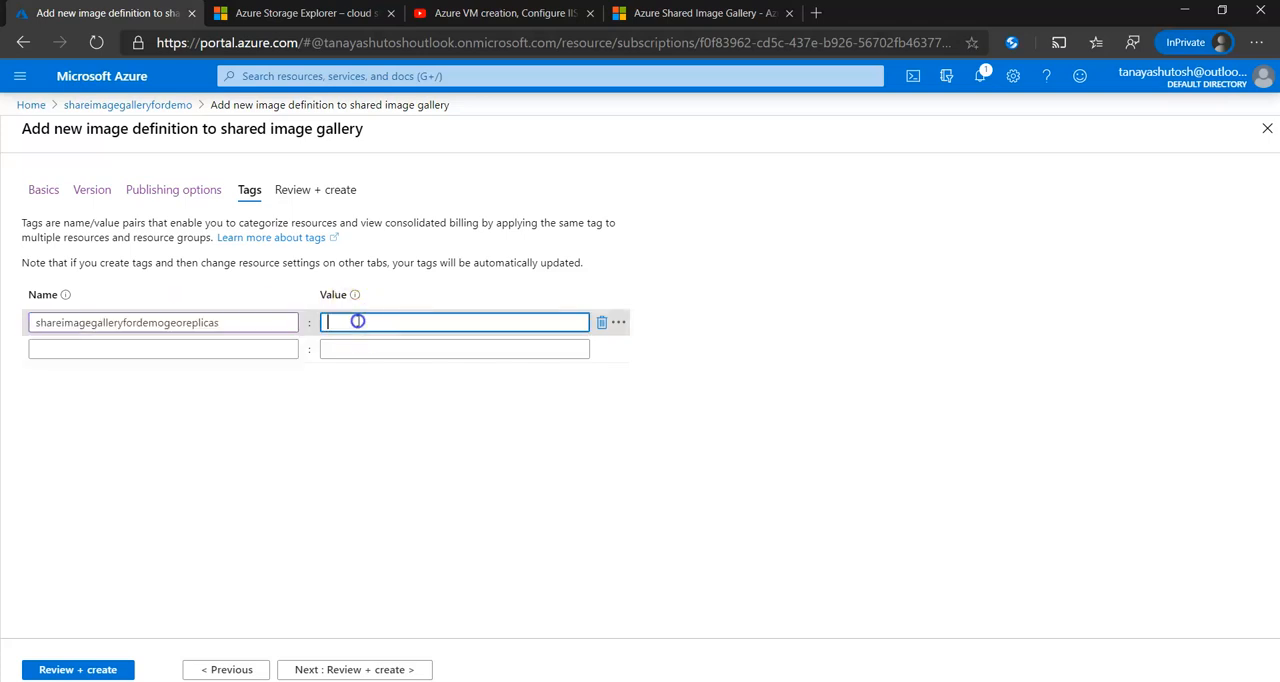
text(shareimagegalleryfordemogeoreplicas)
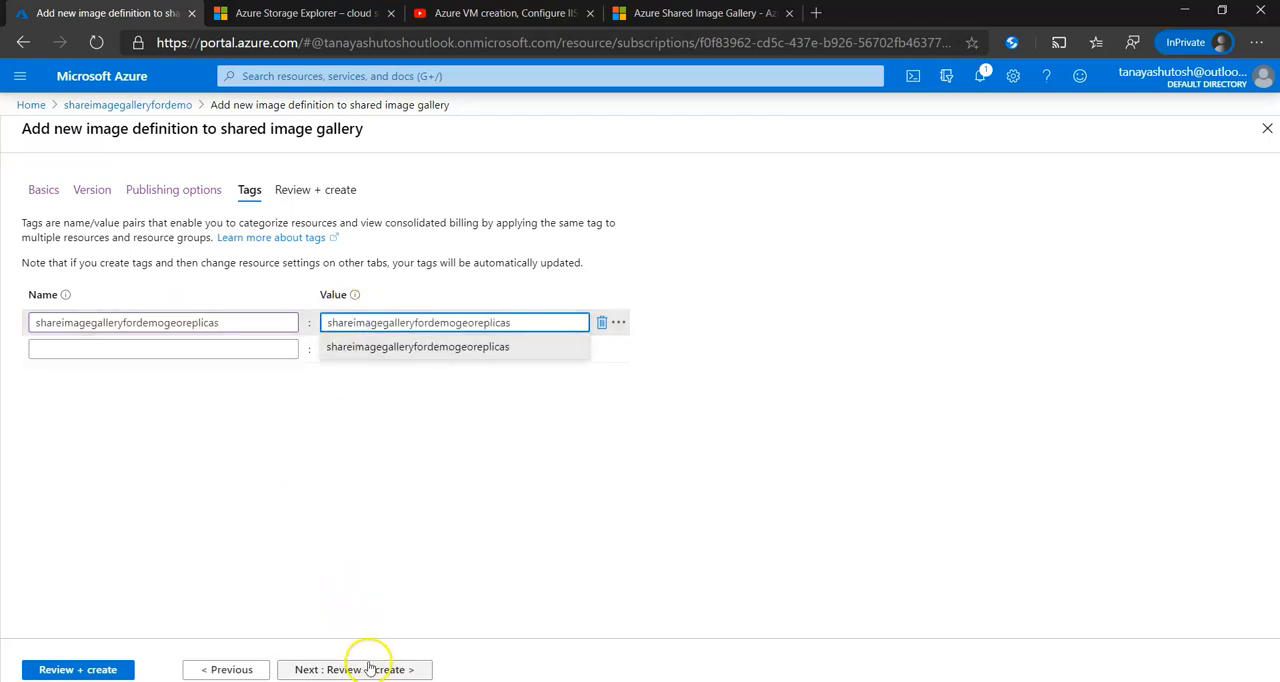
click(354, 669)
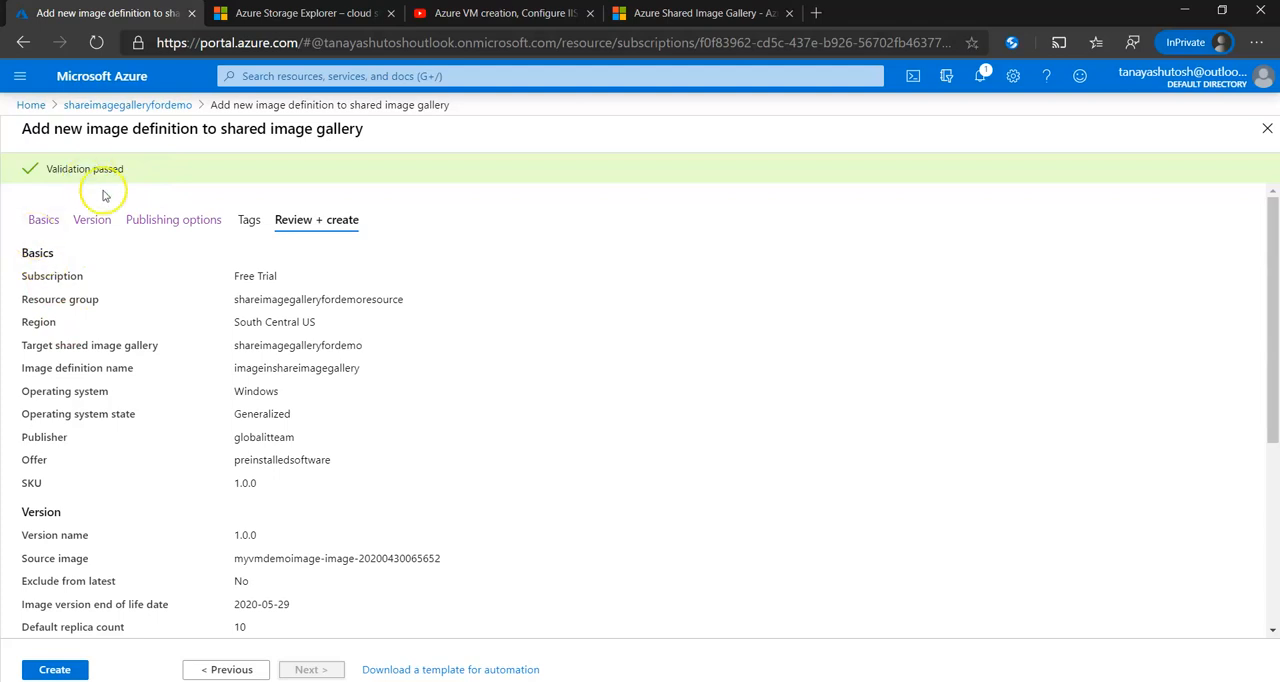
- Create the image definition and check deployment progress in notifications
click(54, 669)
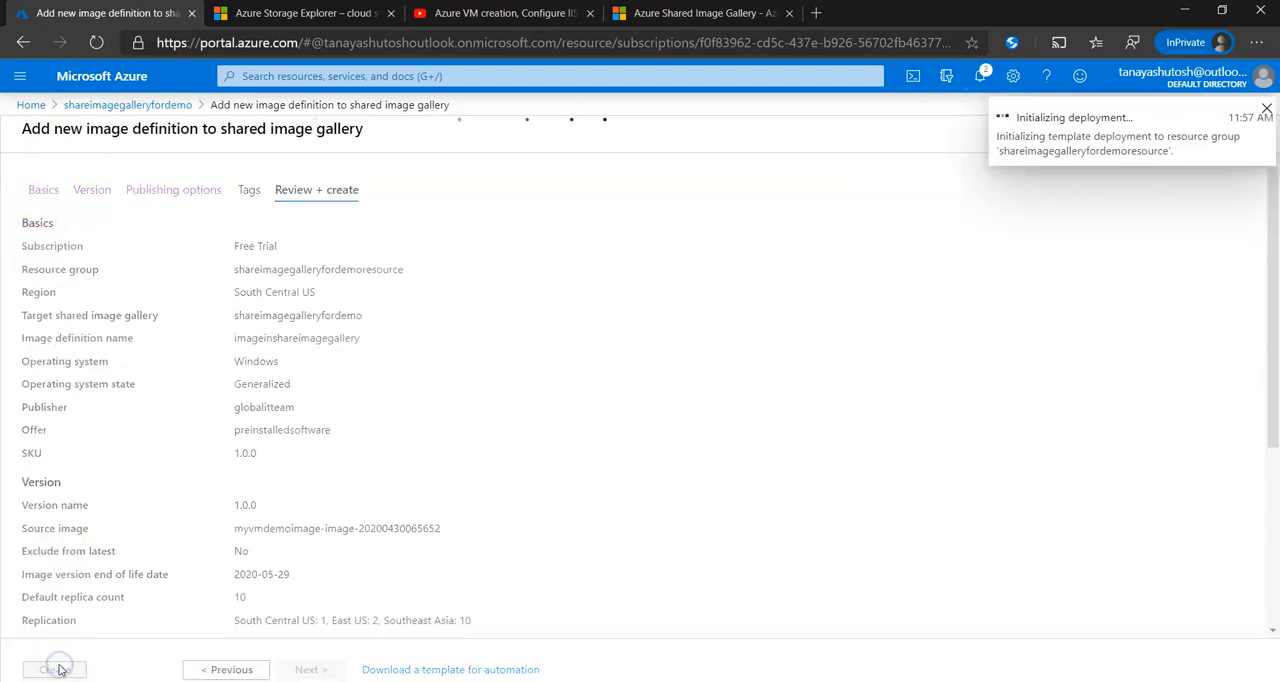
click(54, 669)
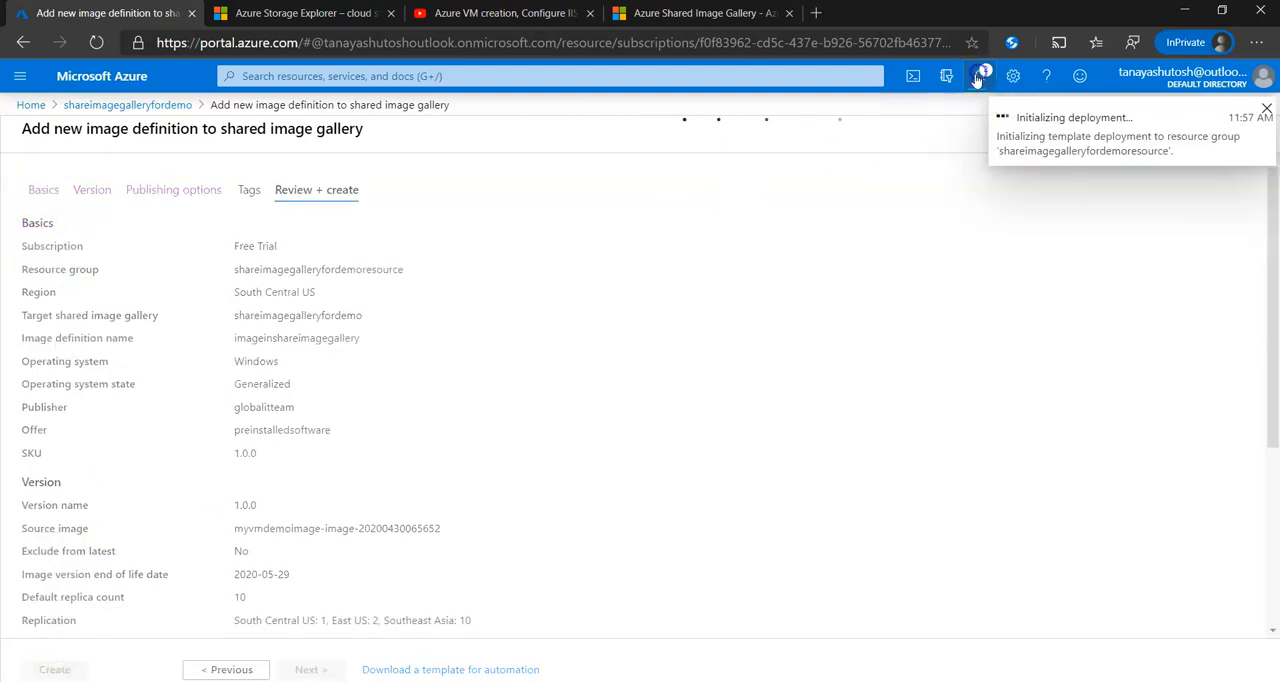
click(979, 76)
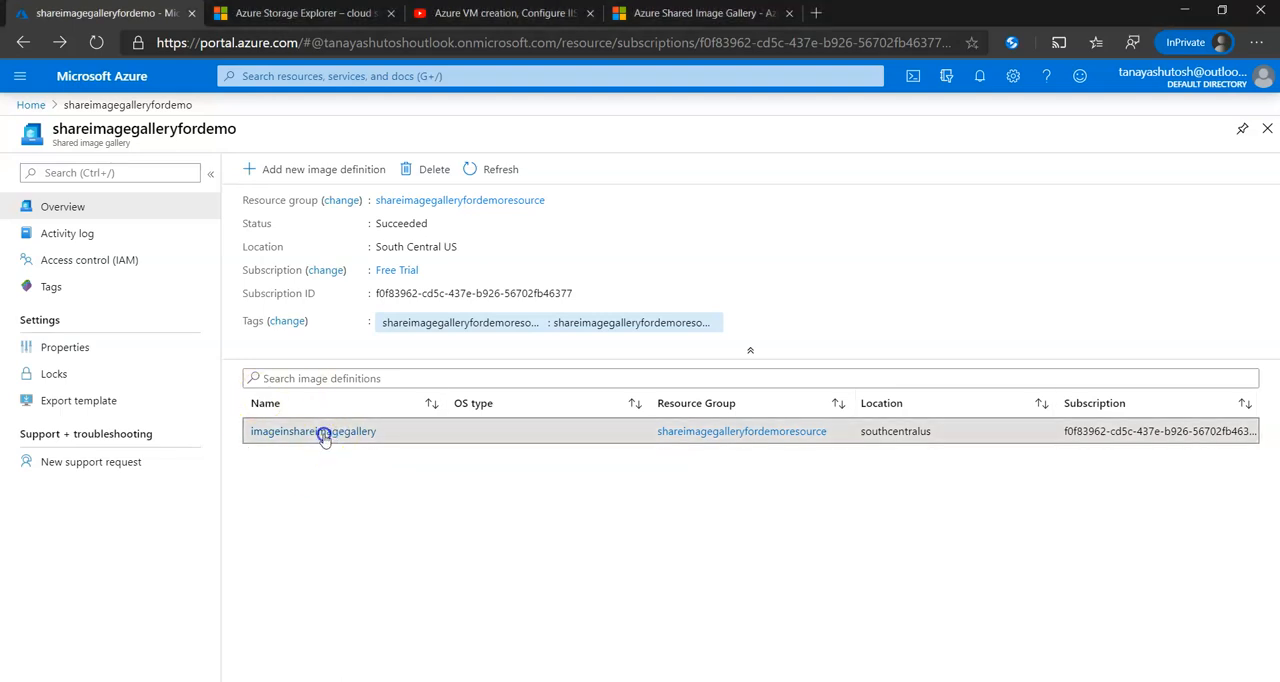
- Open the imageinshareimagegallery definition from the gallery's image definitions list
click(313, 431)
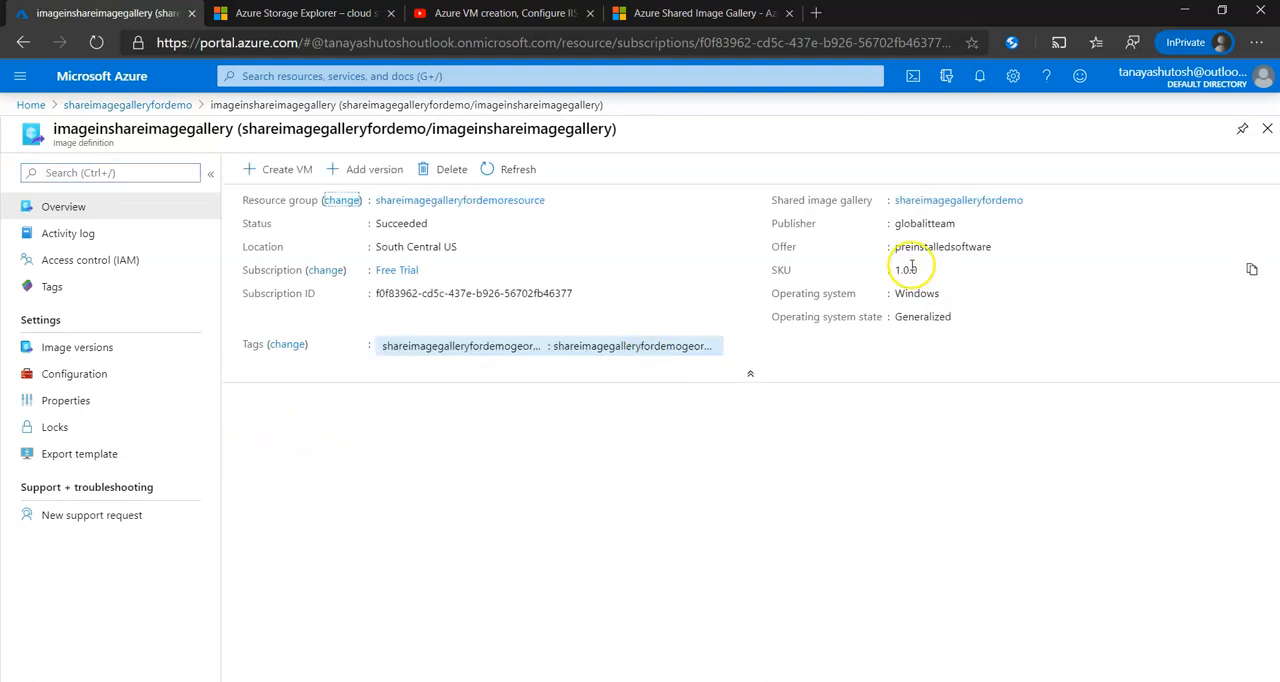
mouse_move(915, 230)
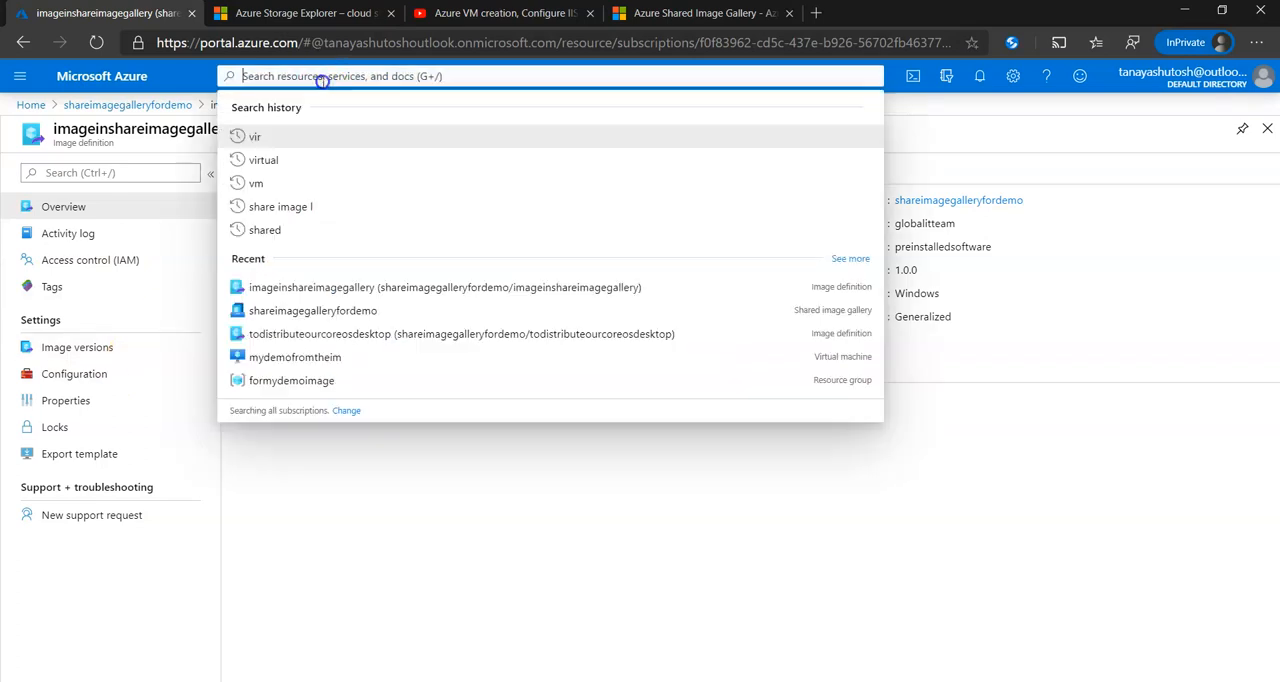
- Search 'virtual' and start adding a new VM from Virtual machines
text(virtual)
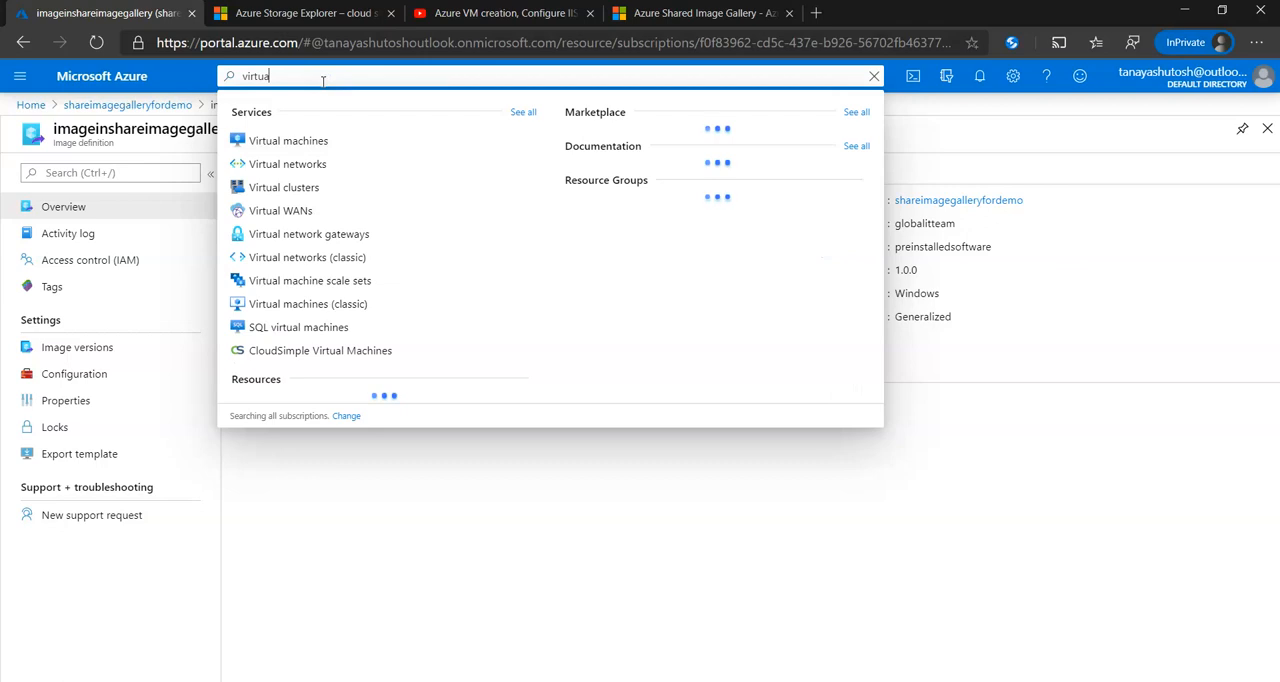
click(288, 140)
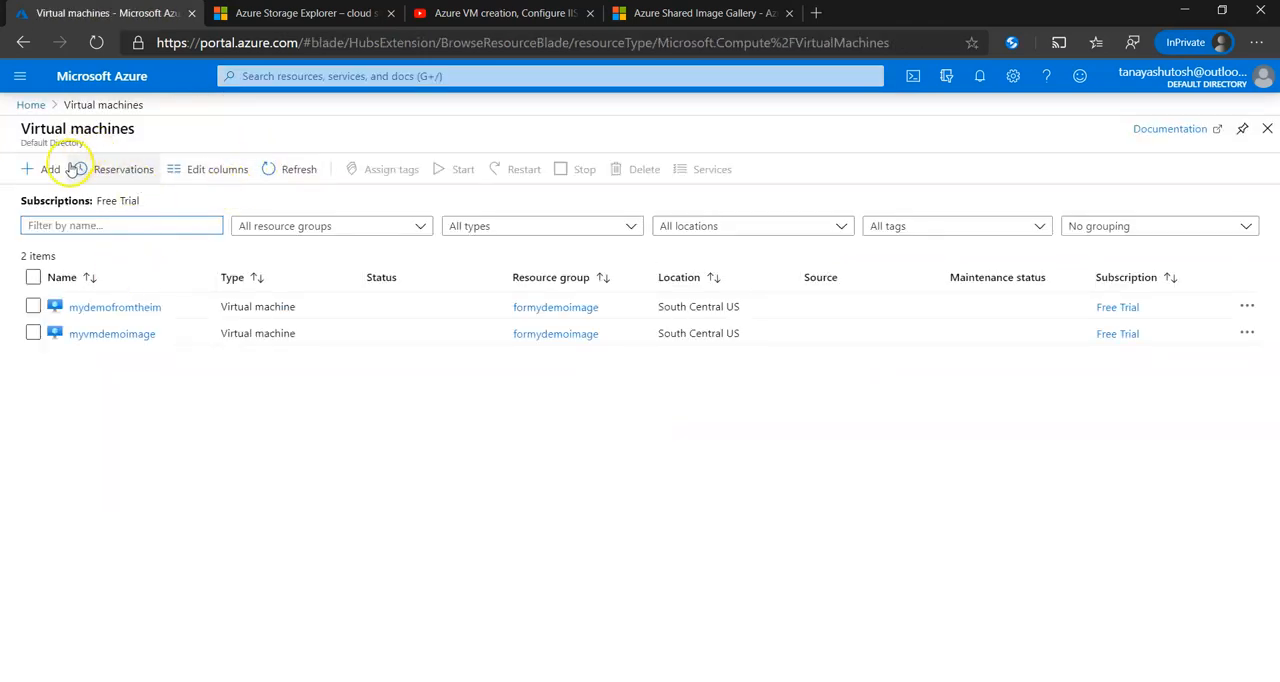
click(42, 168)
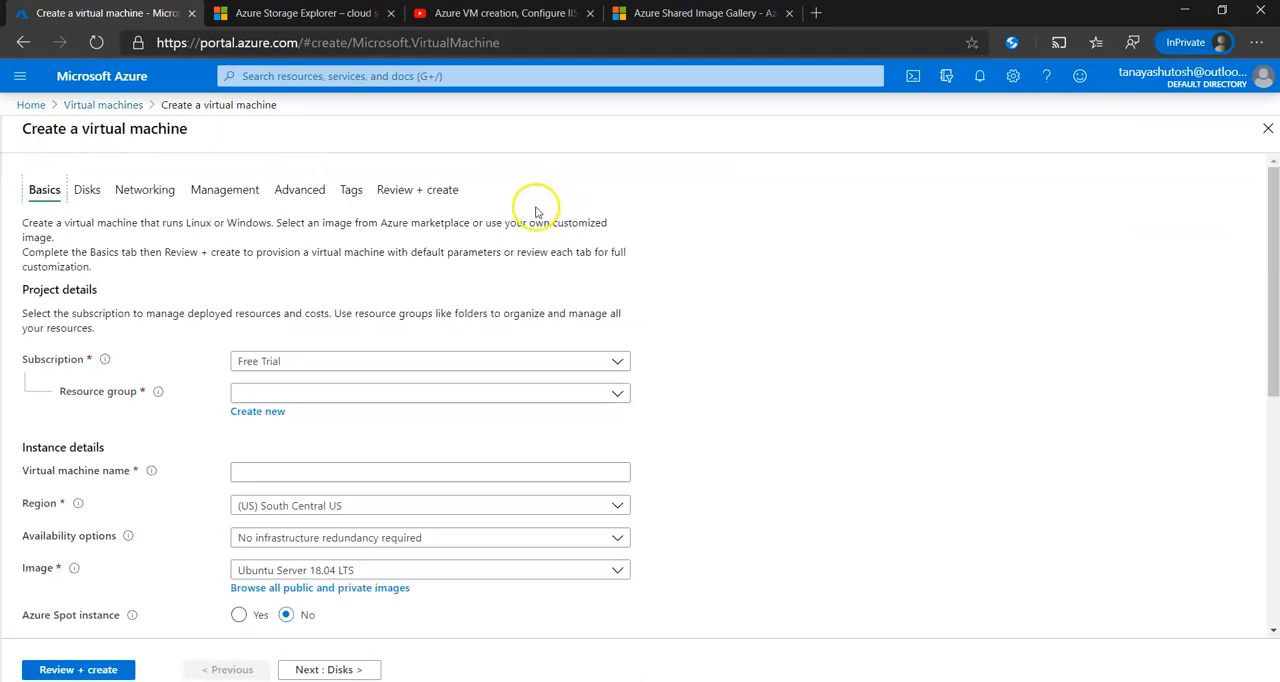
mouse_move(428, 570)
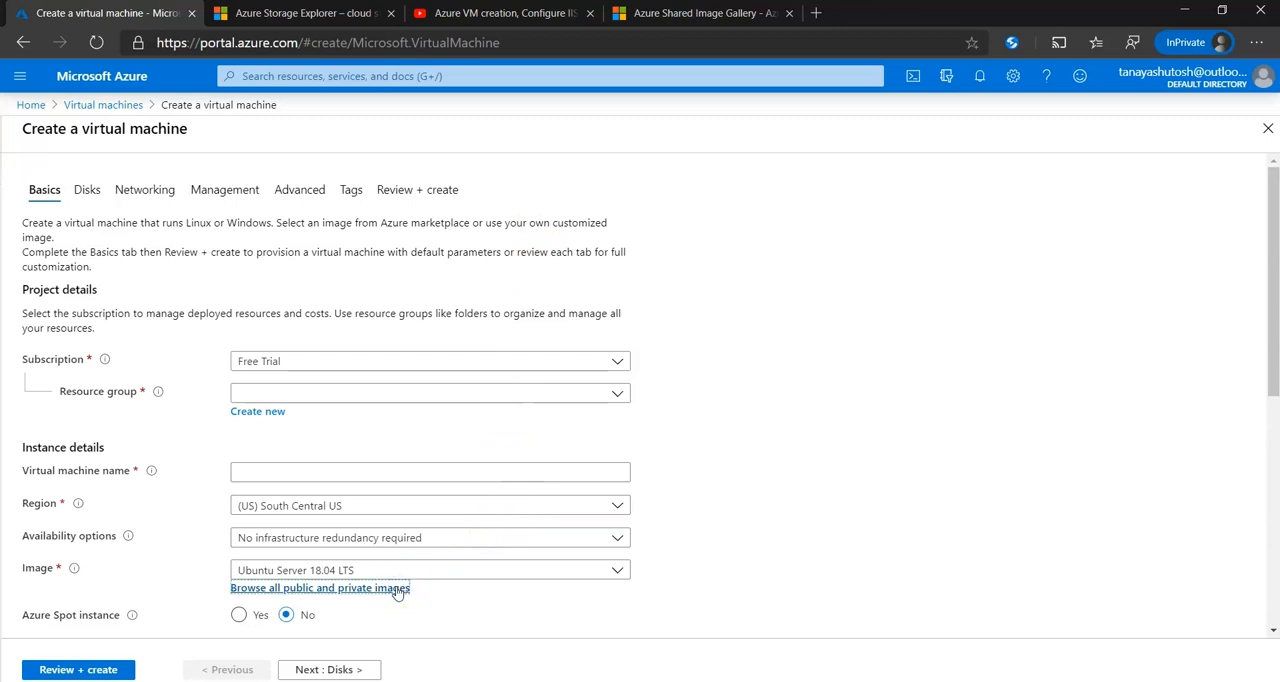
click(320, 587)
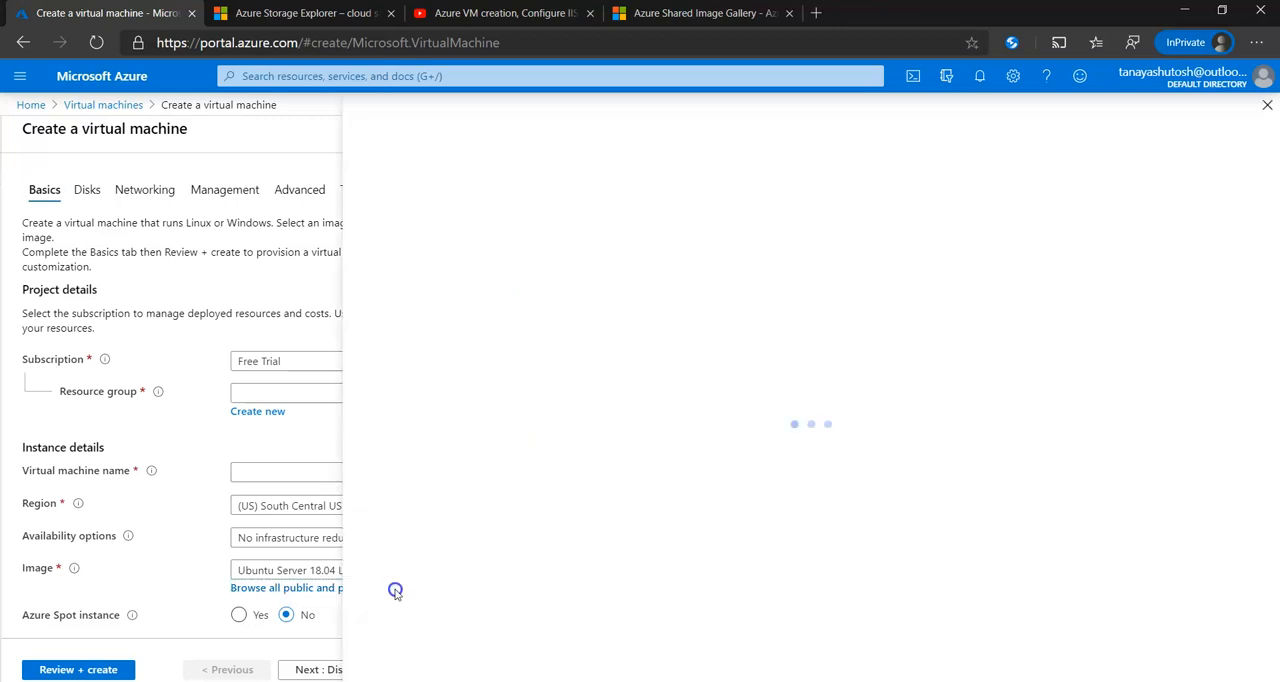
click(286, 587)
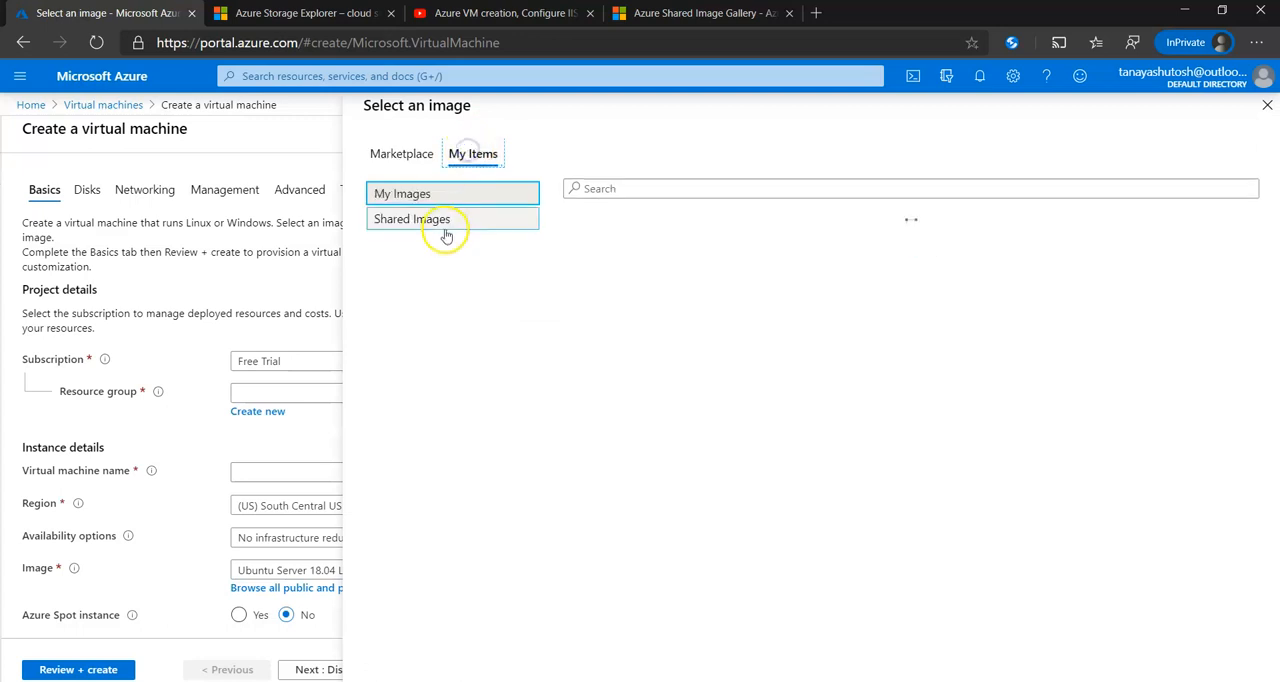
click(402, 193)
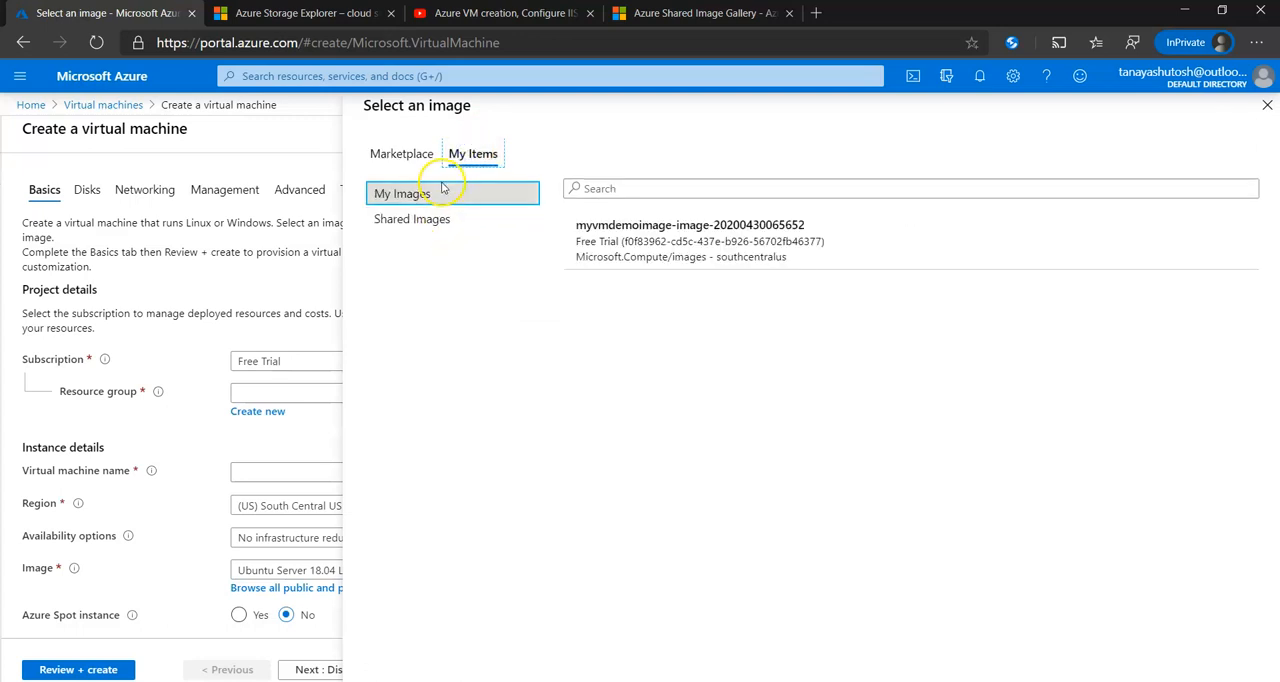
click(695, 240)
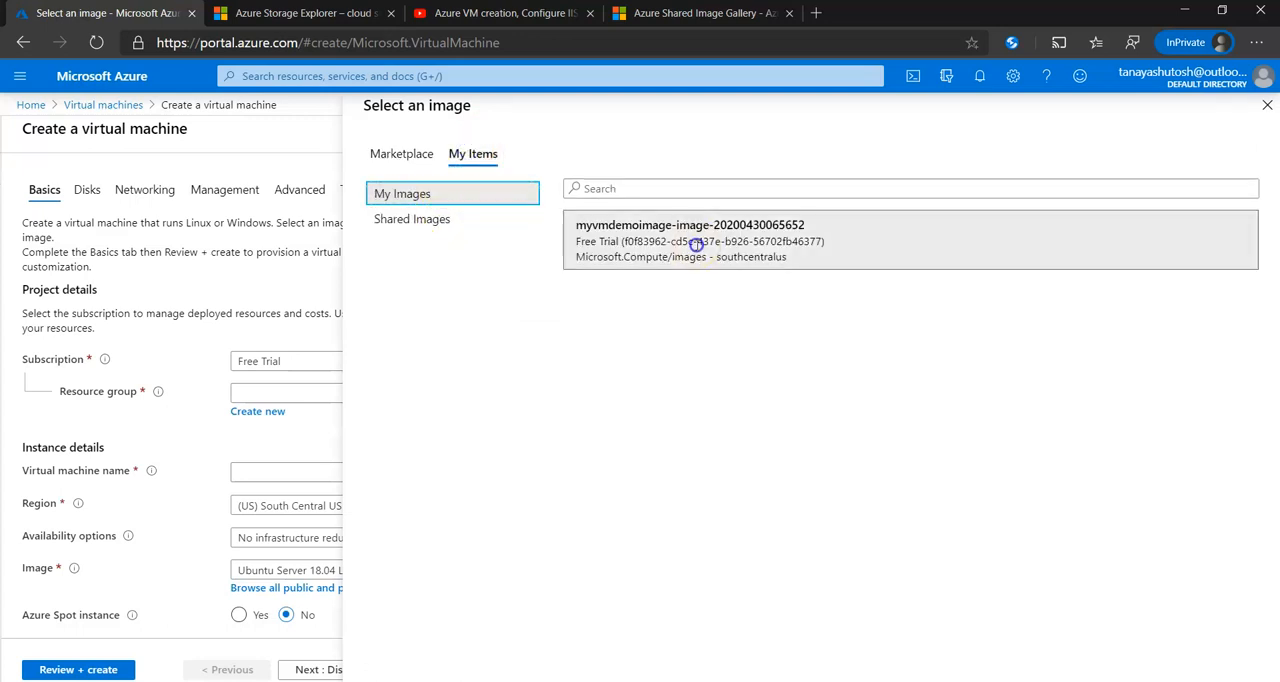
click(689, 240)
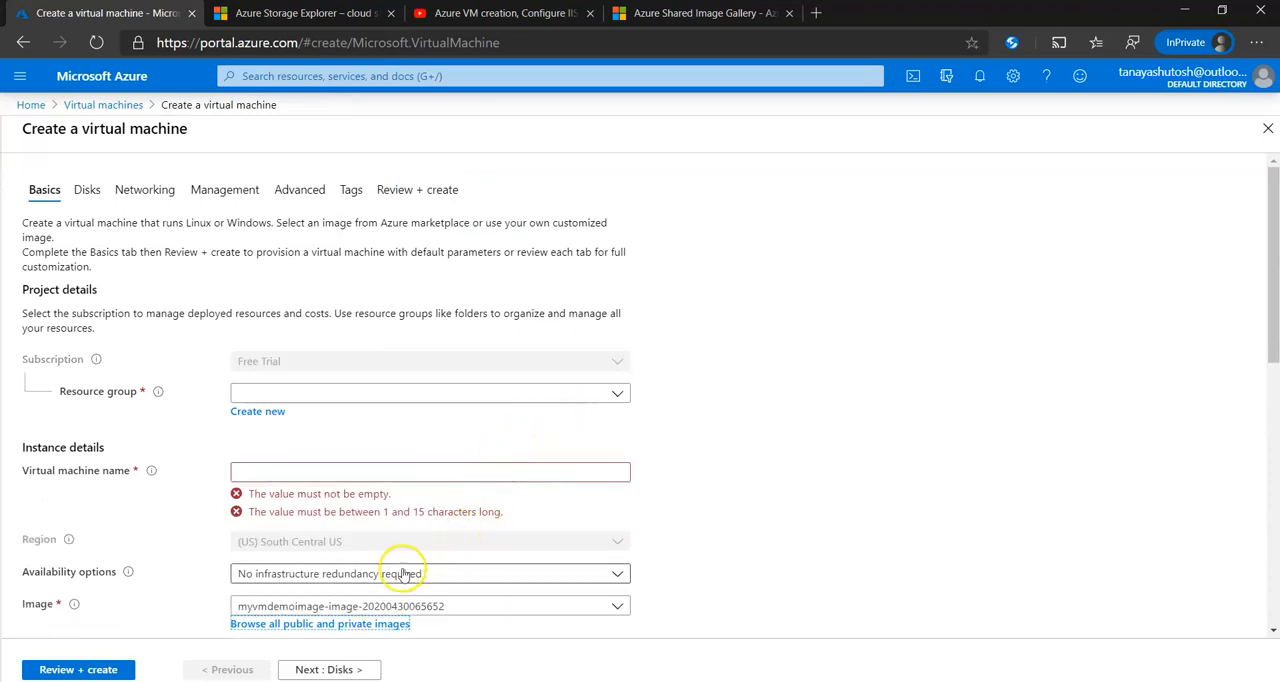
mouse_move(293, 555)
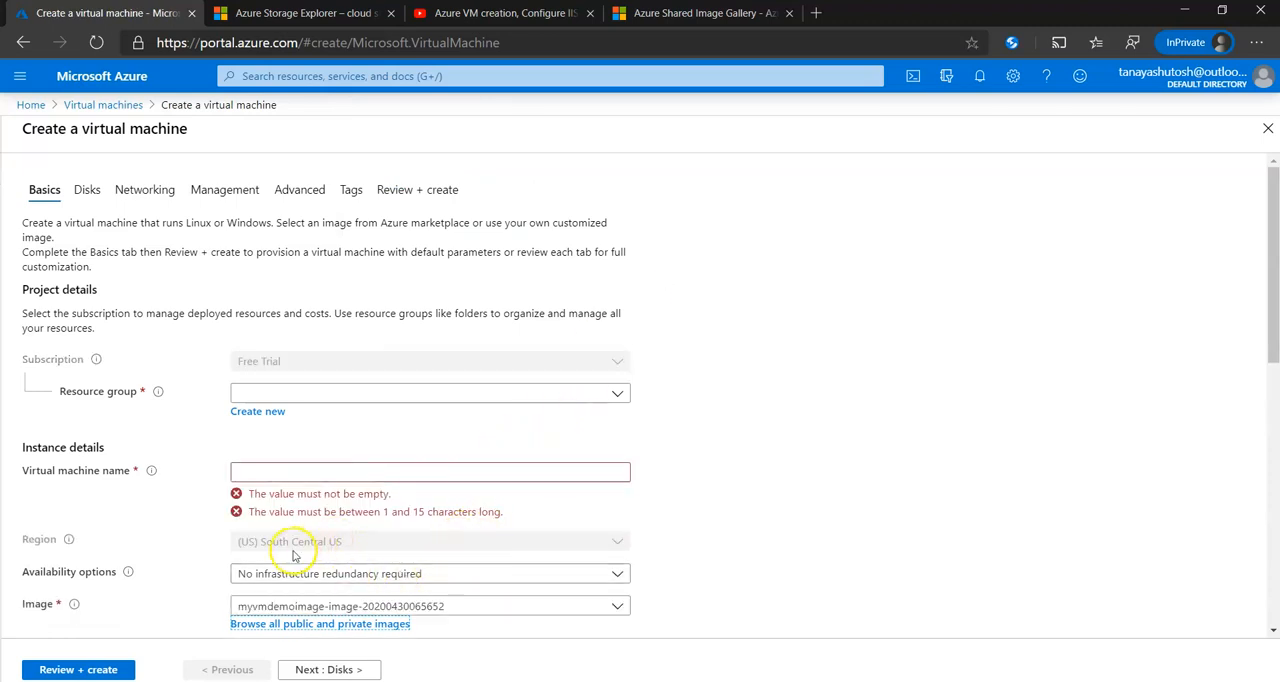
mouse_move(450, 547)
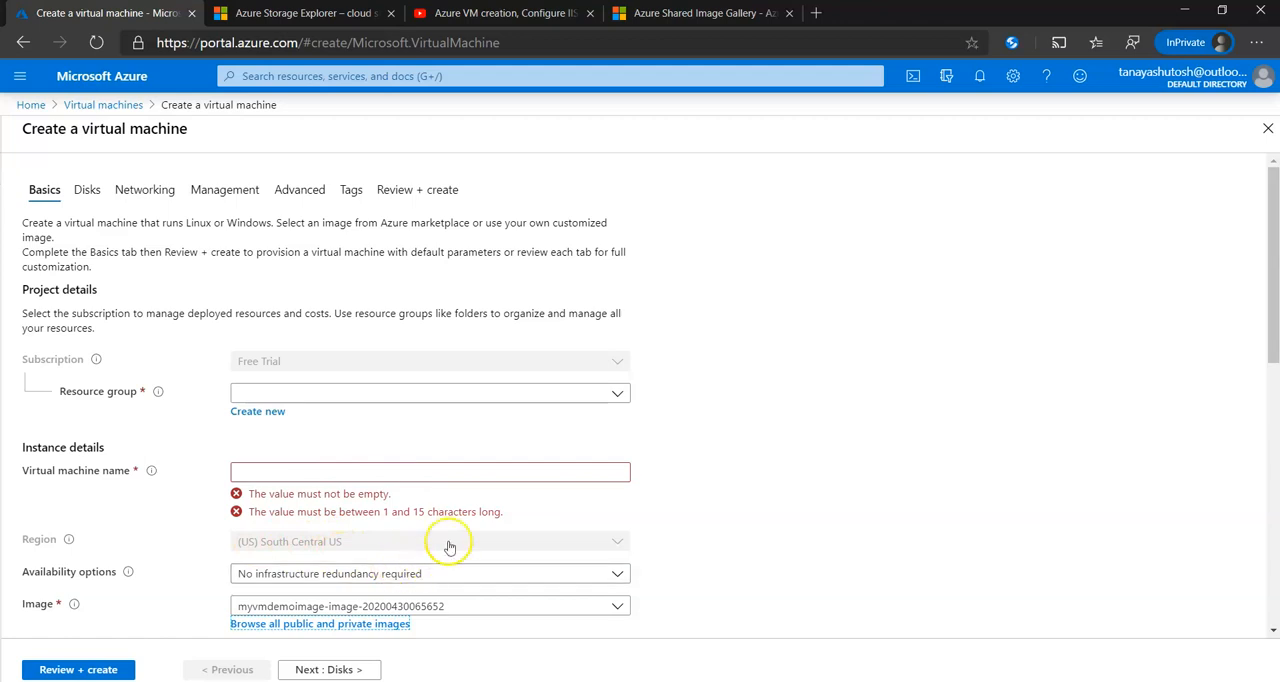
click(319, 623)
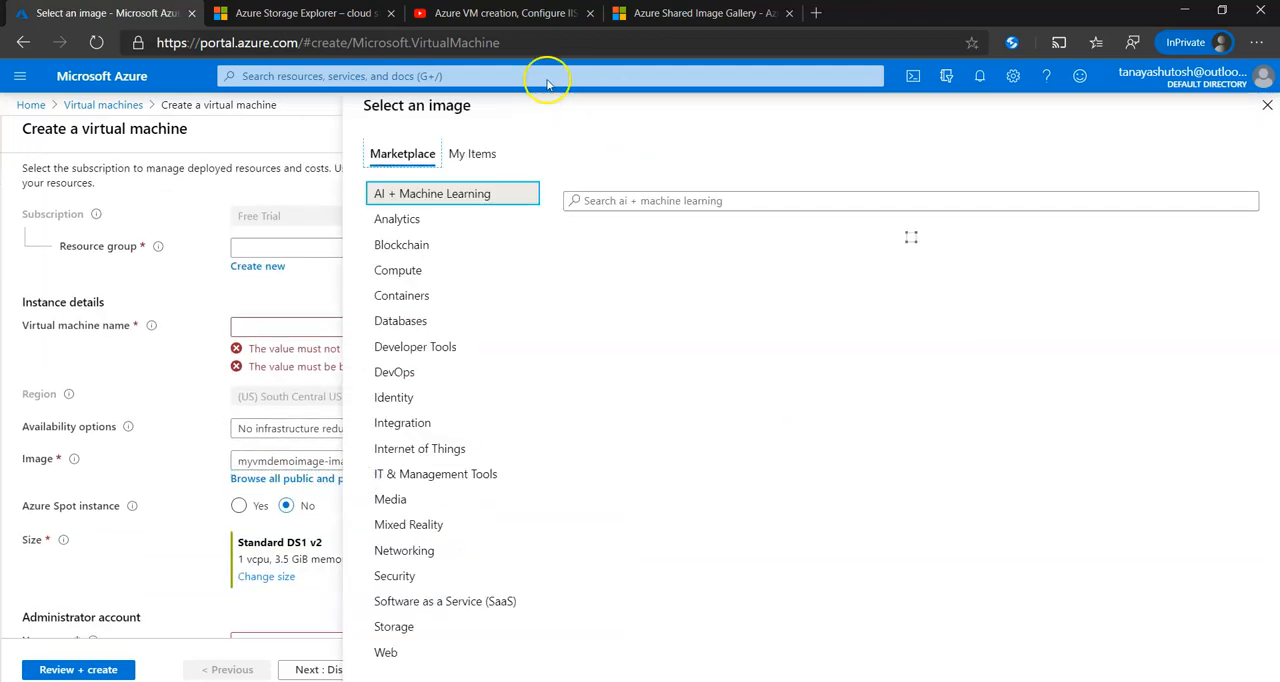
- Choose the shared gallery image imageinshareimagegallery from My Items > Shared Images
click(472, 153)
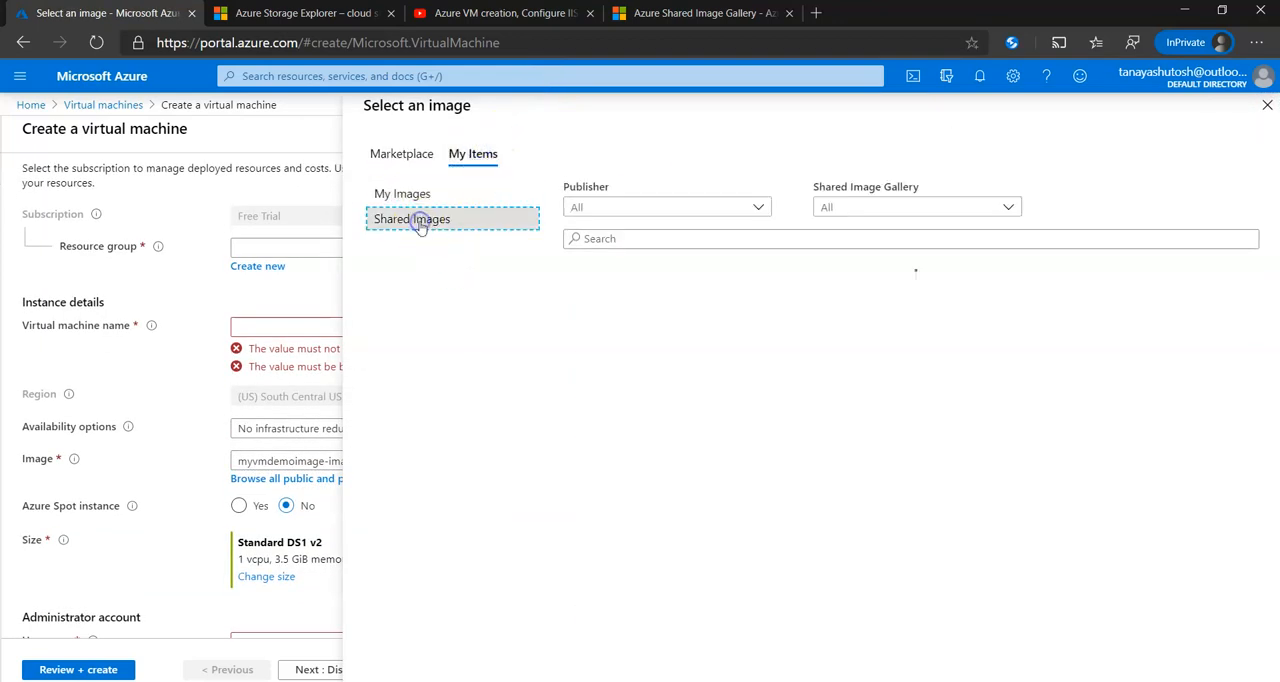
click(412, 219)
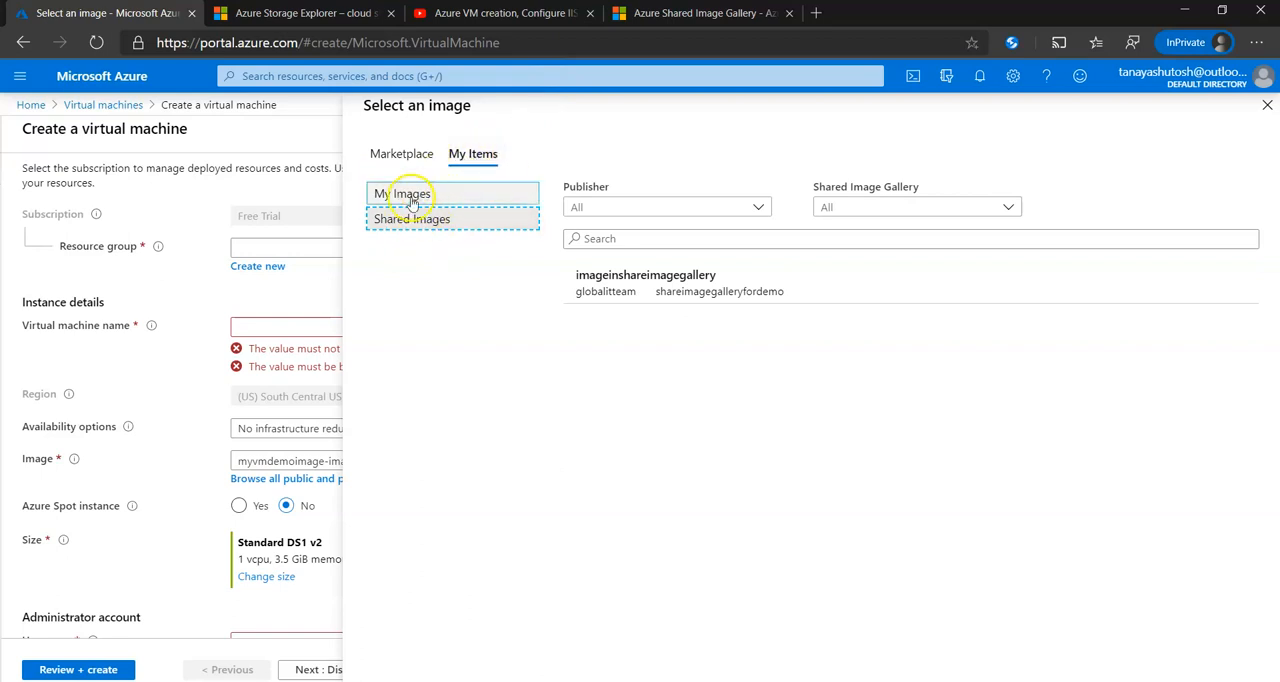
click(402, 193)
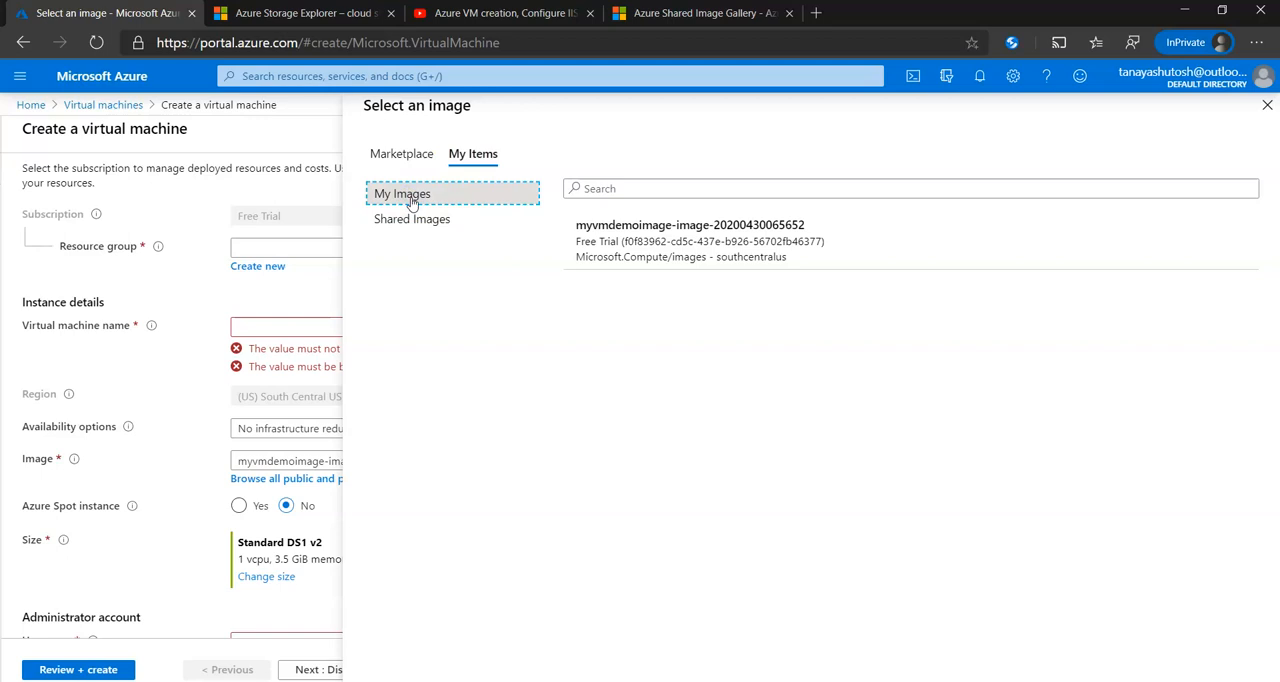
click(411, 218)
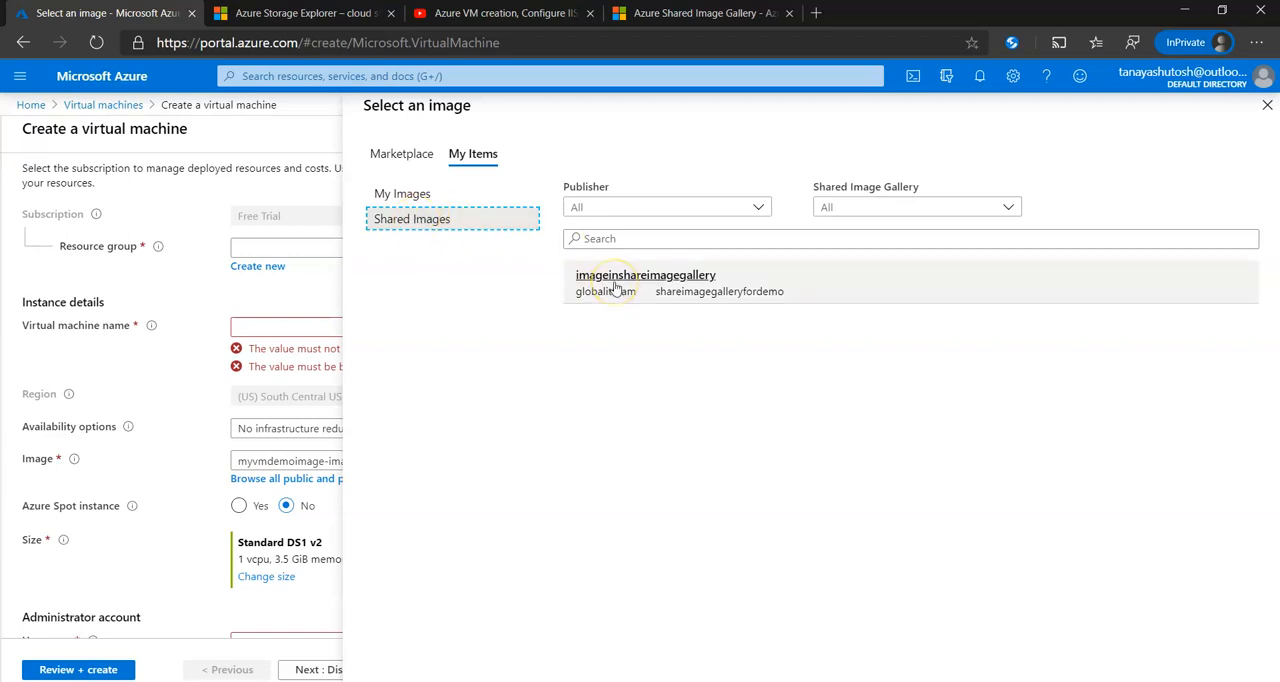
click(645, 282)
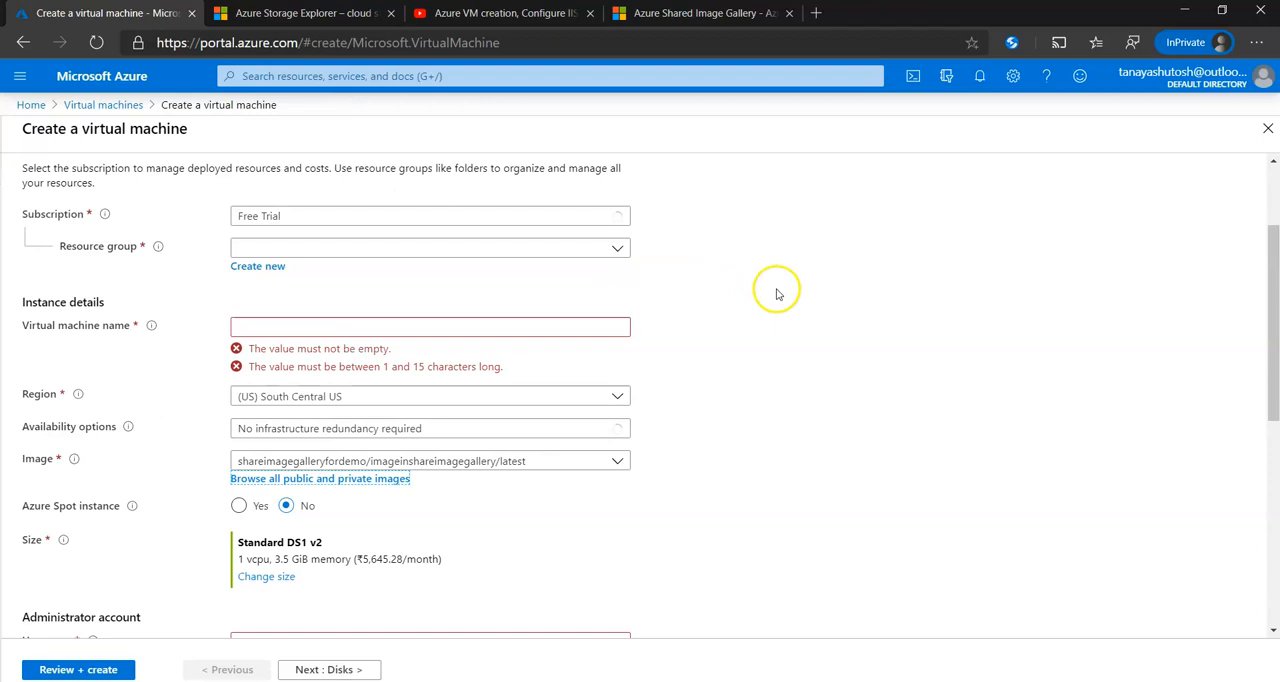
- Set the VM region to (US) East US
scroll(down, 3)
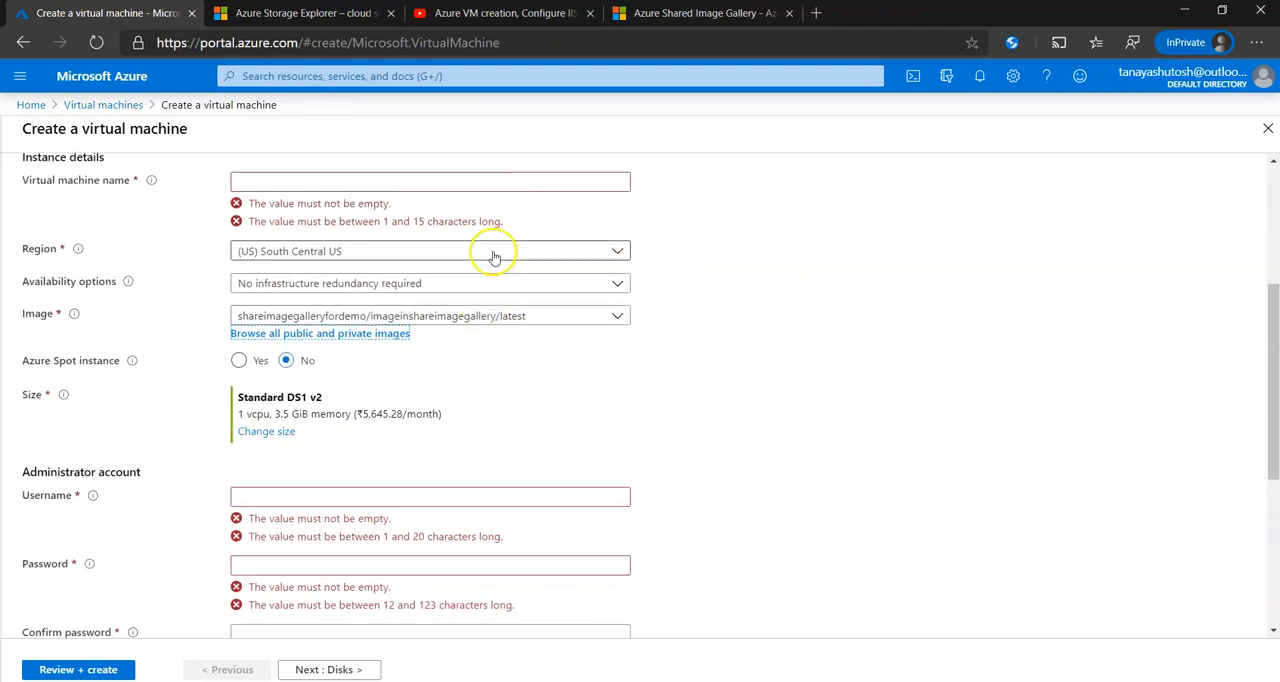
click(430, 251)
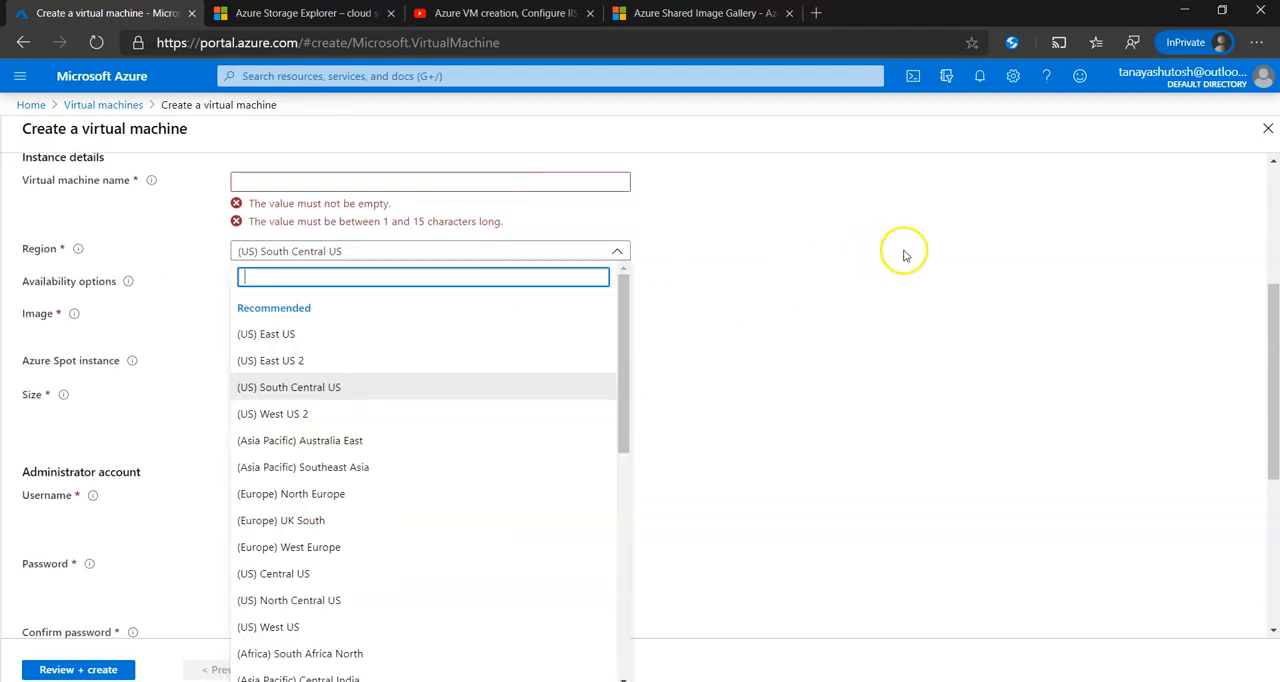
mouse_move(345, 337)
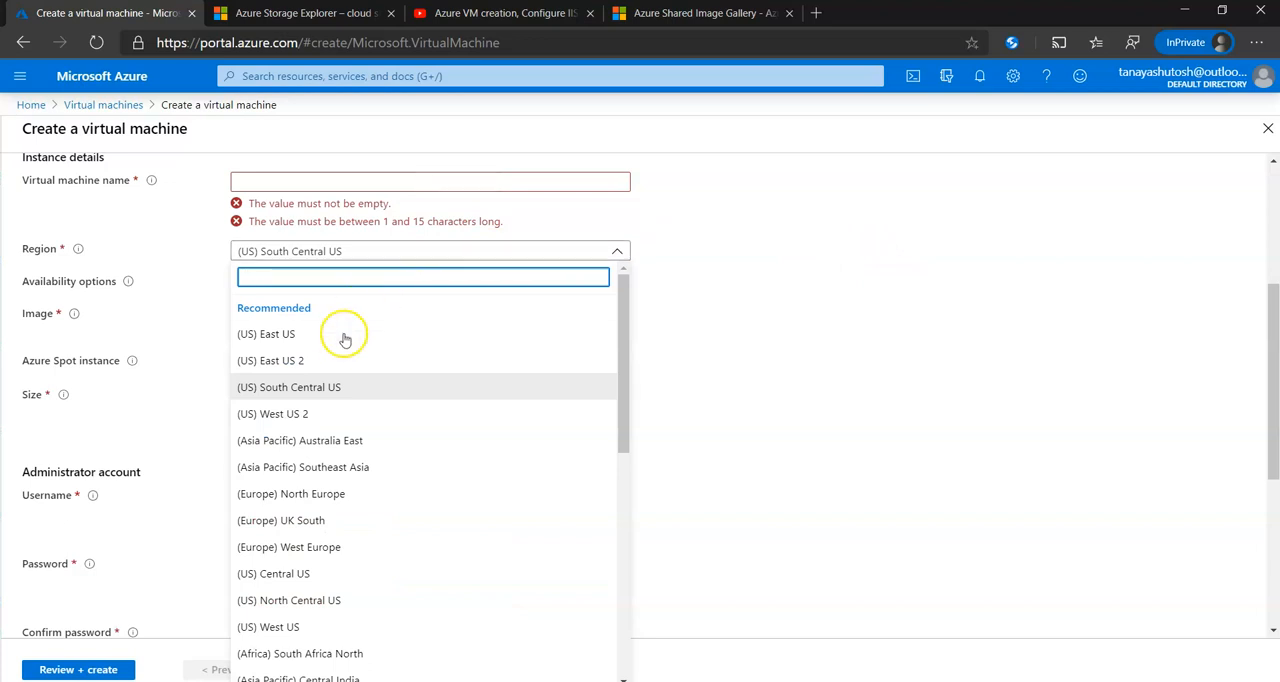
click(266, 333)
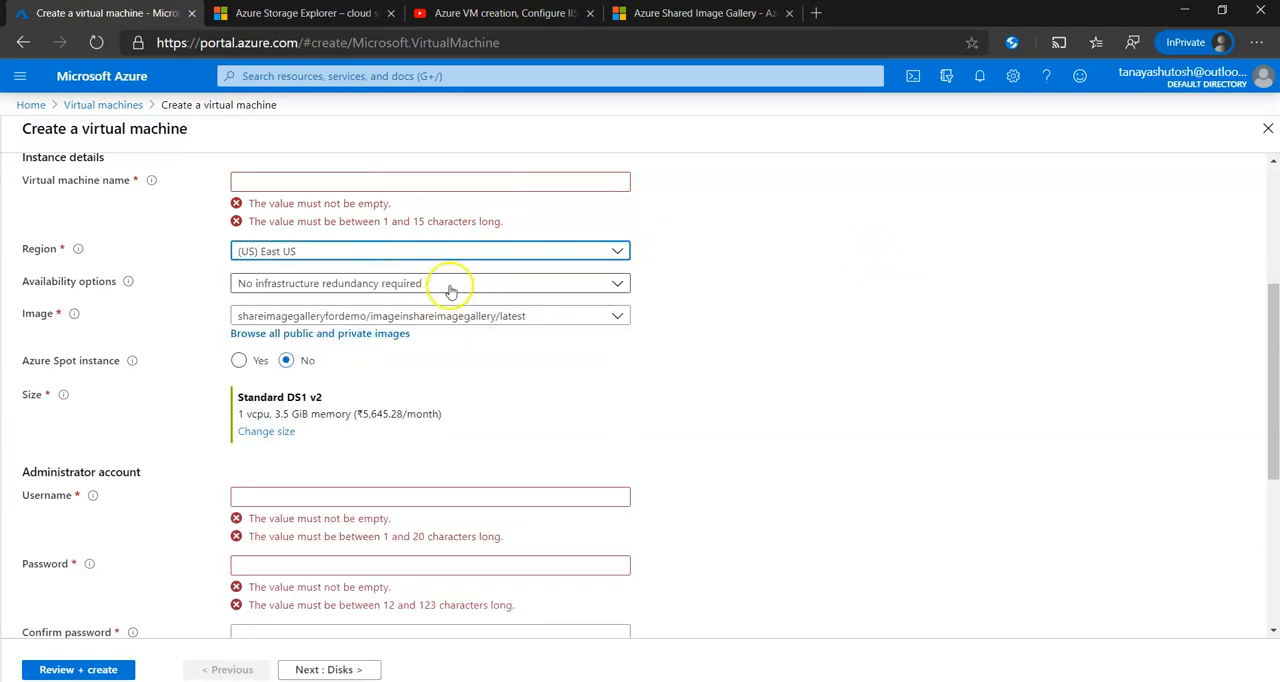
scroll(down, 3)
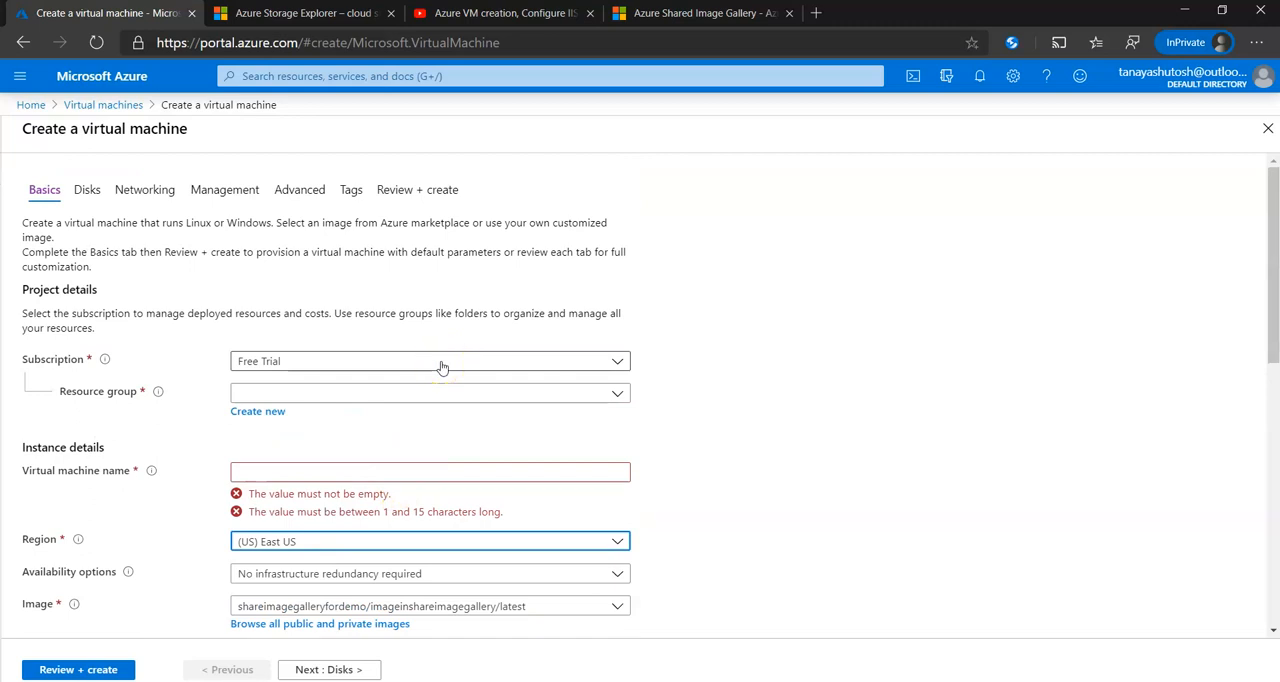
mouse_move(324, 443)
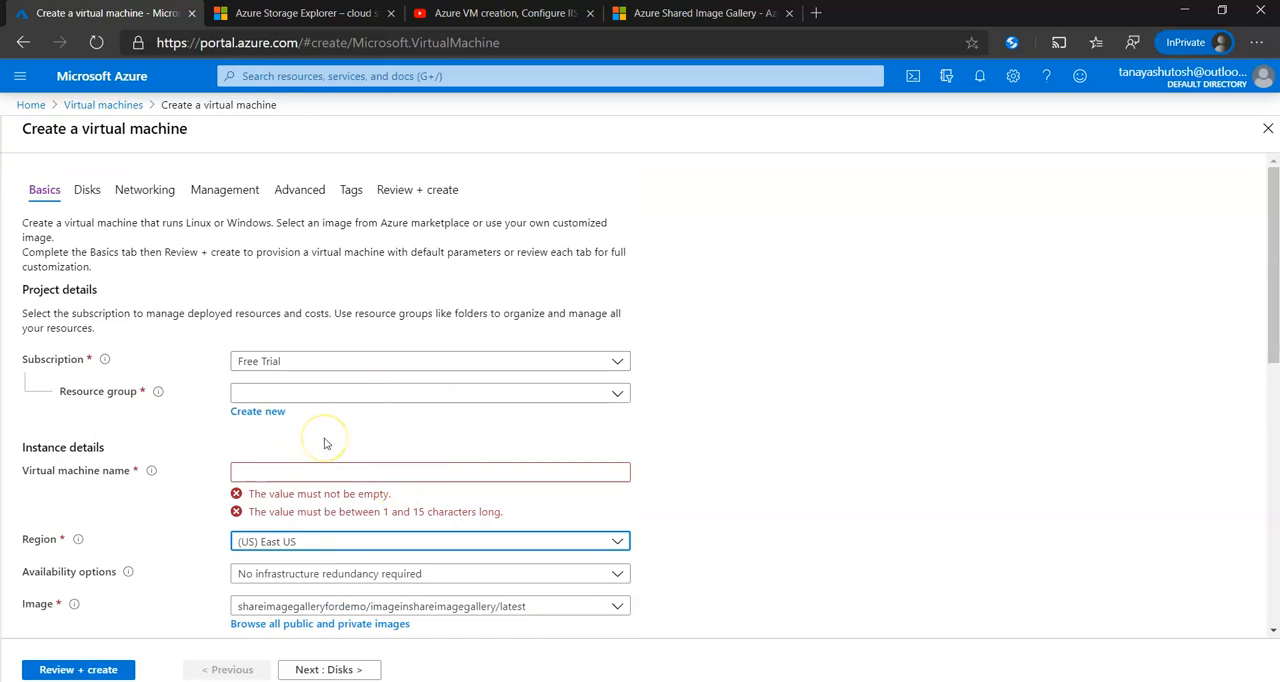
mouse_move(331, 435)
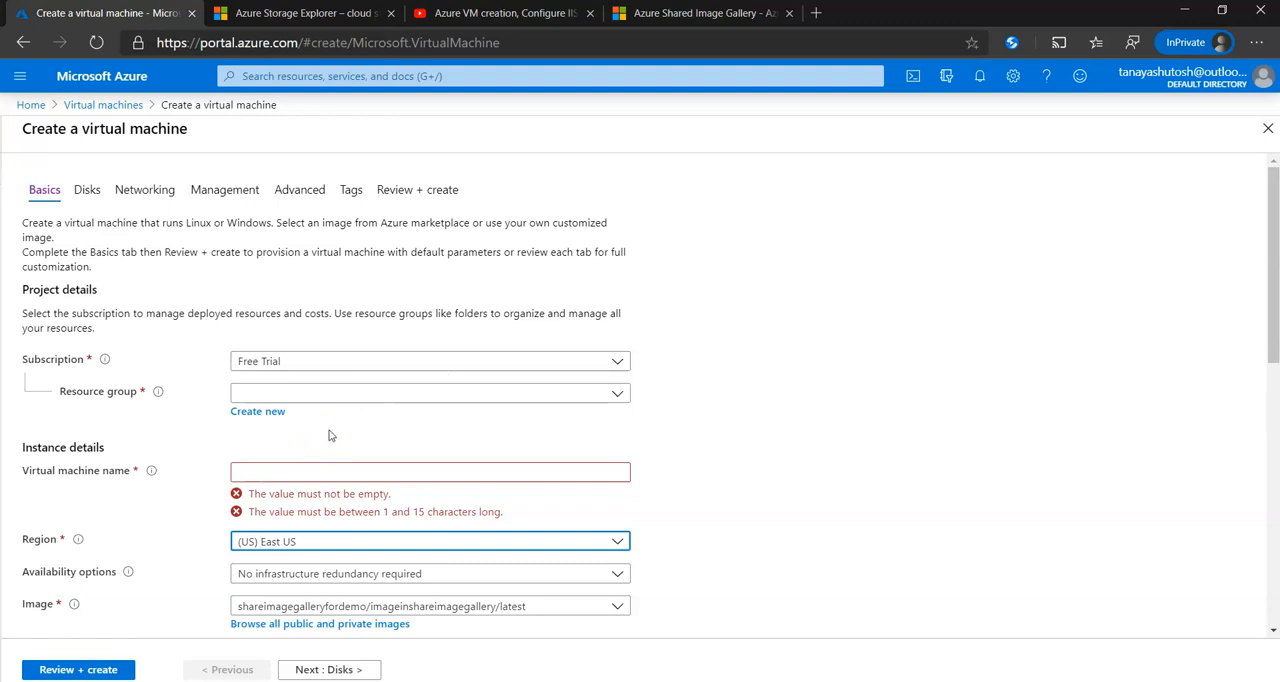